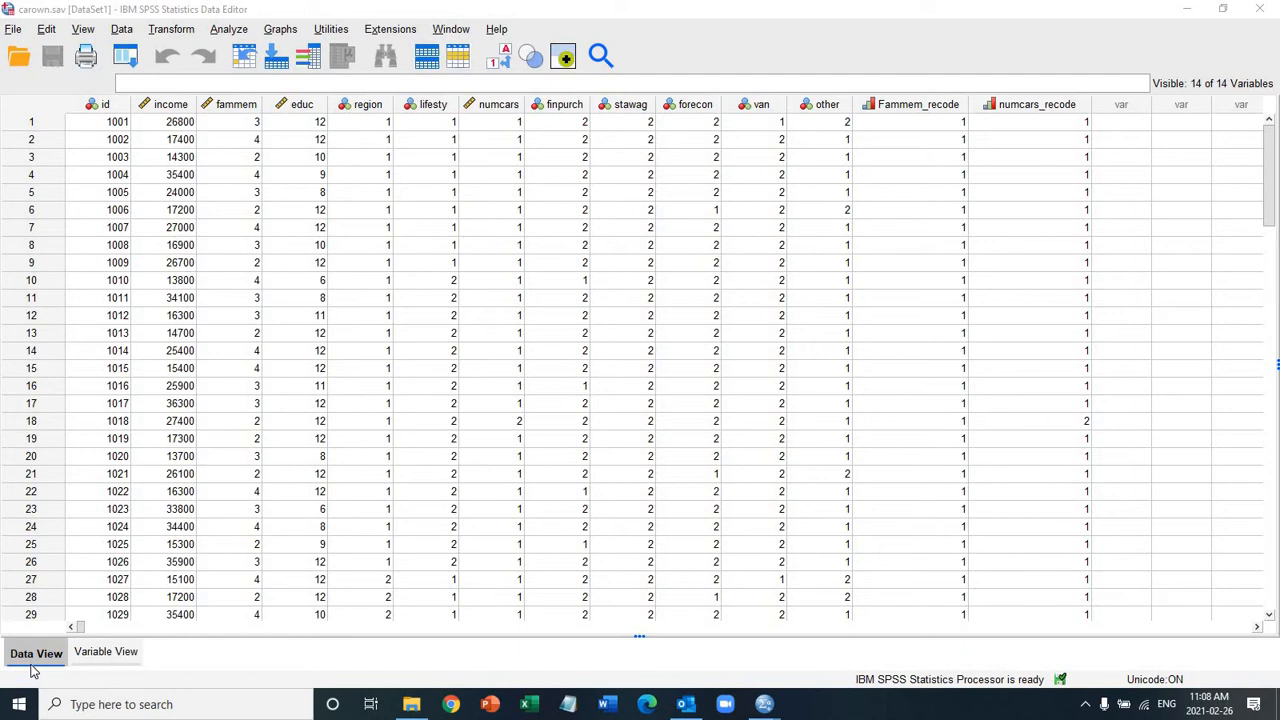
{"action": "mouse_move", "coordinate": [338, 482]}
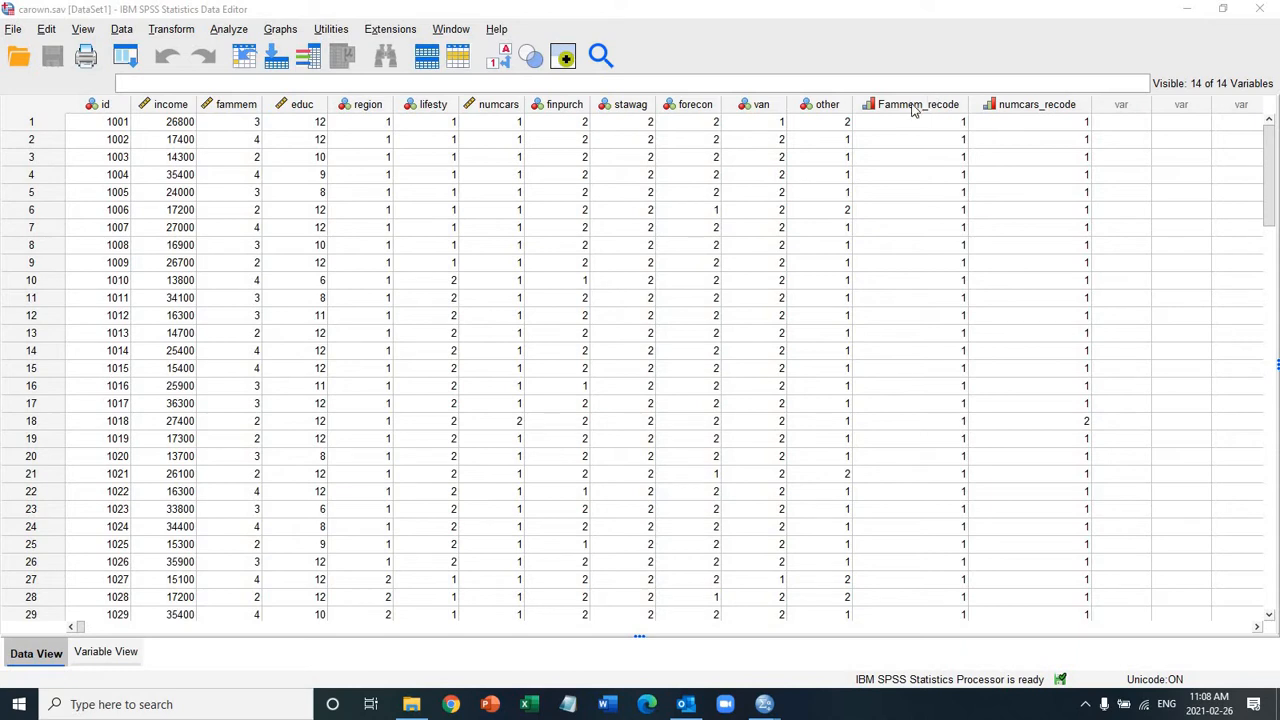
Review the Fammem_recode variable and its Family size value labels, including the 5+ label.
{"action": "left_click", "coordinate": [910, 104]}
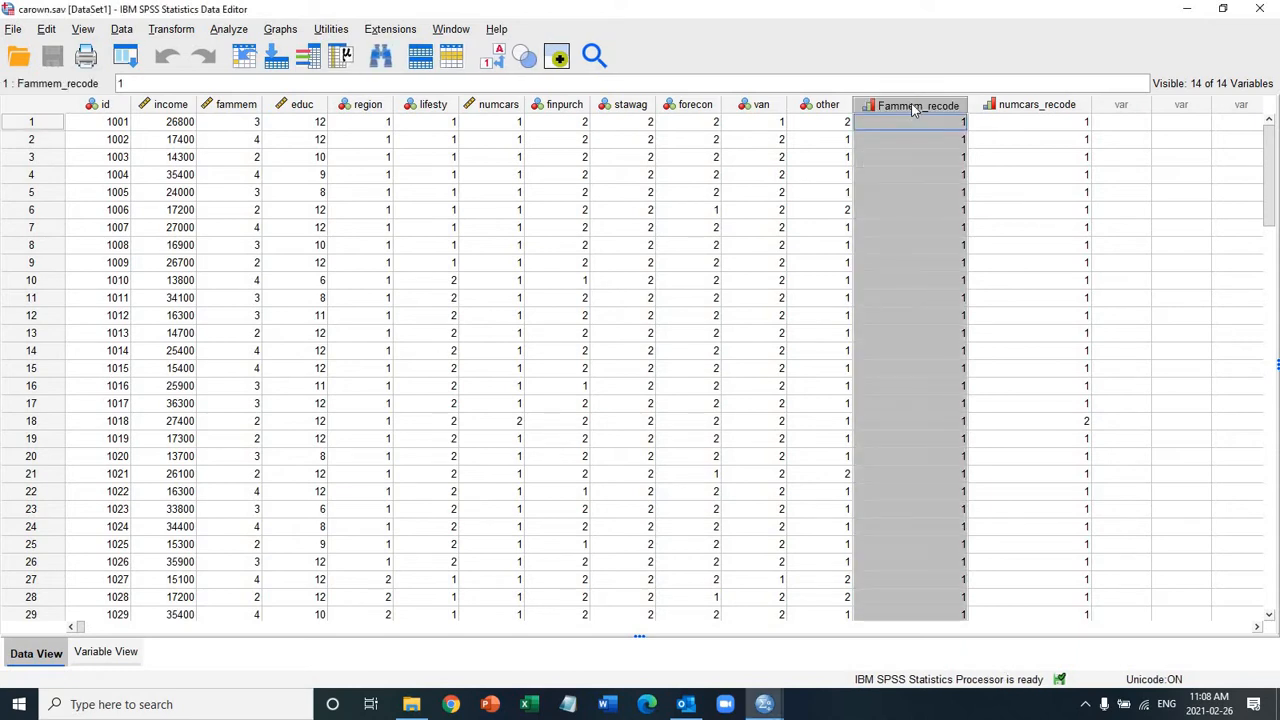
{"action": "mouse_move", "coordinate": [240, 110]}
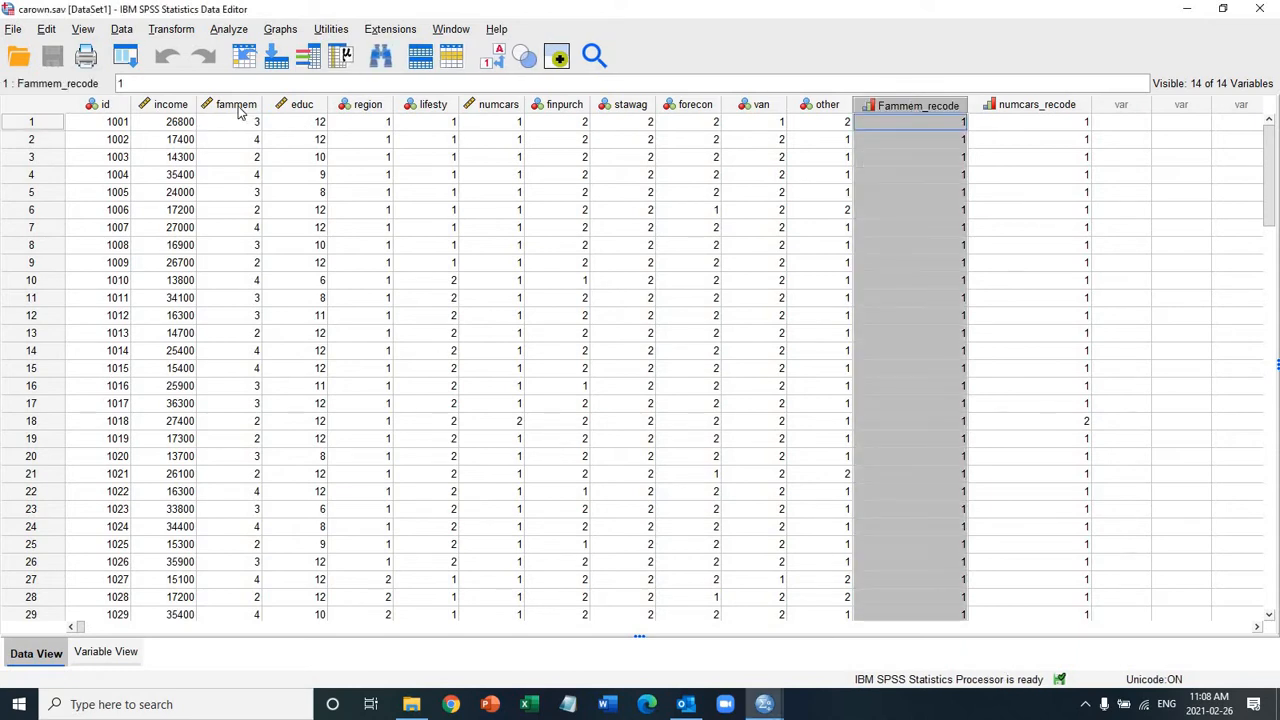
{"action": "left_click", "coordinate": [236, 104]}
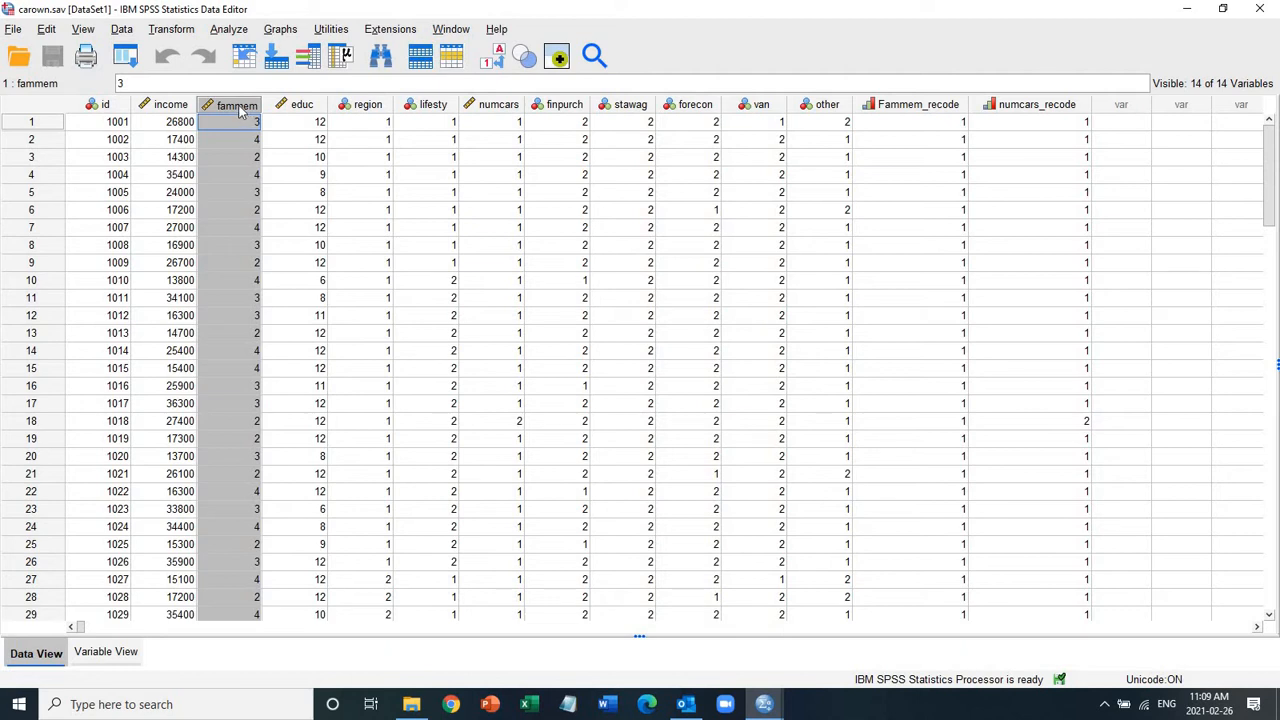
{"action": "left_click", "coordinate": [916, 104]}
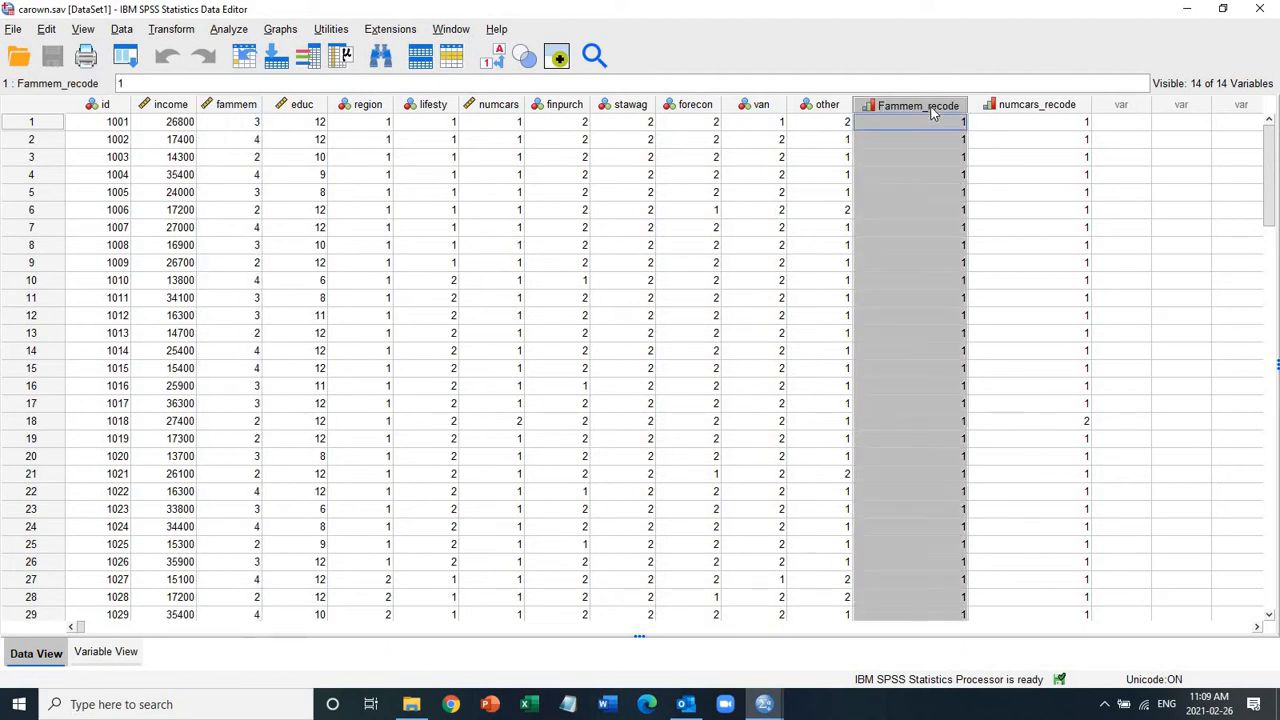
{"action": "left_click", "coordinate": [104, 652]}
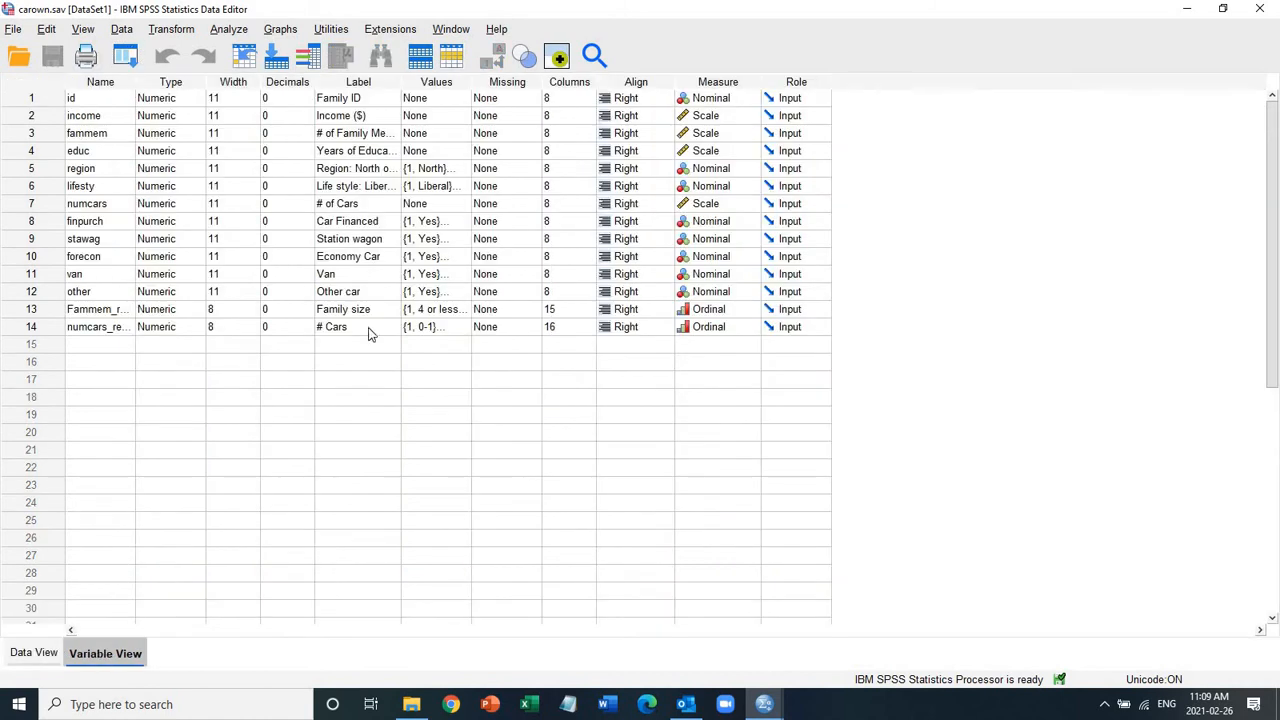
{"action": "left_click", "coordinate": [448, 308]}
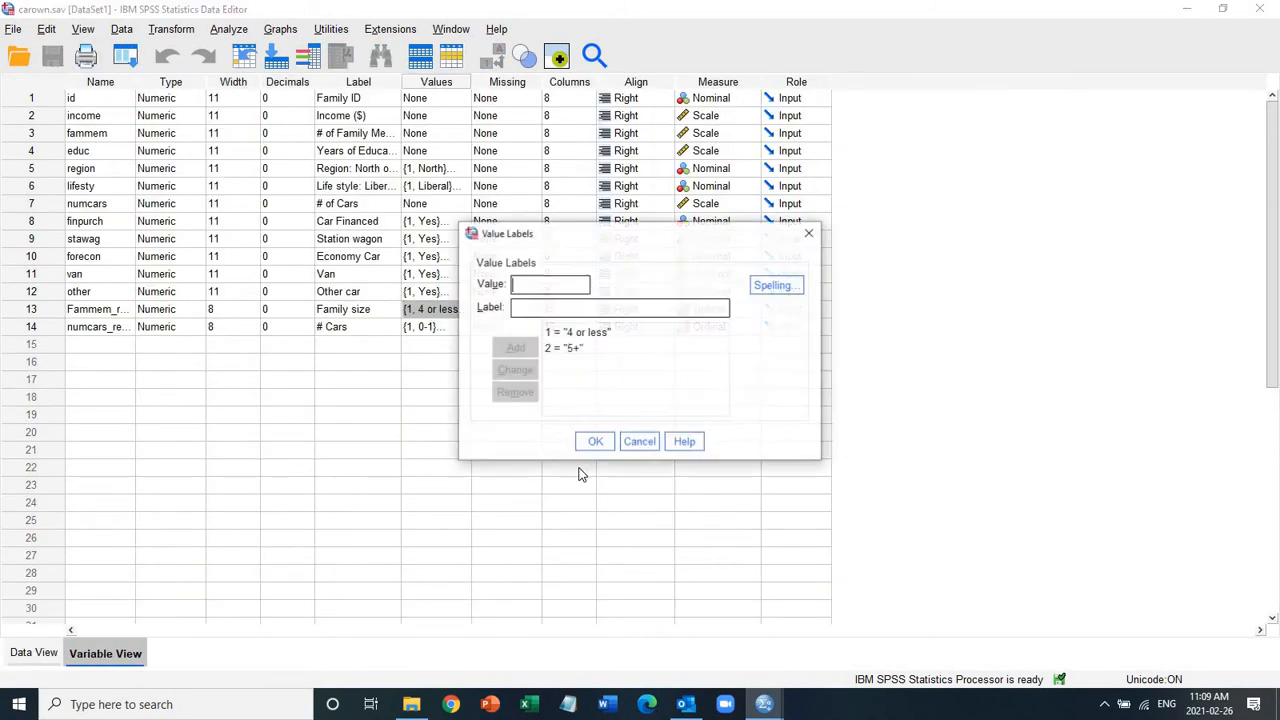
{"action": "left_click", "coordinate": [580, 332]}
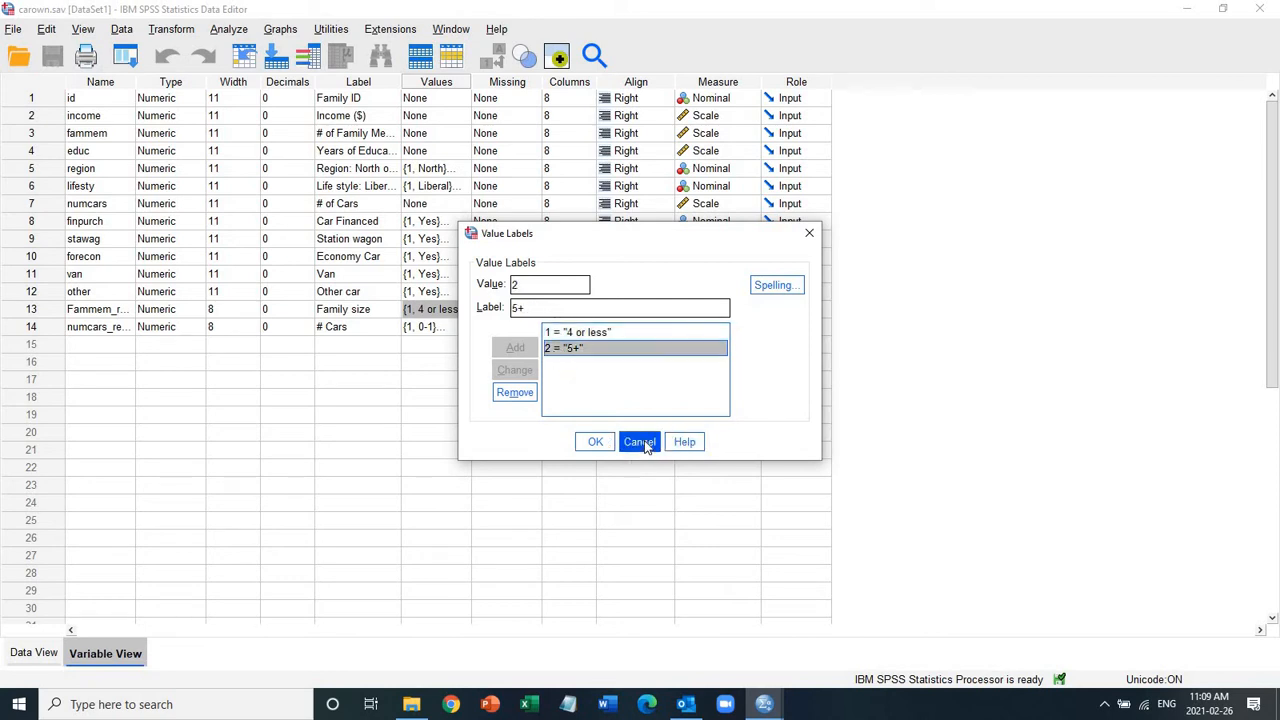
{"action": "left_click", "coordinate": [640, 442]}
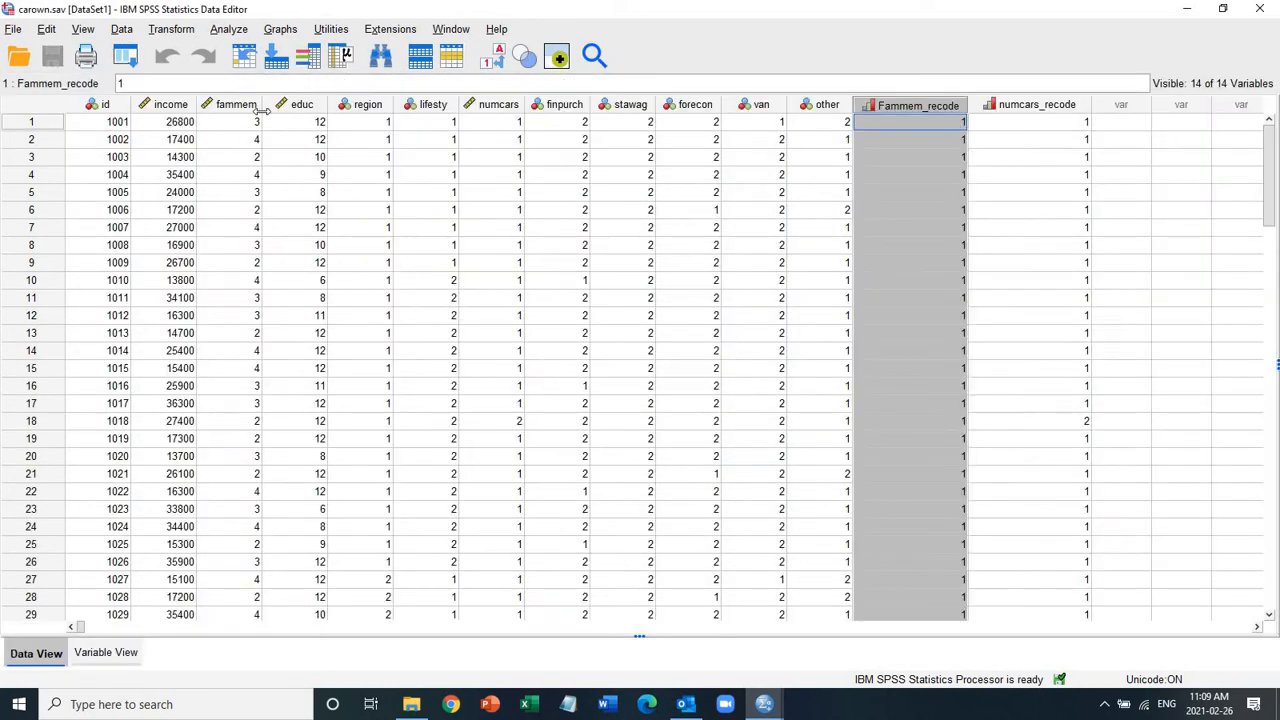
Review the numcars_recode variable's # Cars value labels and compare with the original columns.
{"action": "left_click", "coordinate": [236, 104]}
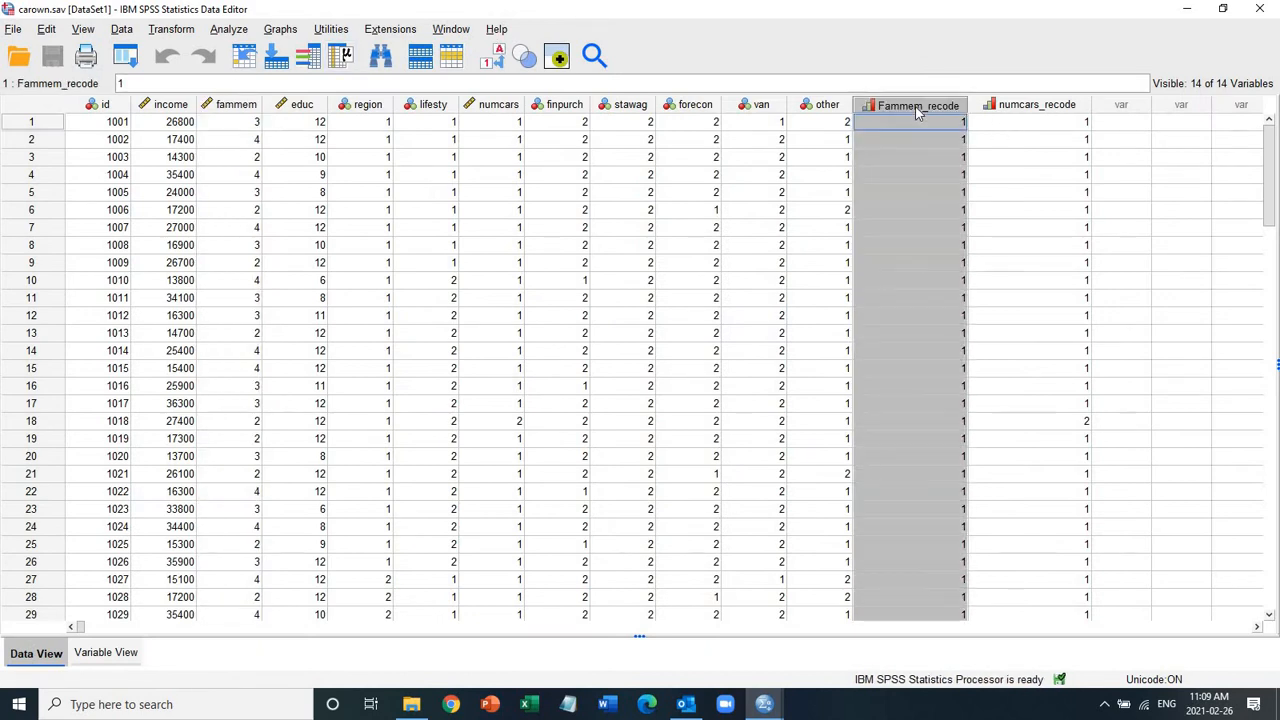
{"action": "mouse_move", "coordinate": [508, 112]}
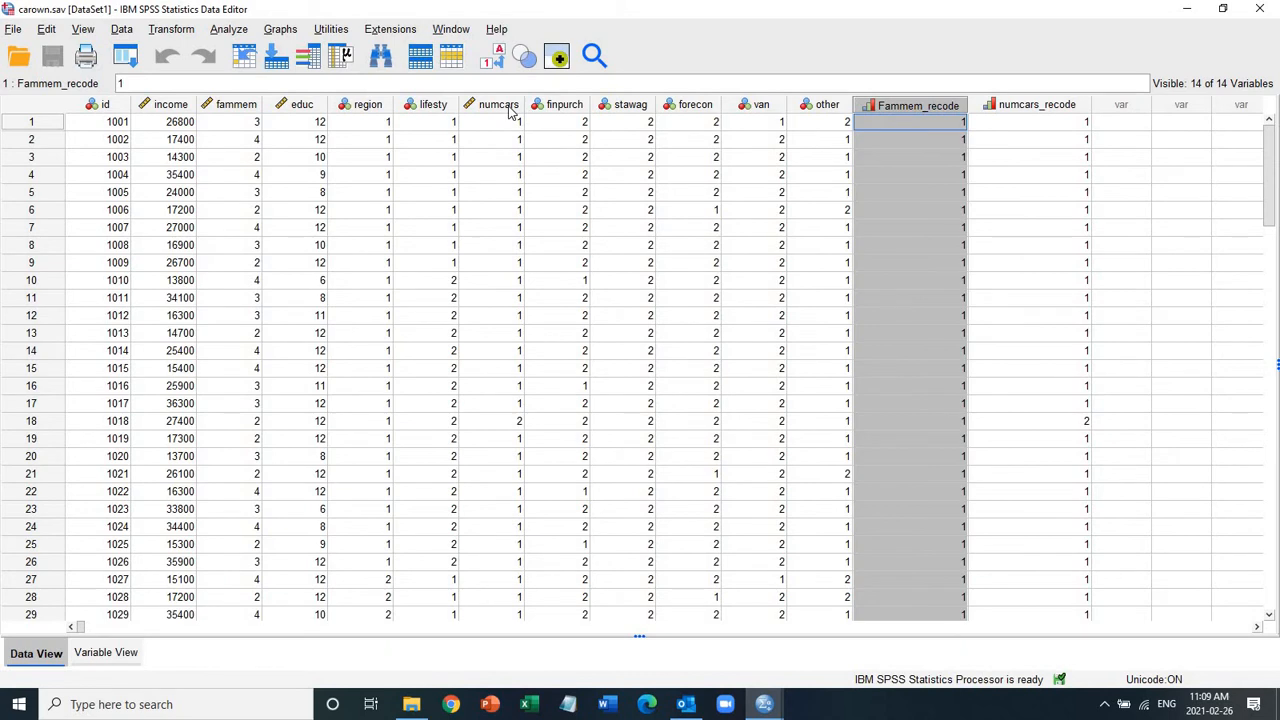
{"action": "mouse_move", "coordinate": [498, 104]}
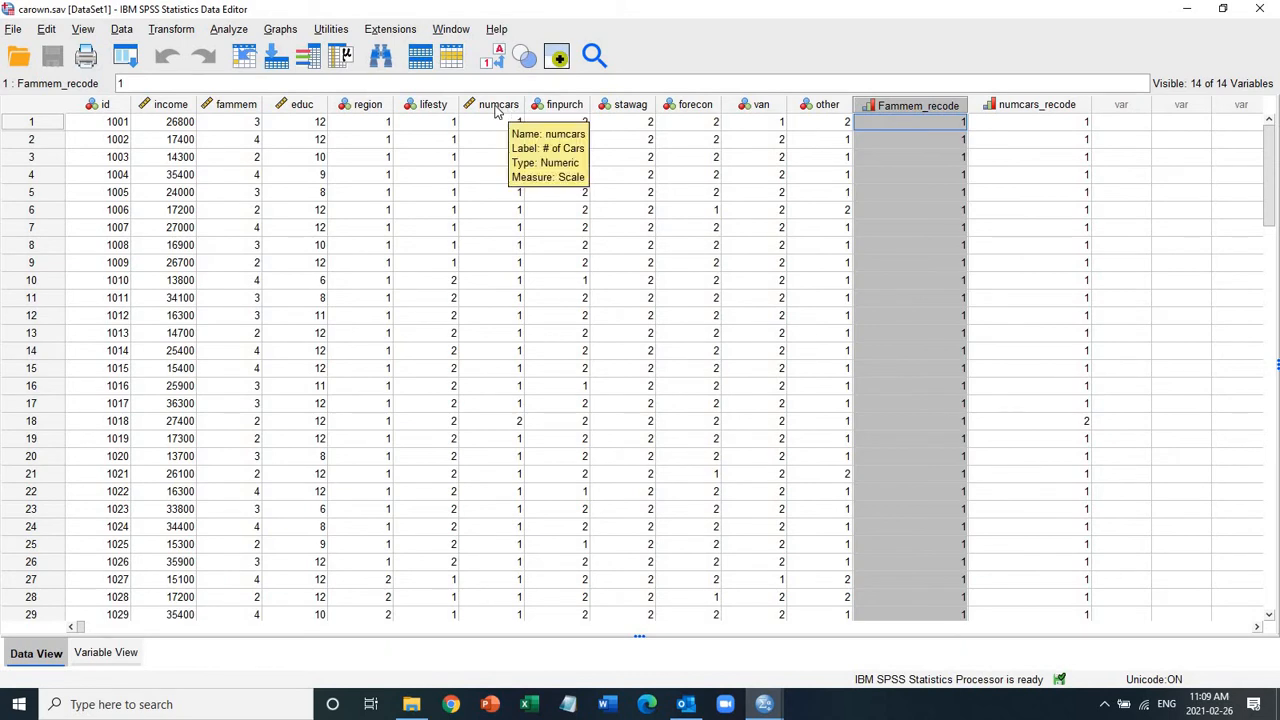
{"action": "left_click", "coordinate": [498, 104]}
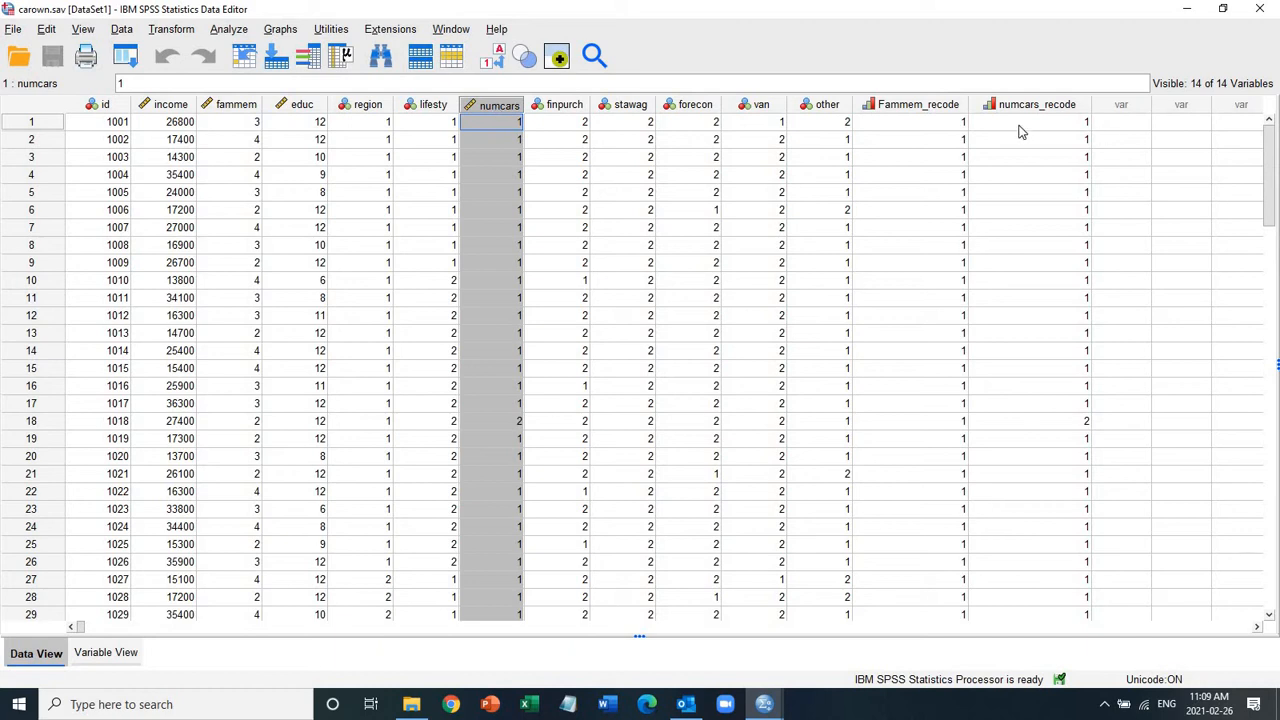
{"action": "left_click", "coordinate": [1036, 104]}
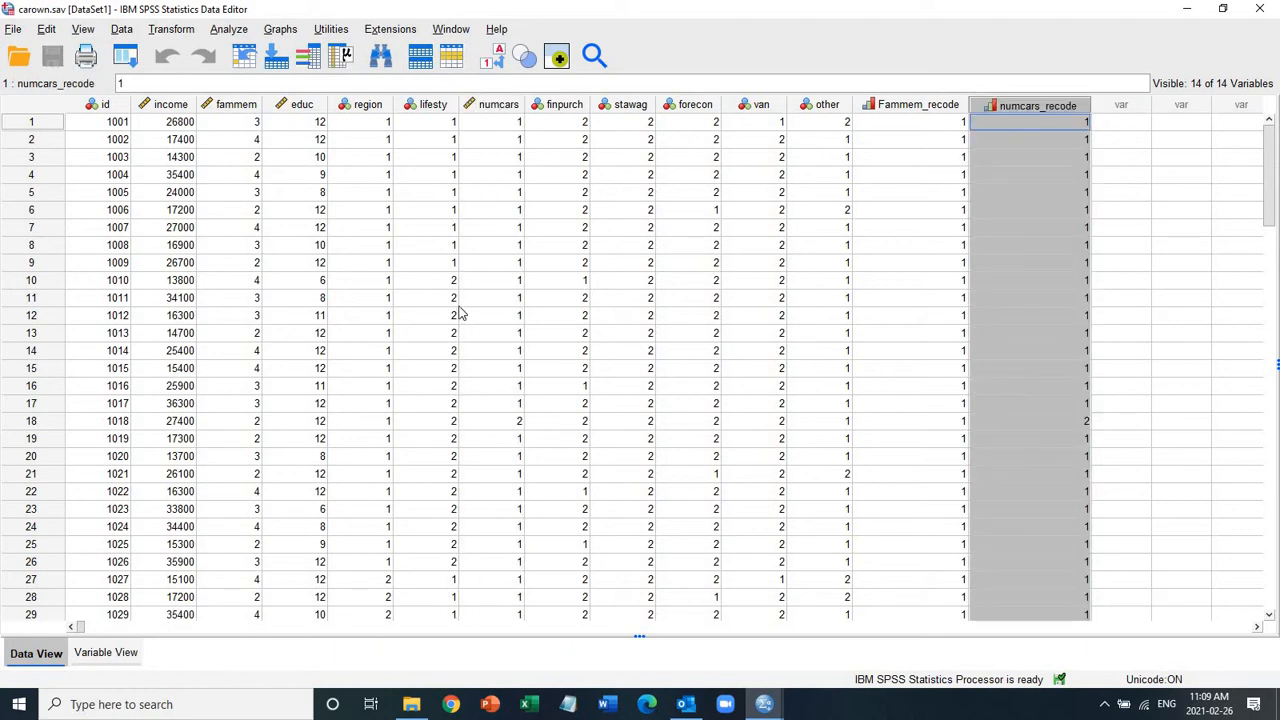
{"action": "left_click", "coordinate": [104, 652]}
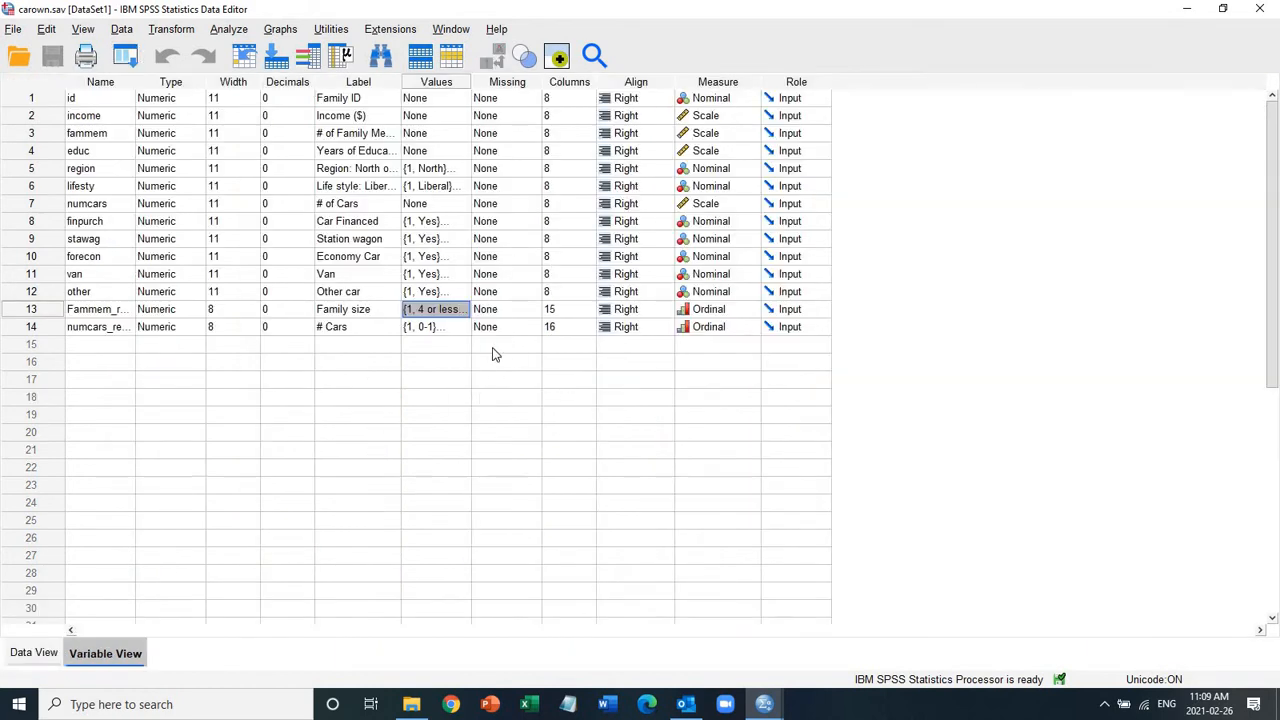
{"action": "left_click", "coordinate": [460, 328]}
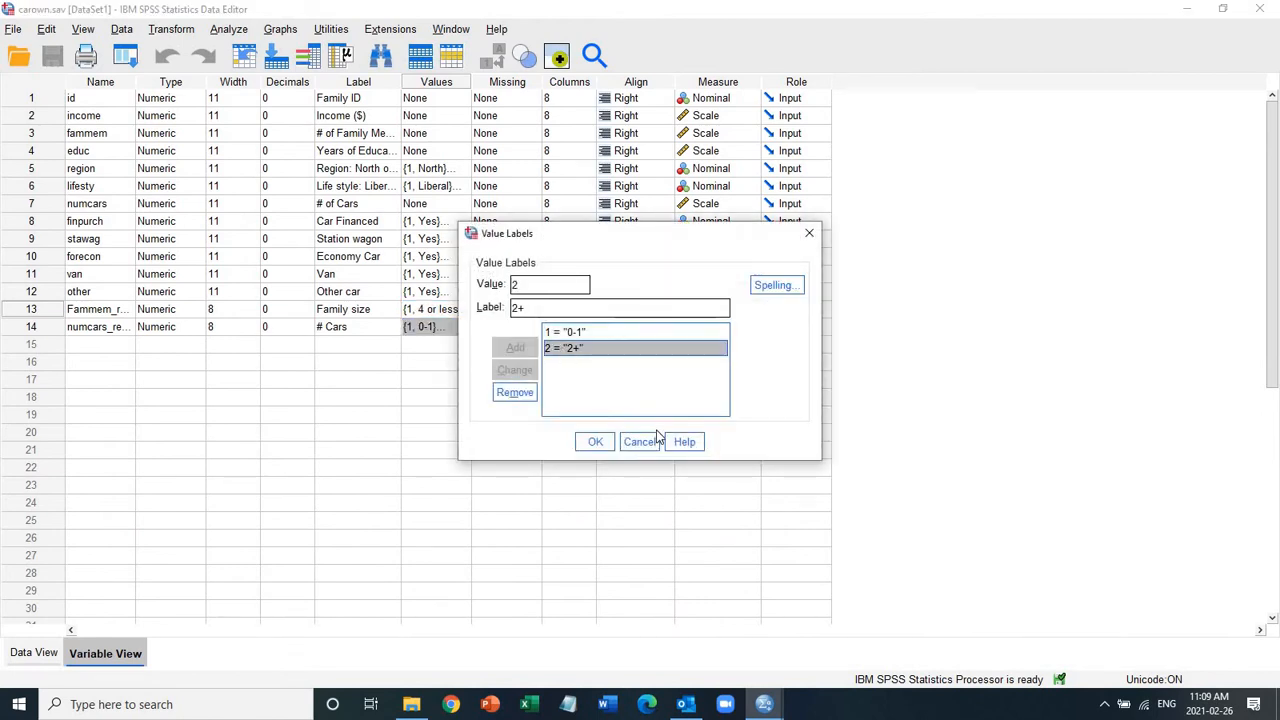
{"action": "left_click", "coordinate": [596, 442]}
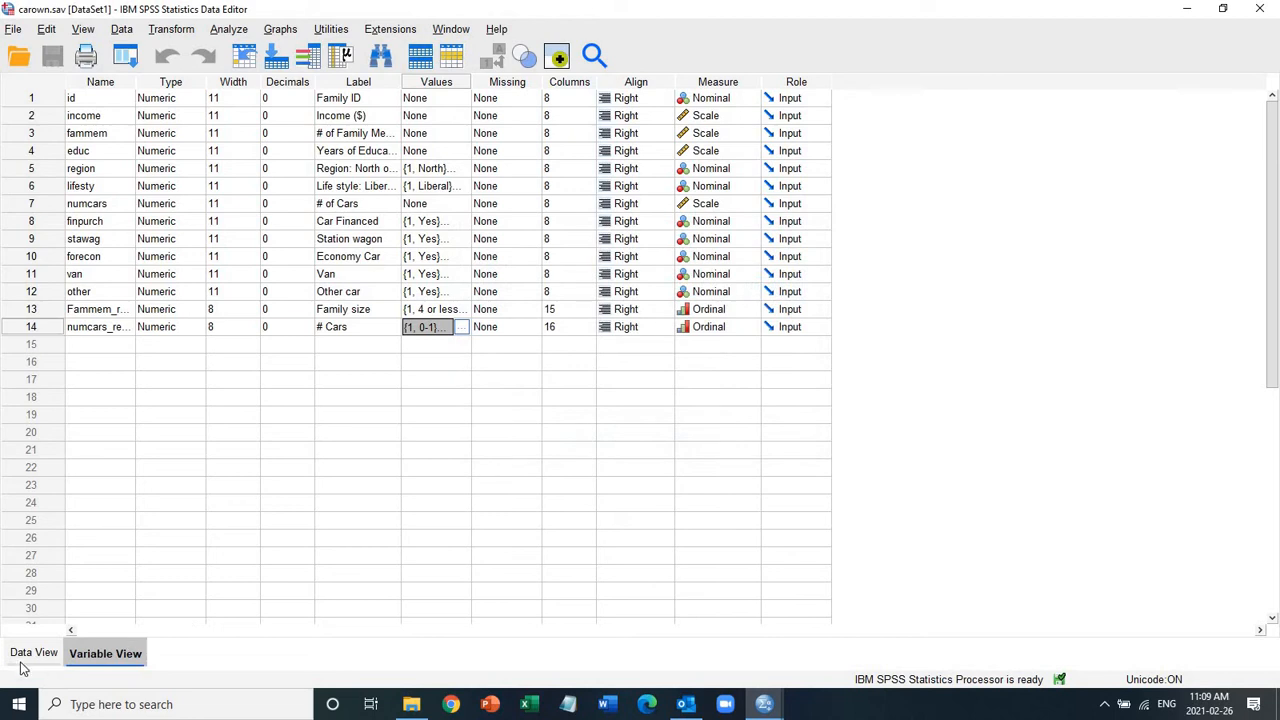
{"action": "left_click", "coordinate": [34, 652]}
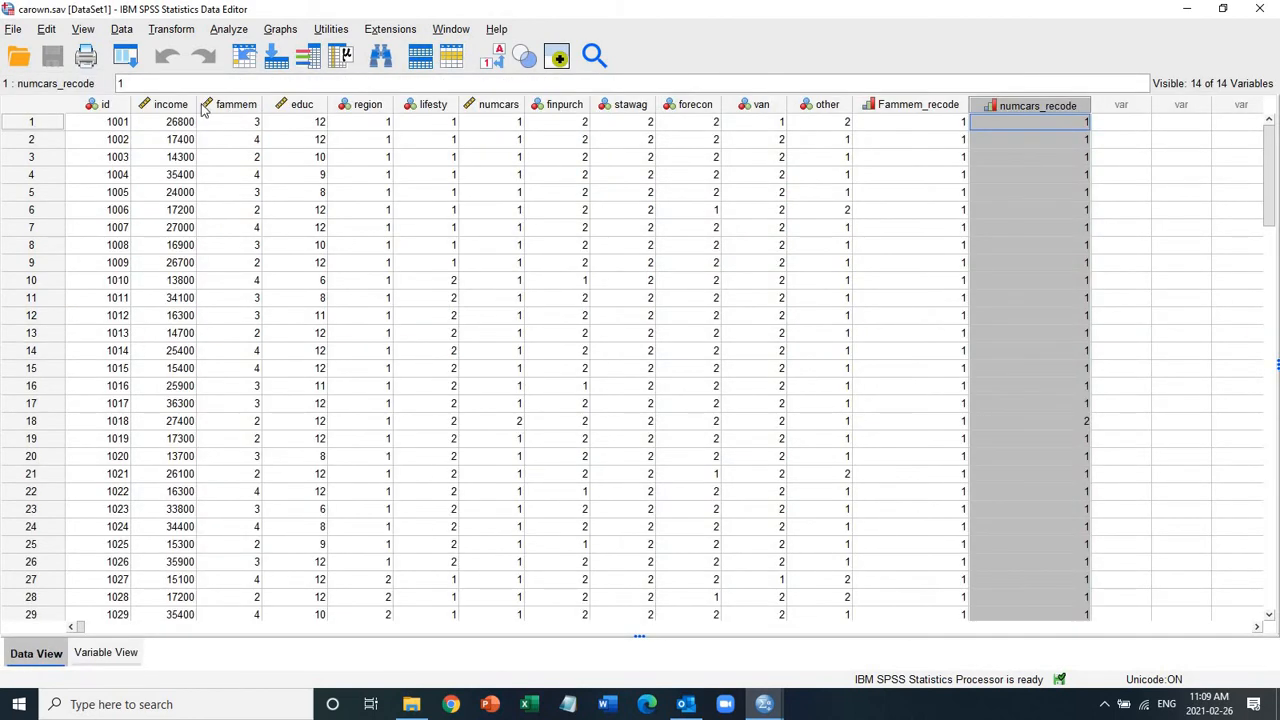
{"action": "left_click", "coordinate": [236, 104]}
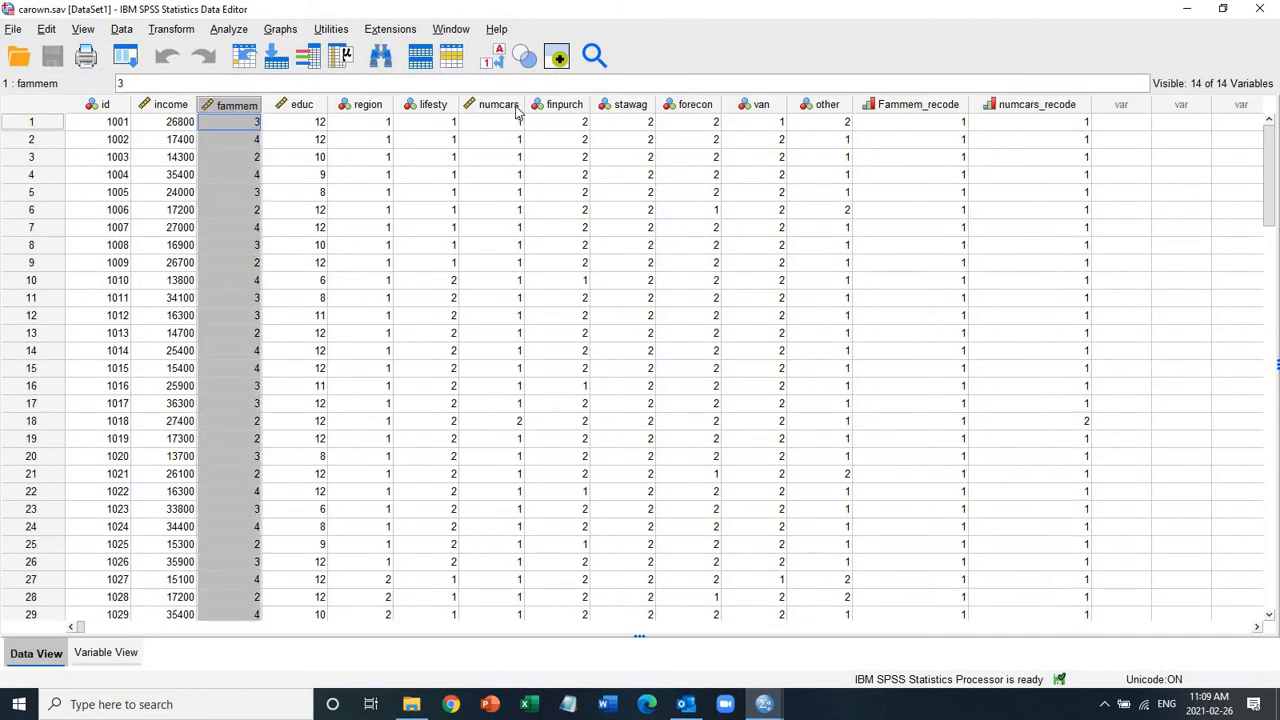
{"action": "left_click", "coordinate": [498, 104]}
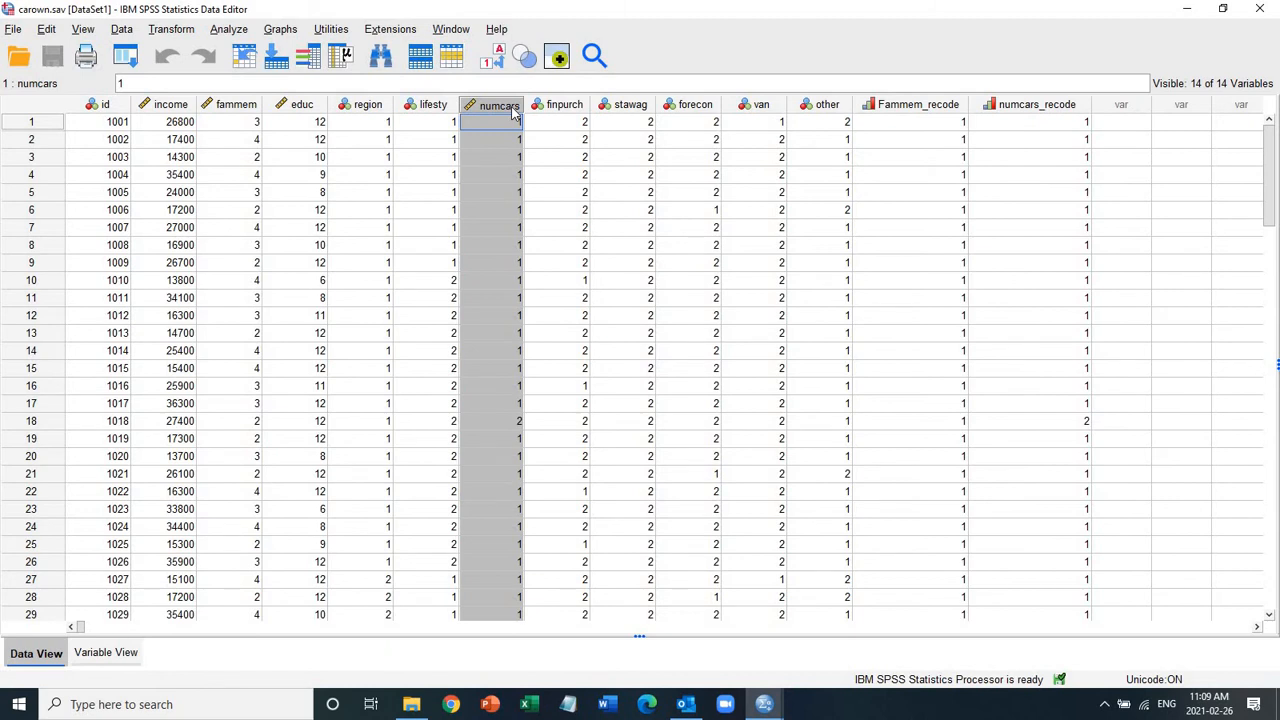
{"action": "mouse_move", "coordinate": [432, 16]}
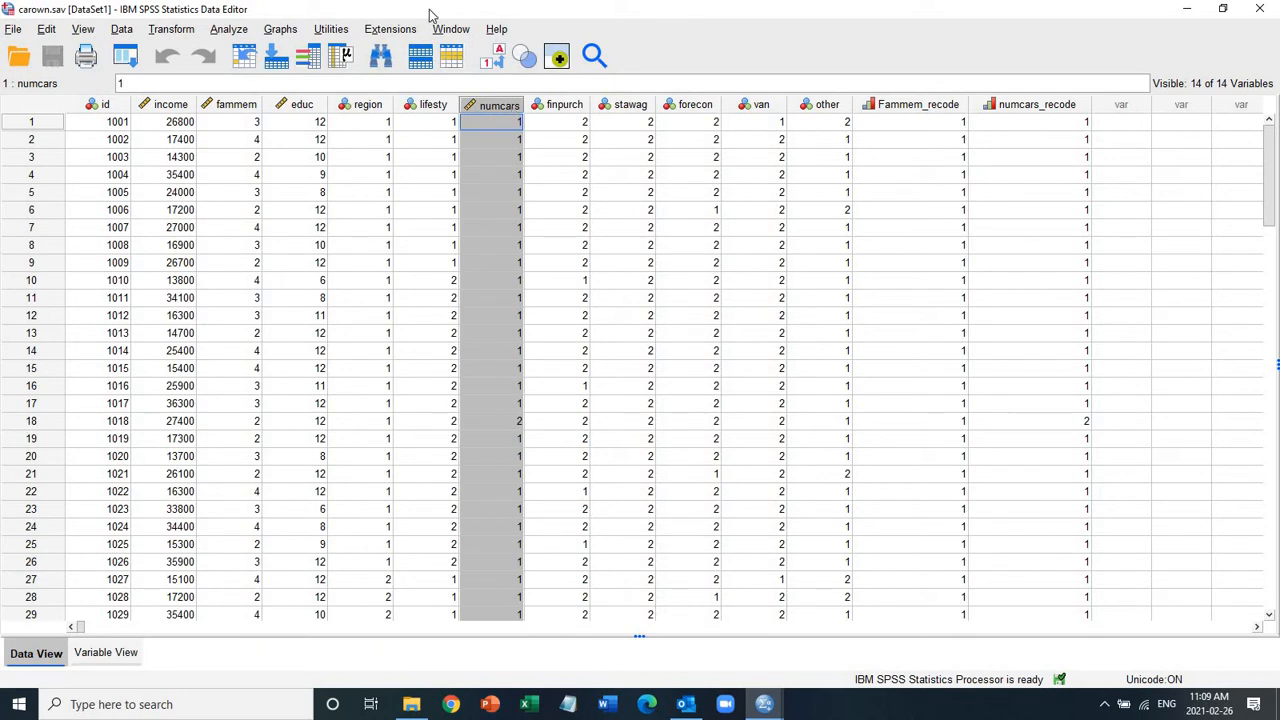
{"action": "mouse_move", "coordinate": [256, 36]}
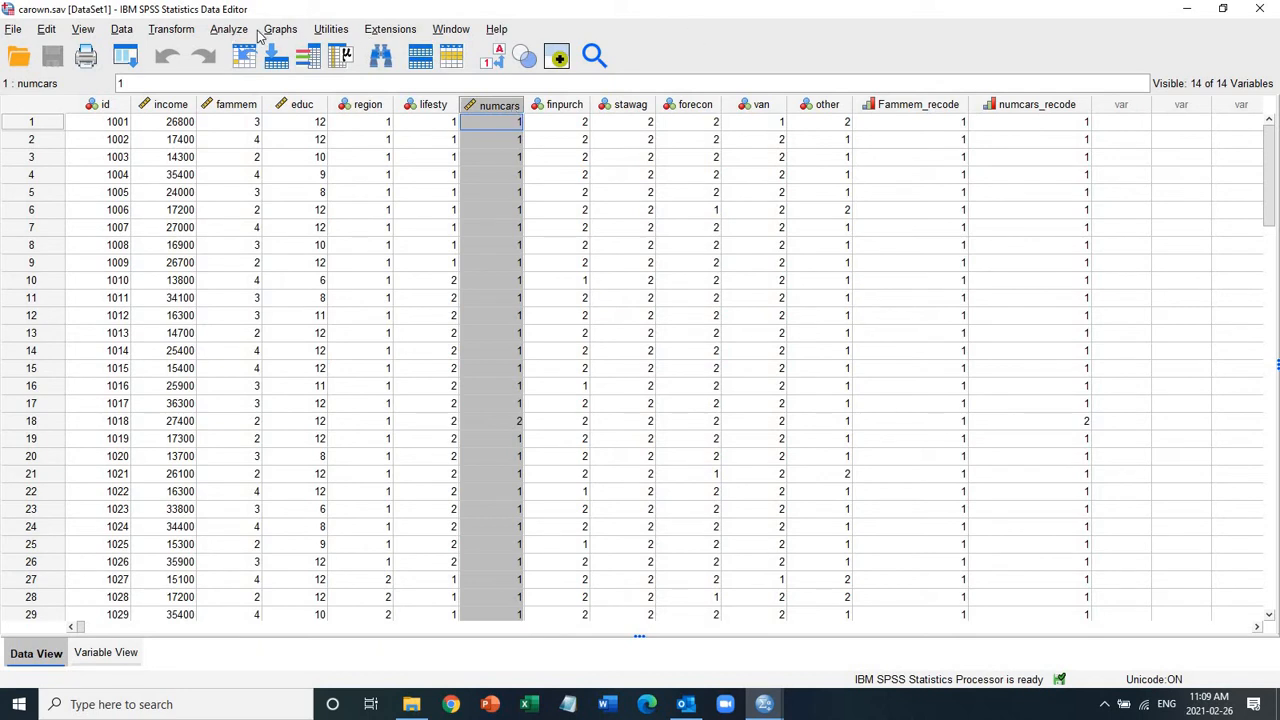
Start Crosstabs with # Cars [numcars_recode] as rows and Family size as columns.
{"action": "left_click", "coordinate": [228, 28]}
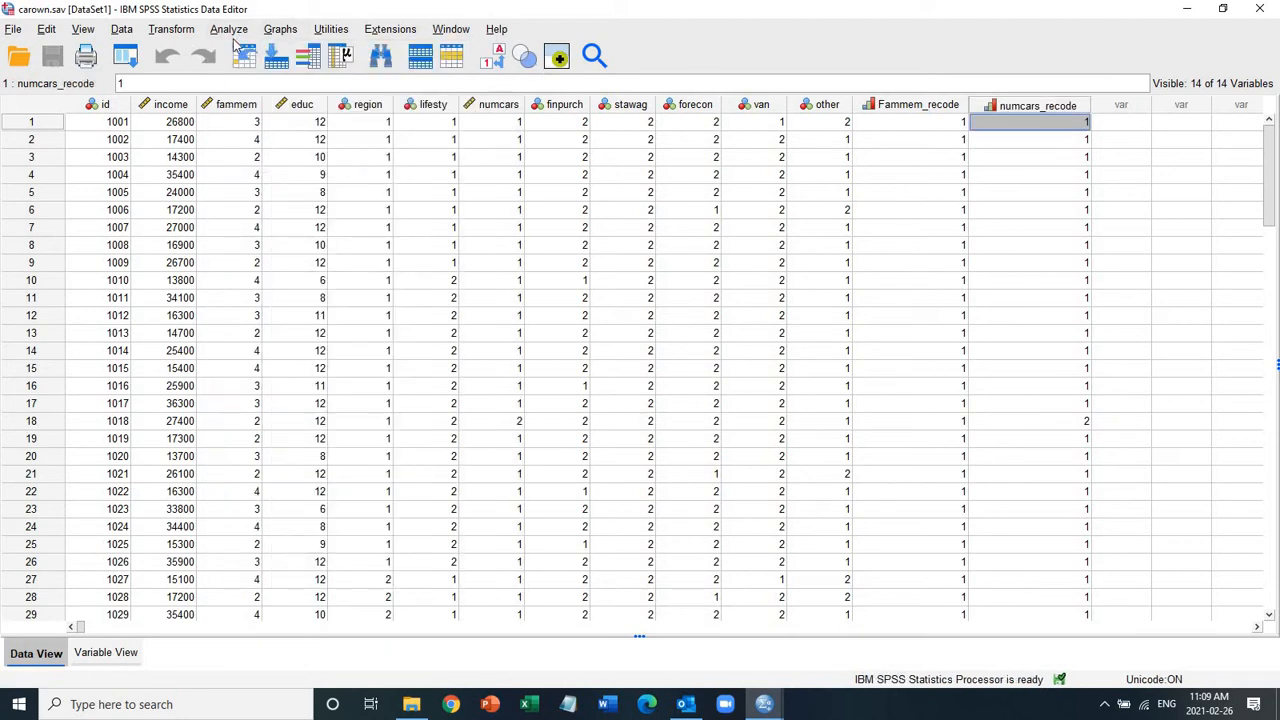
{"action": "left_click", "coordinate": [228, 28]}
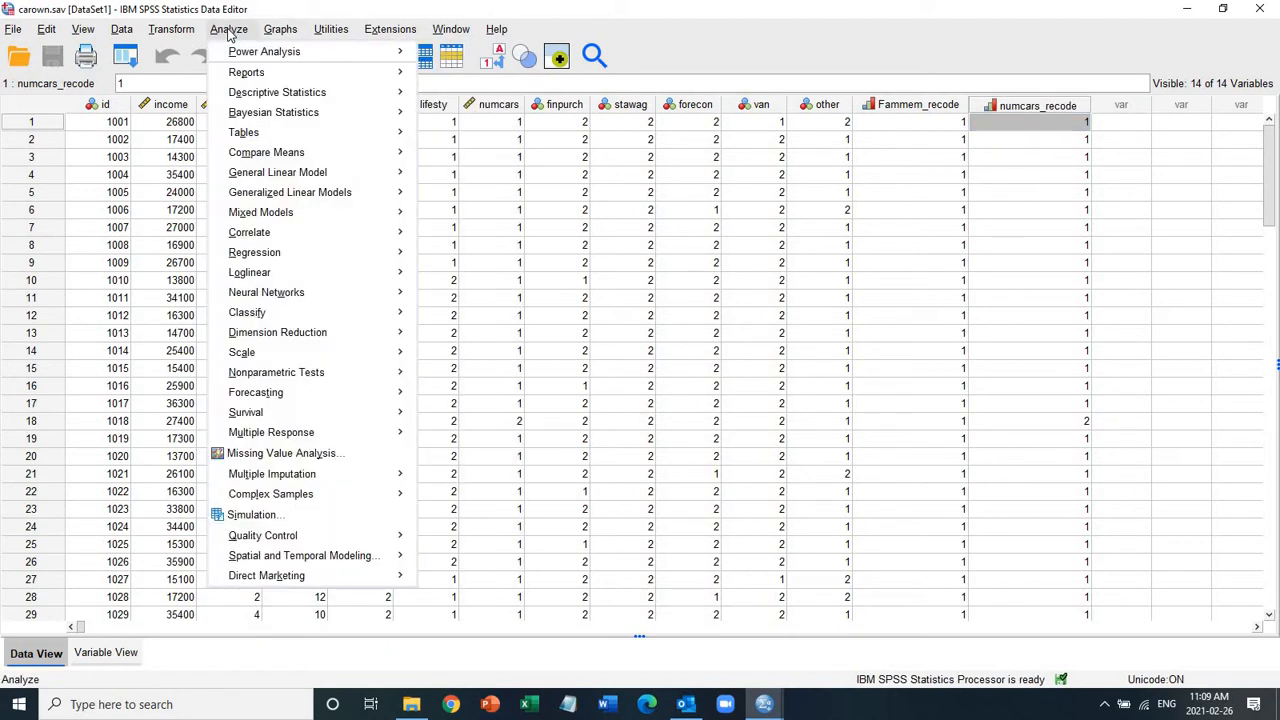
{"action": "mouse_move", "coordinate": [254, 252]}
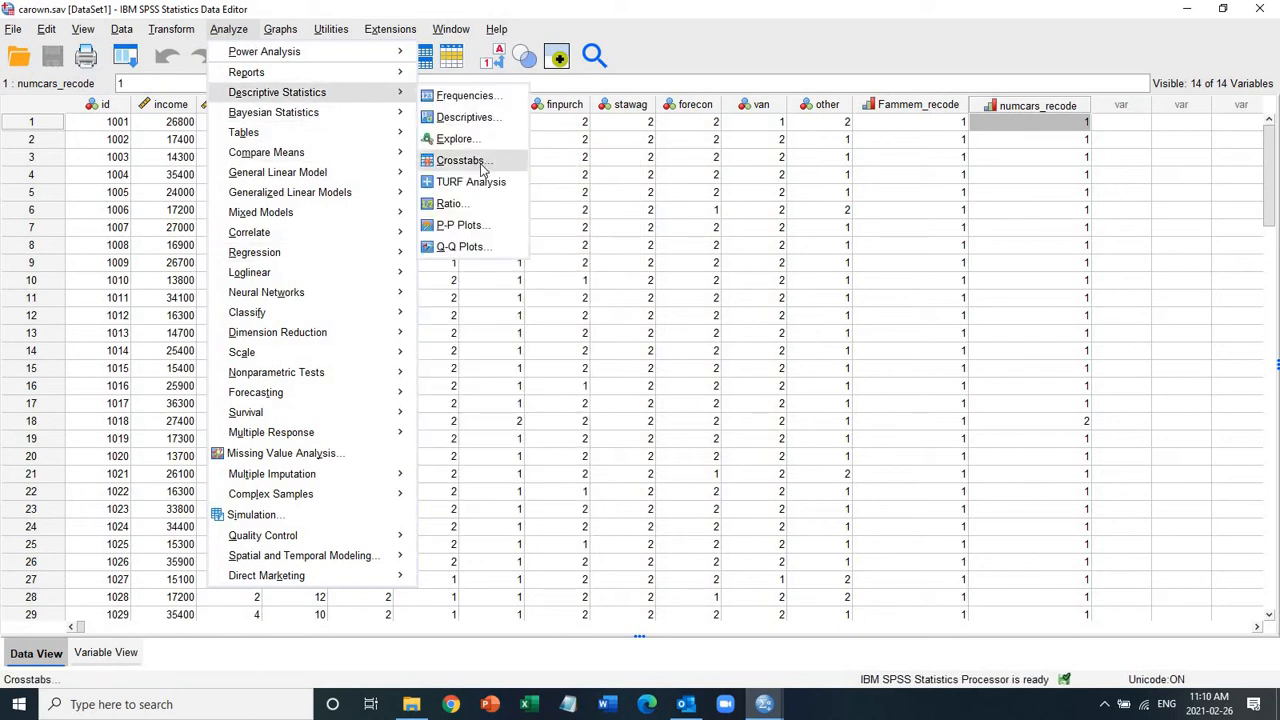
{"action": "left_click", "coordinate": [460, 160]}
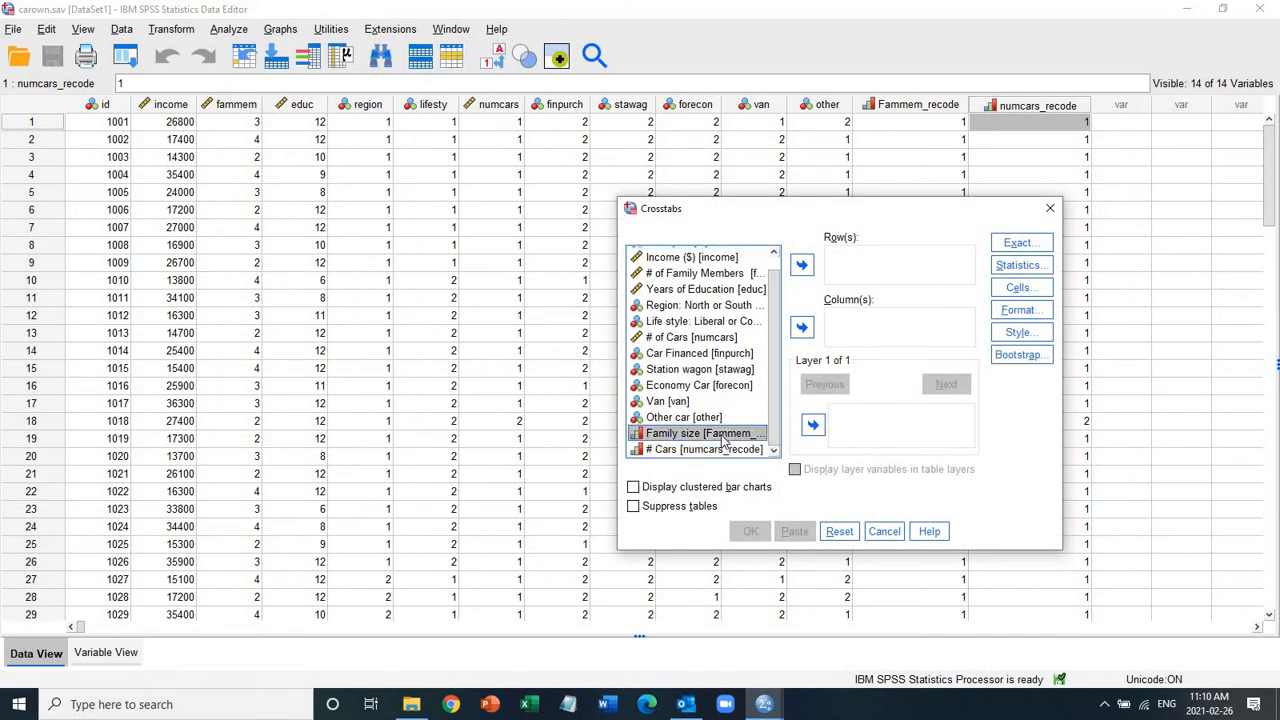
{"action": "left_click", "coordinate": [802, 328]}
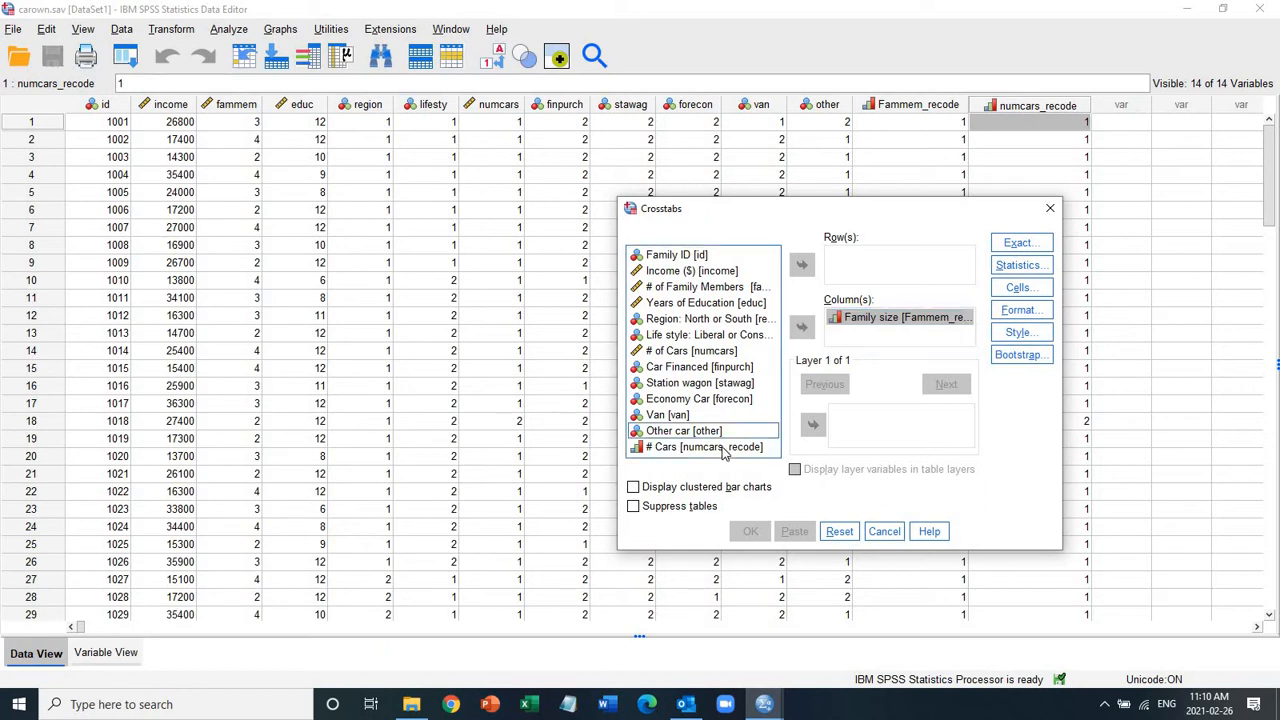
{"action": "left_click", "coordinate": [802, 264]}
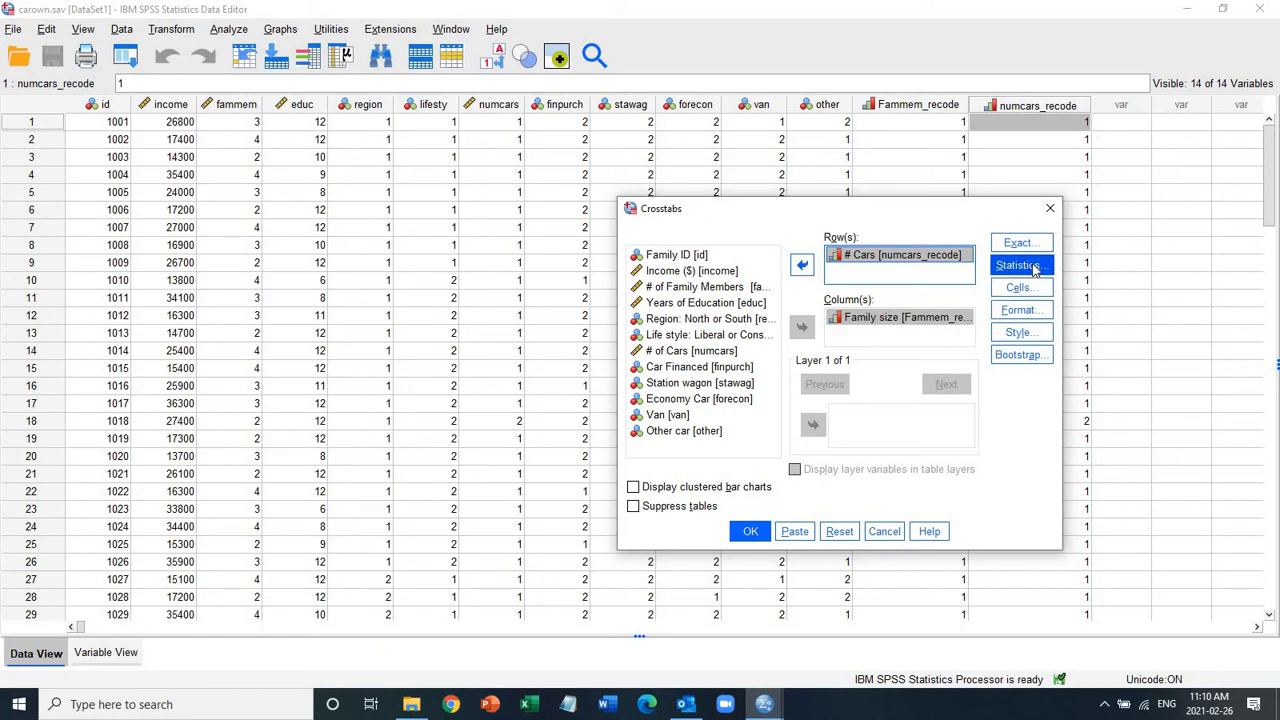
Request Chi-square statistics and column percentages, then run the crosstab analysis.
{"action": "left_click", "coordinate": [1020, 264]}
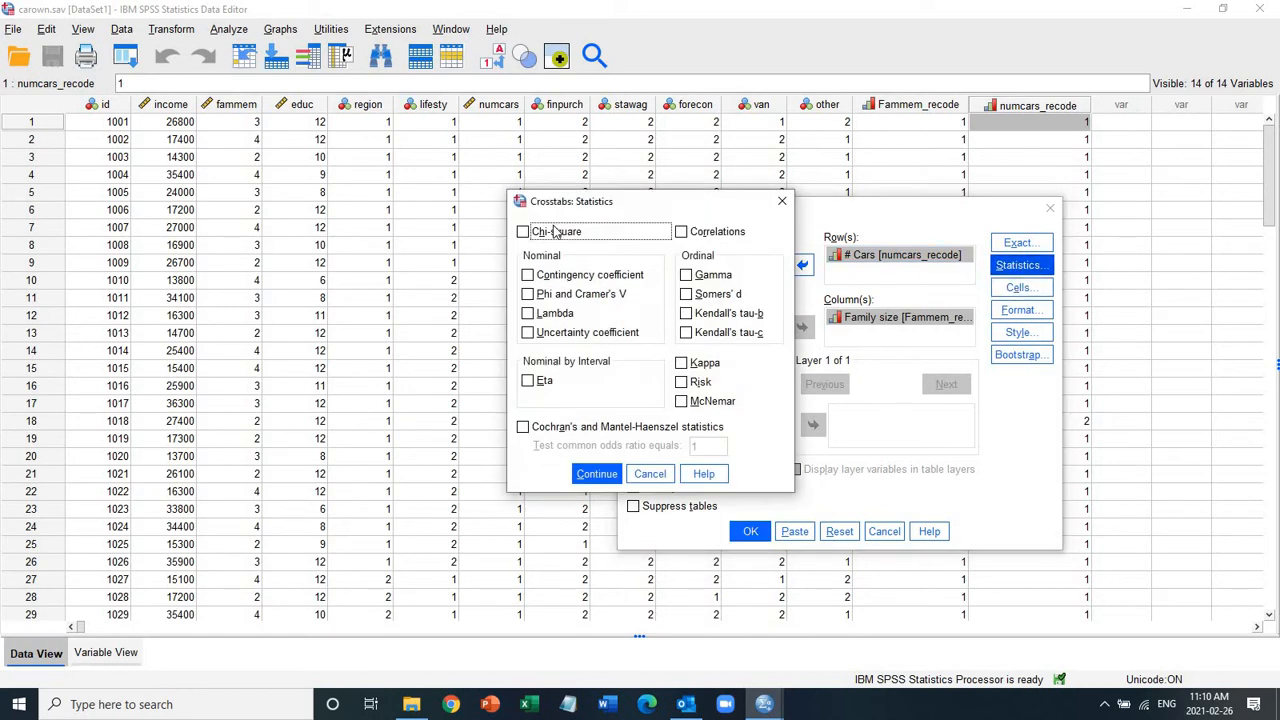
{"action": "left_click", "coordinate": [522, 232]}
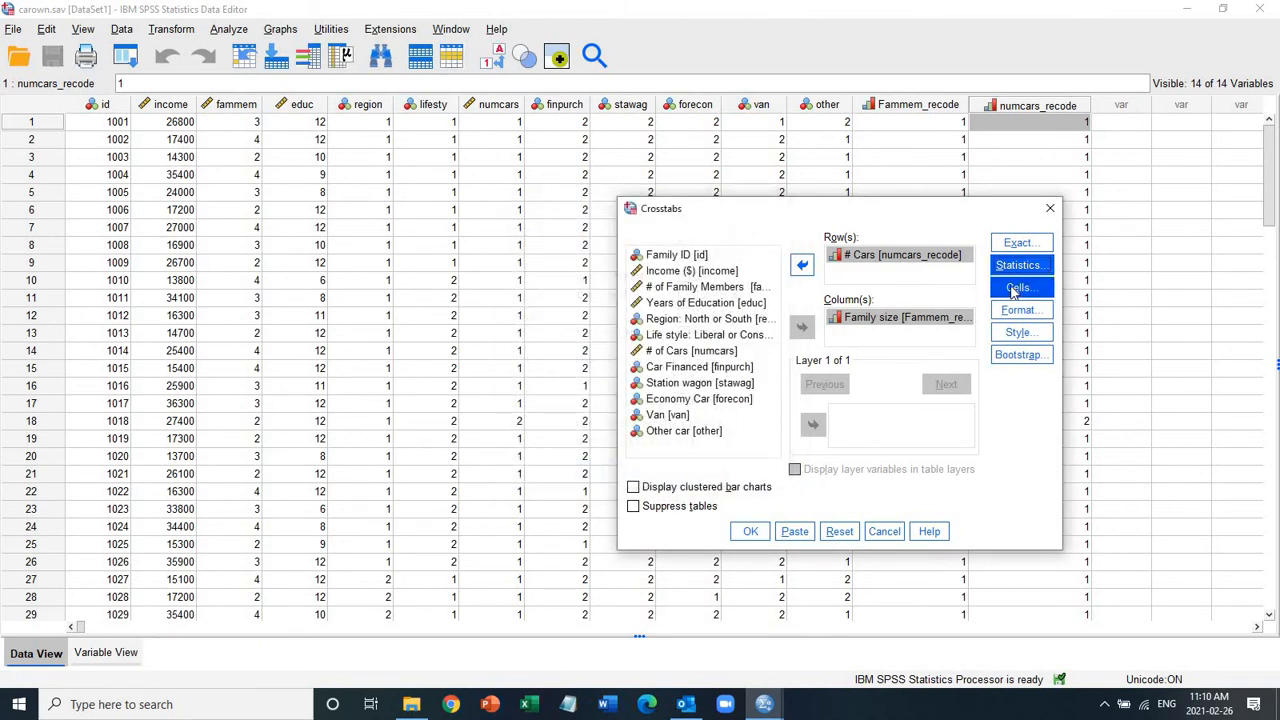
{"action": "left_click", "coordinate": [1020, 288]}
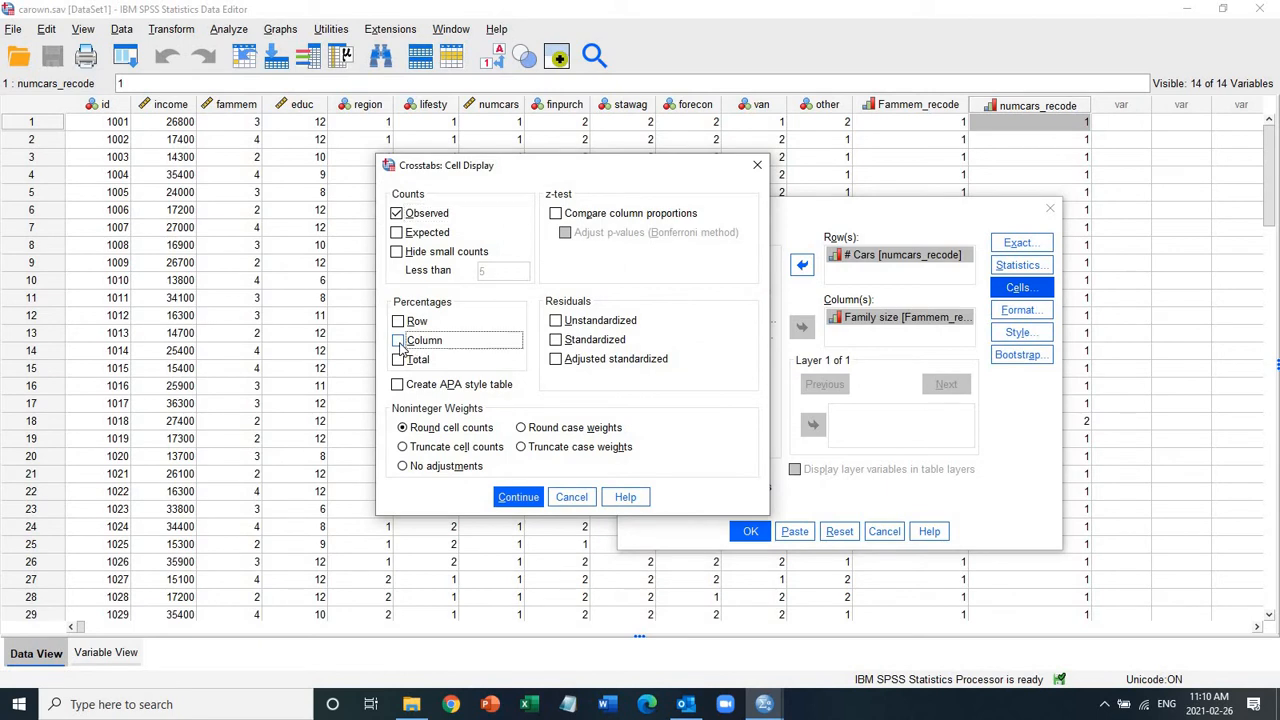
{"action": "left_click", "coordinate": [398, 340]}
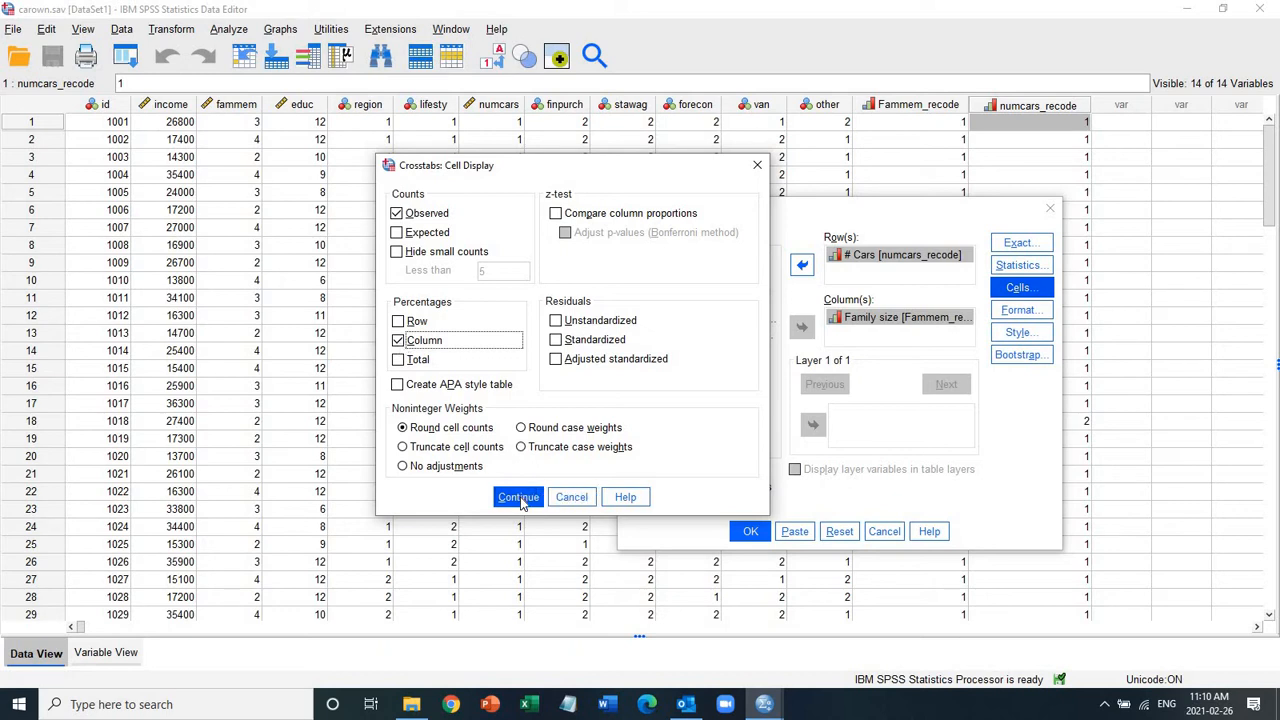
{"action": "left_click", "coordinate": [518, 496]}
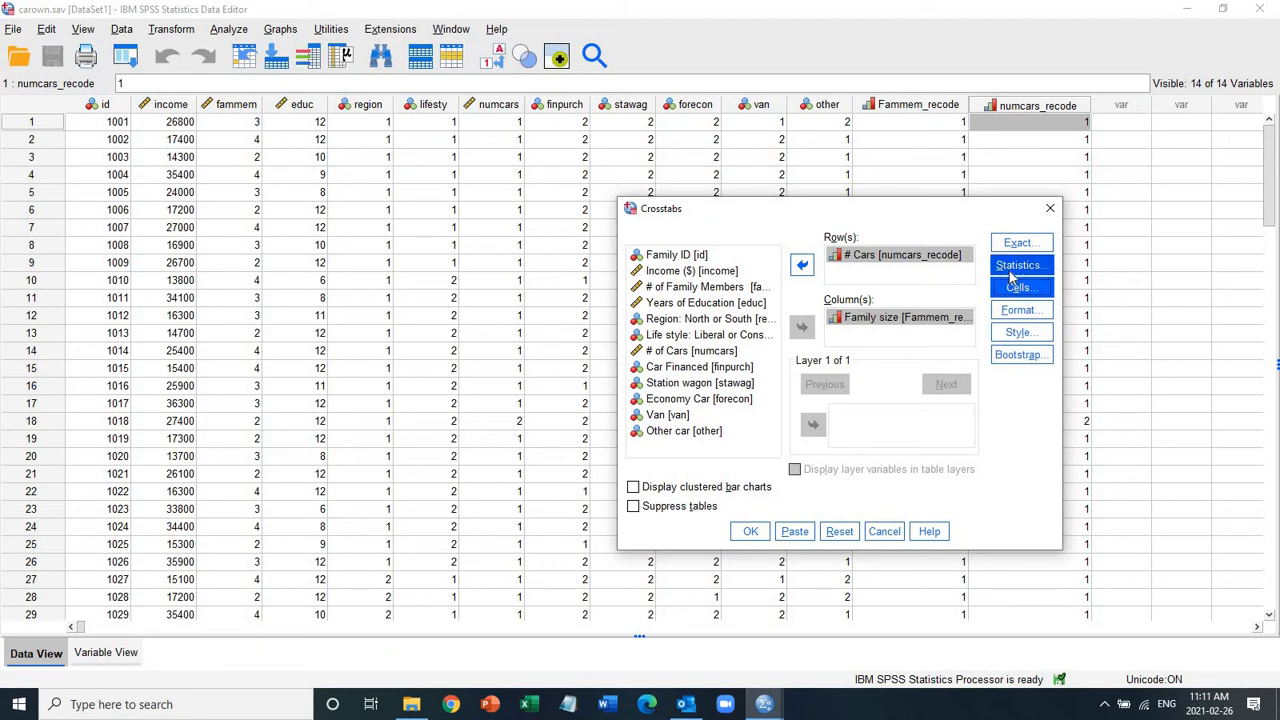
{"action": "left_click", "coordinate": [1020, 264]}
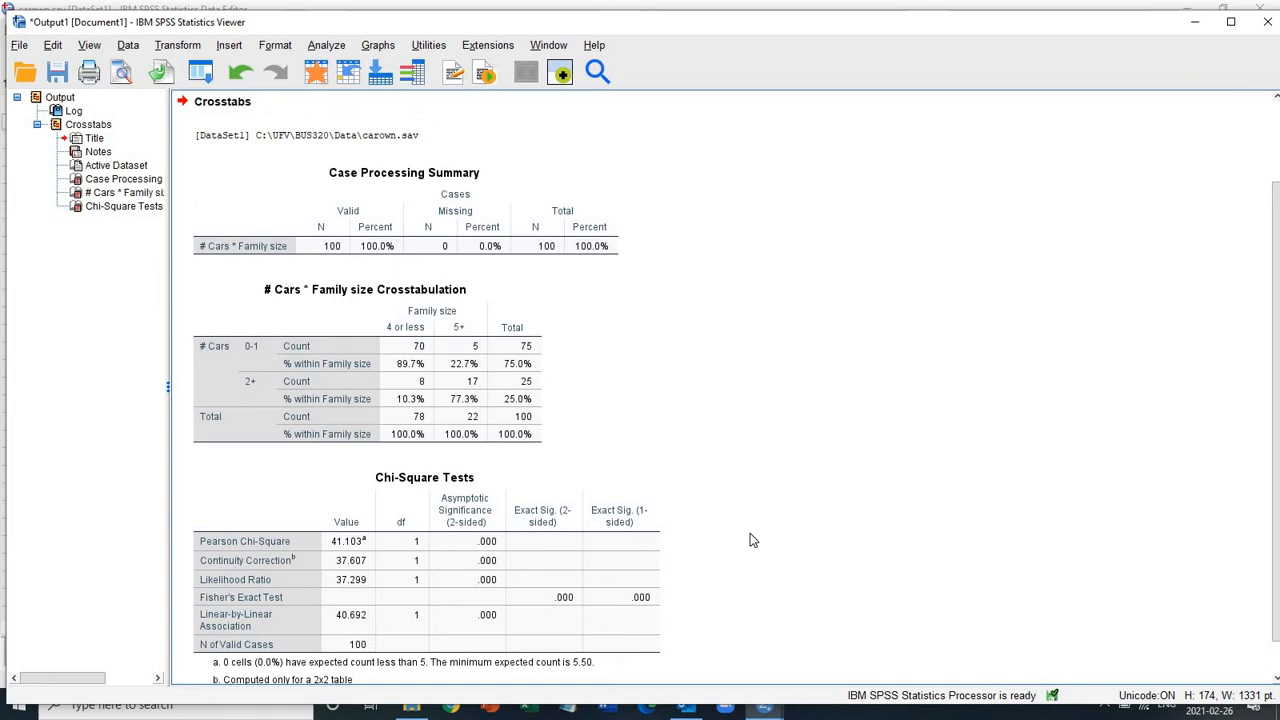
{"action": "mouse_move", "coordinate": [564, 408]}
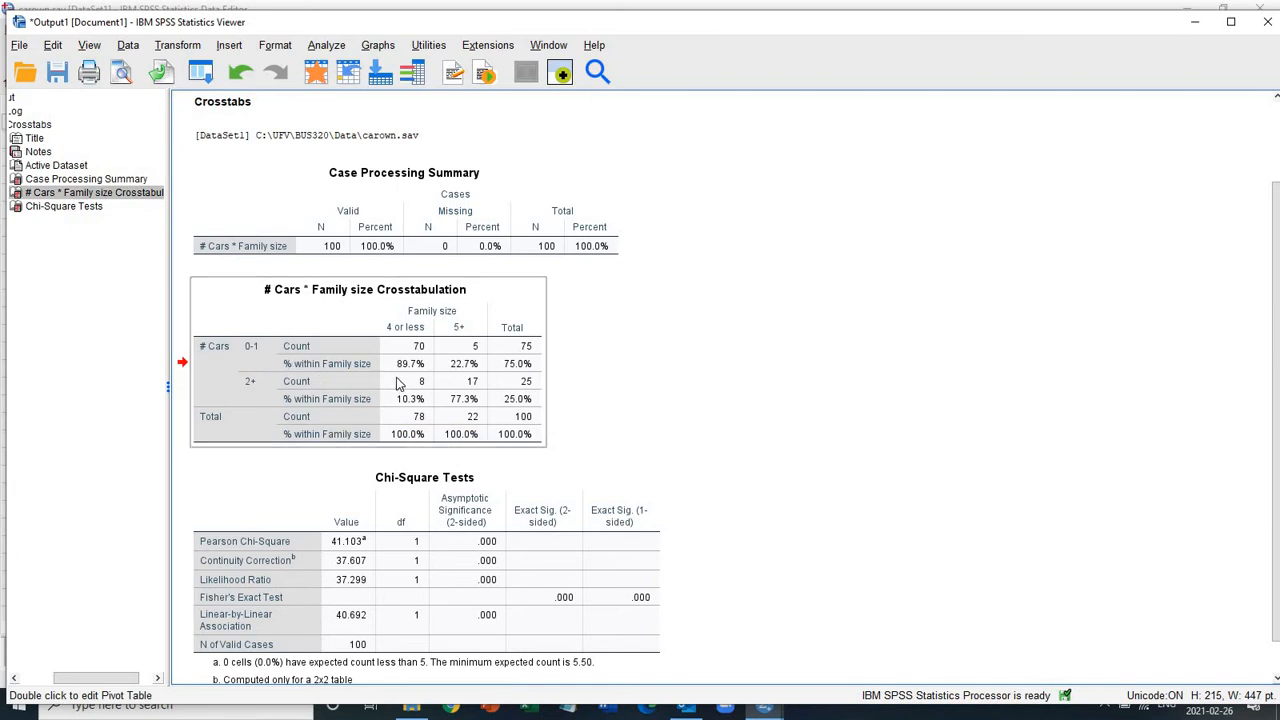
{"action": "mouse_move", "coordinate": [416, 378]}
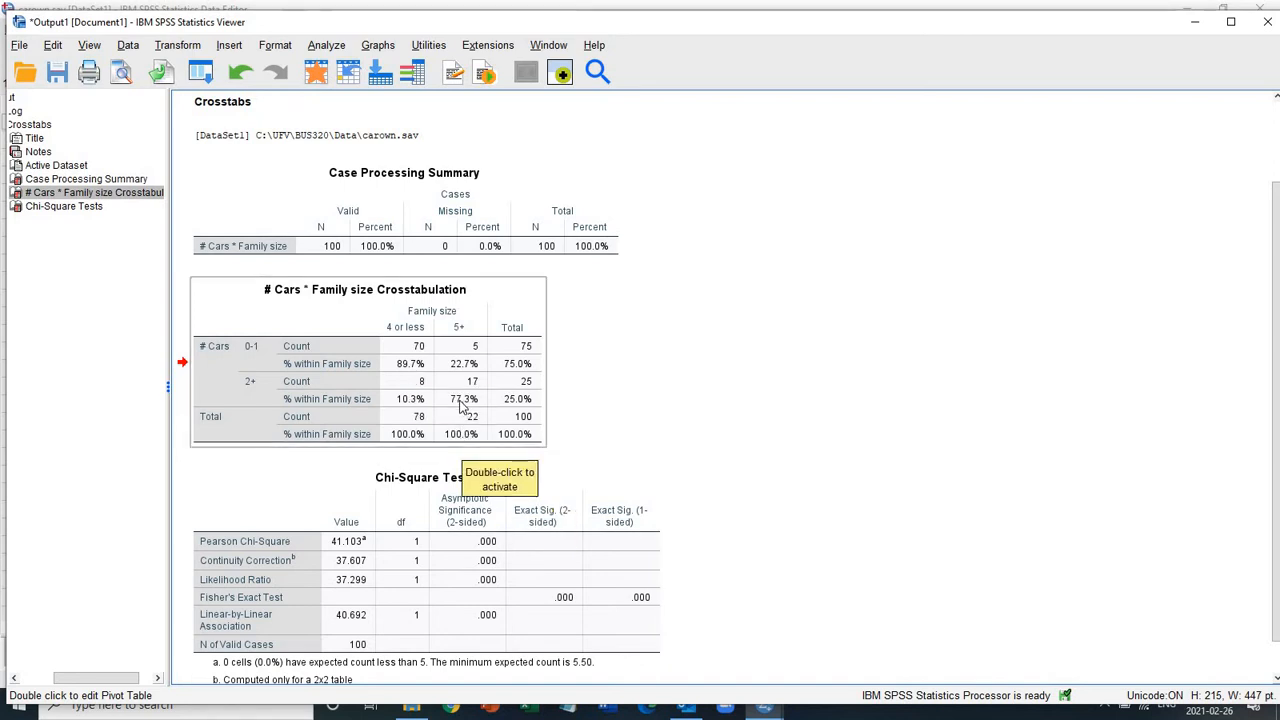
{"action": "mouse_move", "coordinate": [488, 404]}
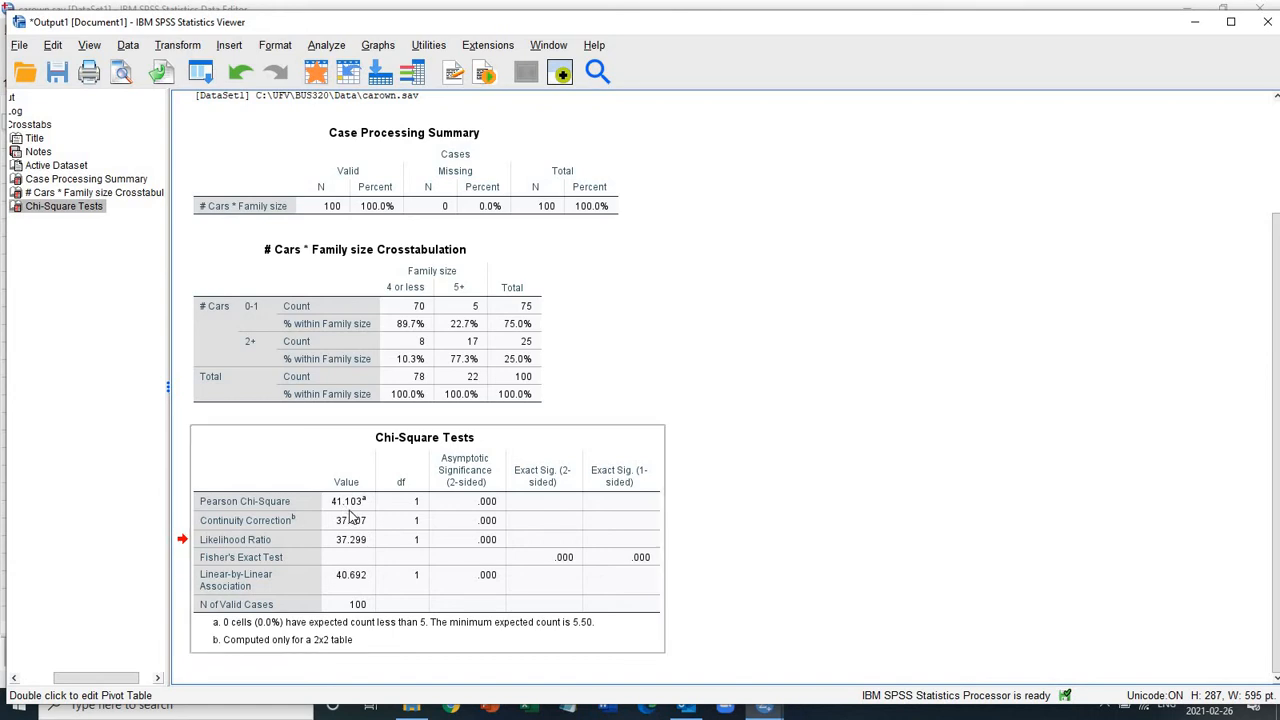
{"action": "mouse_move", "coordinate": [364, 510]}
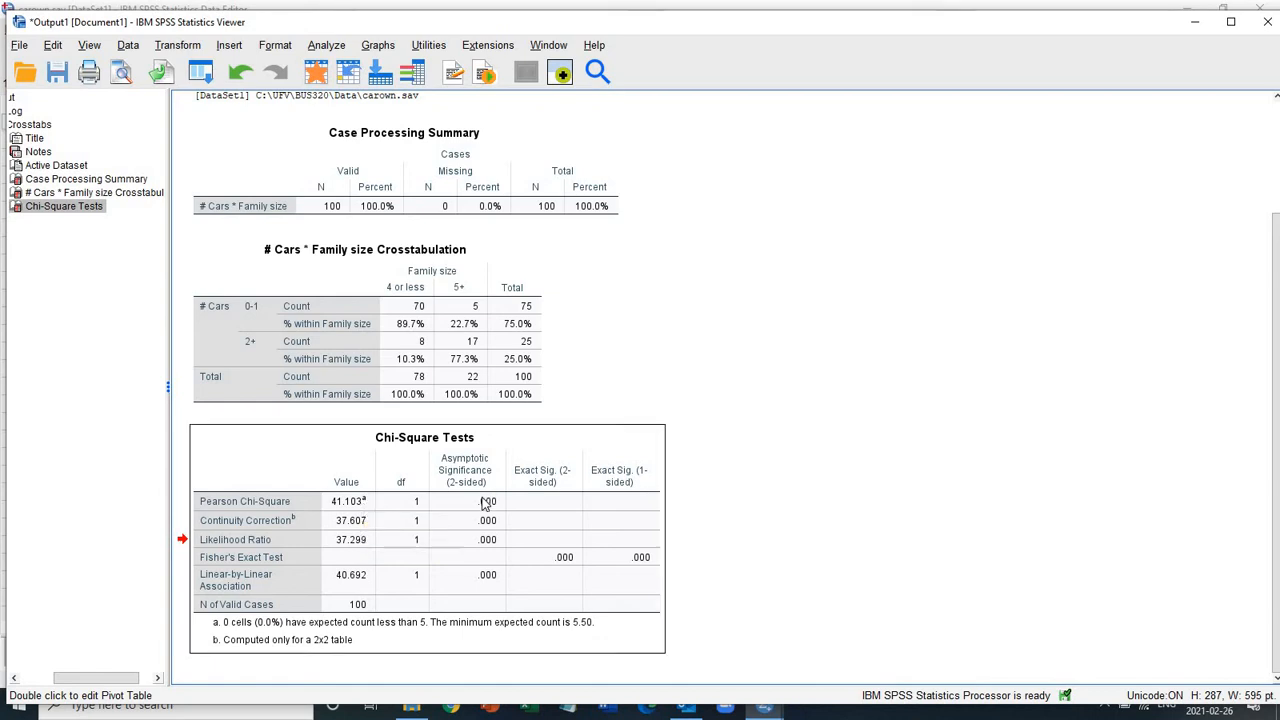
{"action": "mouse_move", "coordinate": [478, 508]}
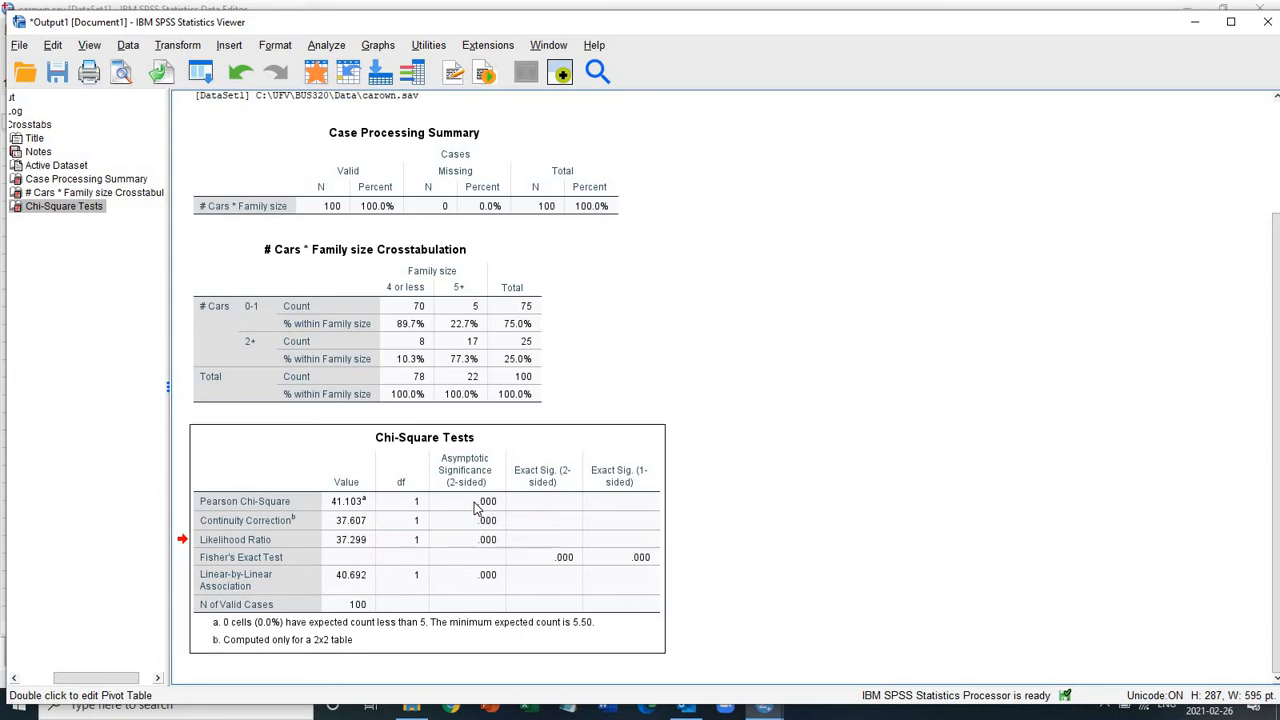
Inspect the Chi-Square Tests table, then launch Chart Builder from the Graphs menu.
{"action": "double_click", "coordinate": [424, 436]}
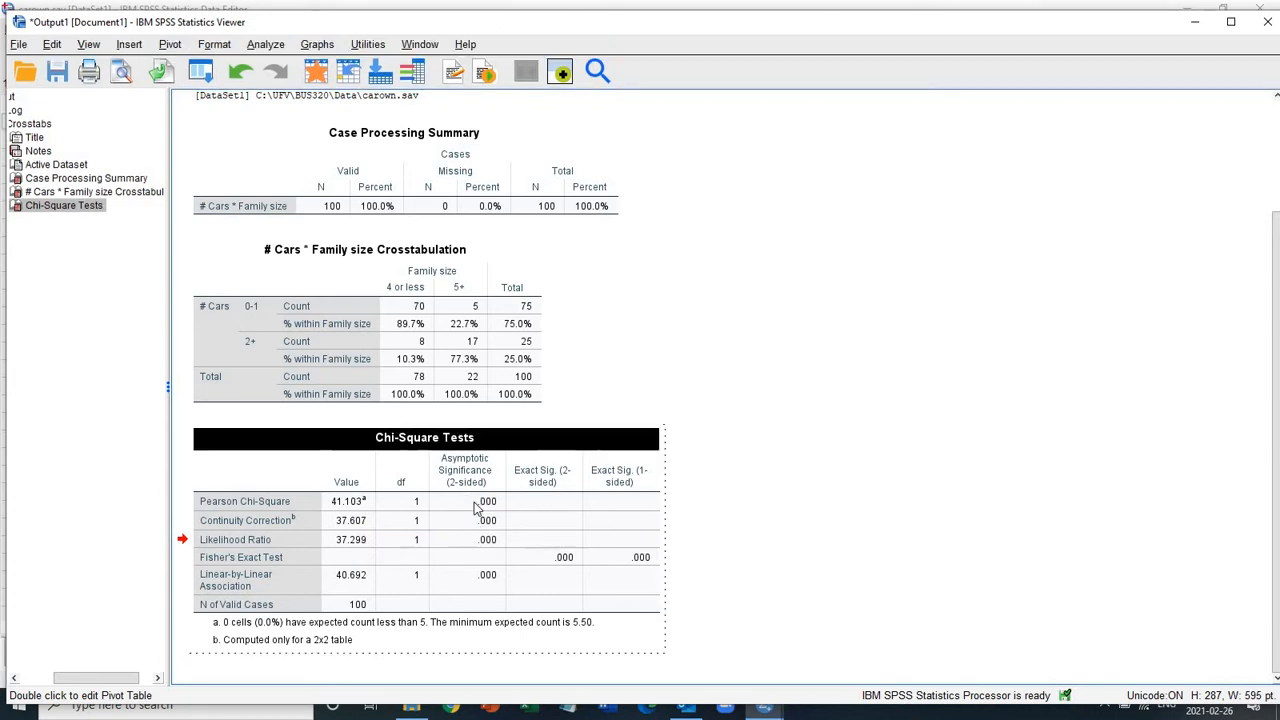
{"action": "left_click", "coordinate": [488, 500]}
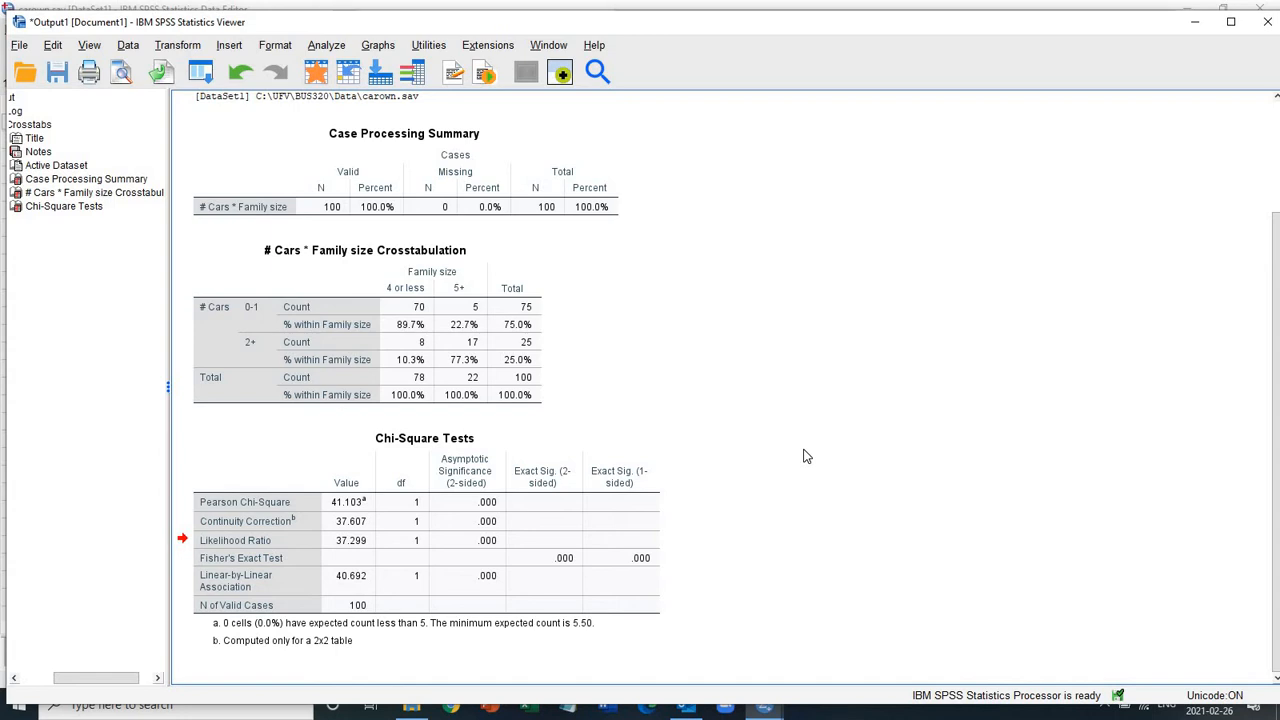
{"action": "mouse_move", "coordinate": [1094, 656]}
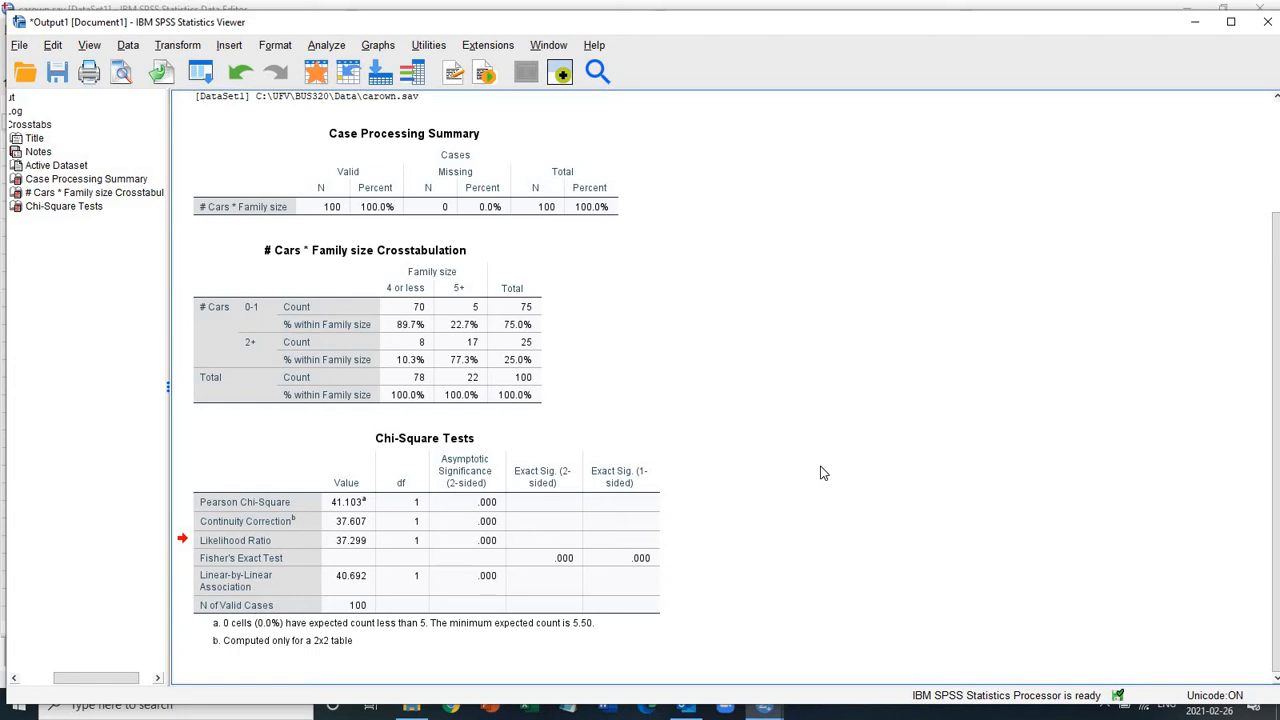
{"action": "mouse_move", "coordinate": [704, 376]}
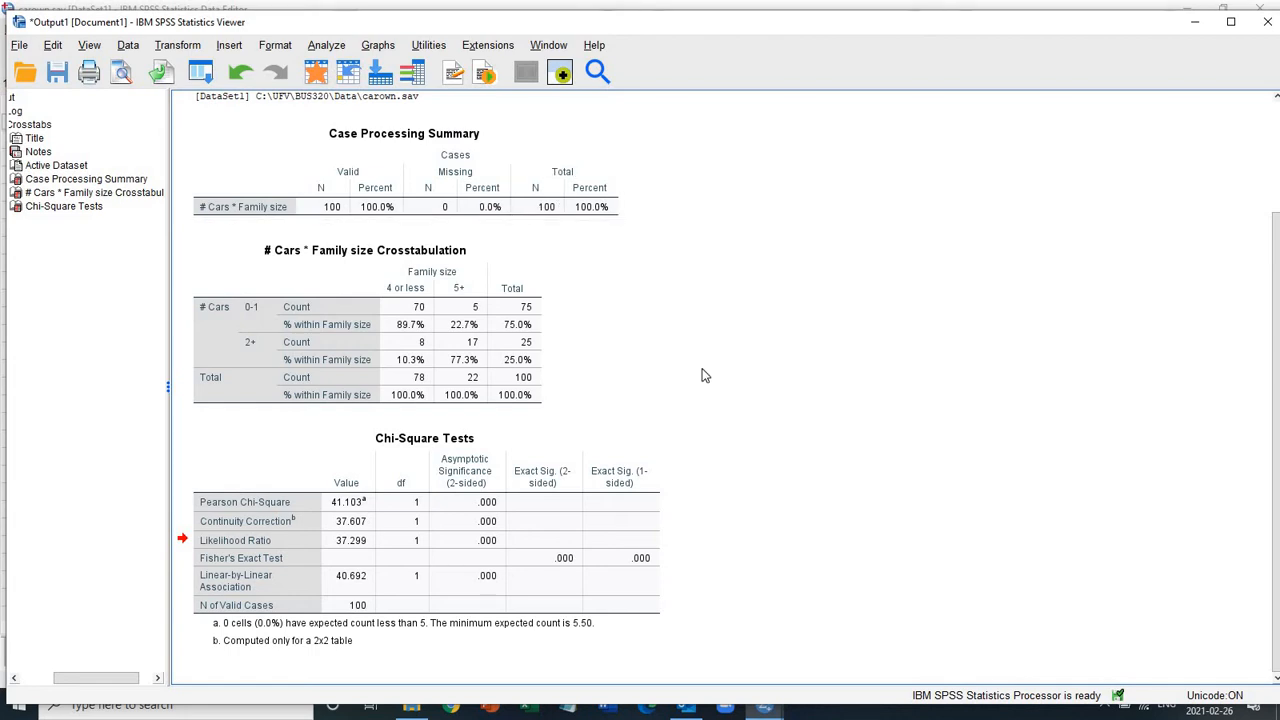
{"action": "left_click", "coordinate": [376, 44]}
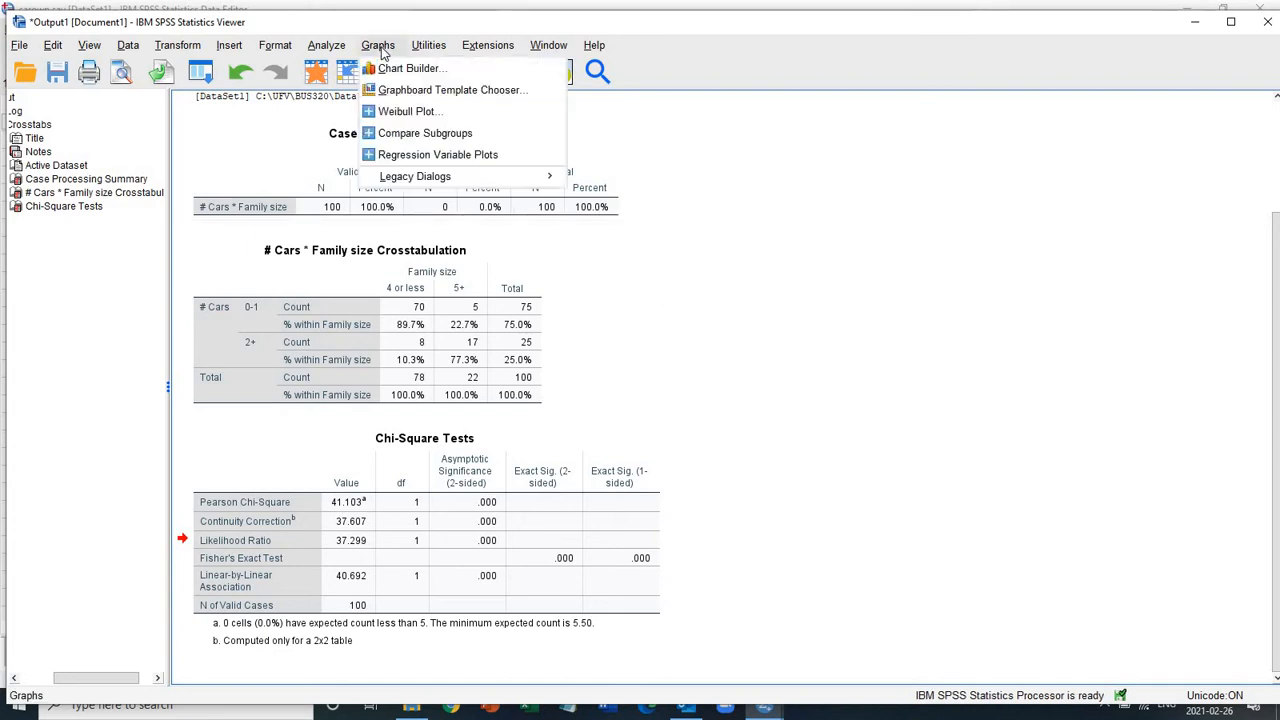
{"action": "mouse_move", "coordinate": [412, 68]}
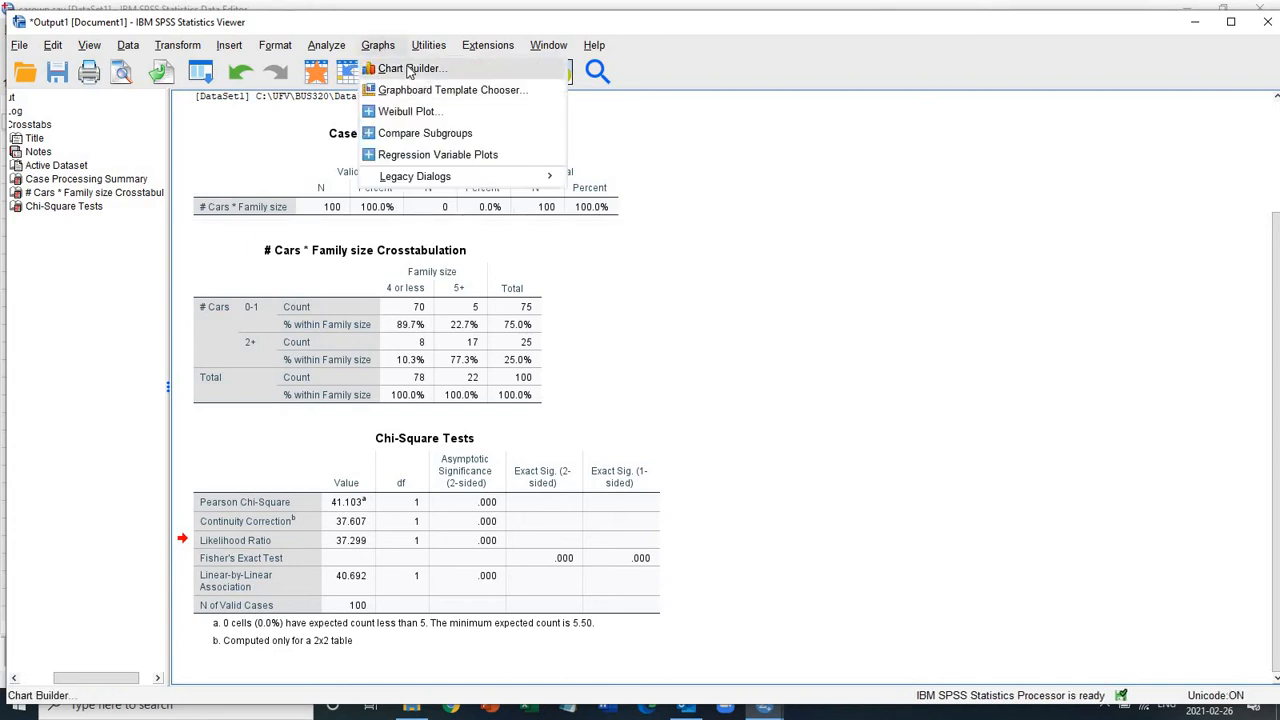
{"action": "left_click", "coordinate": [410, 68]}
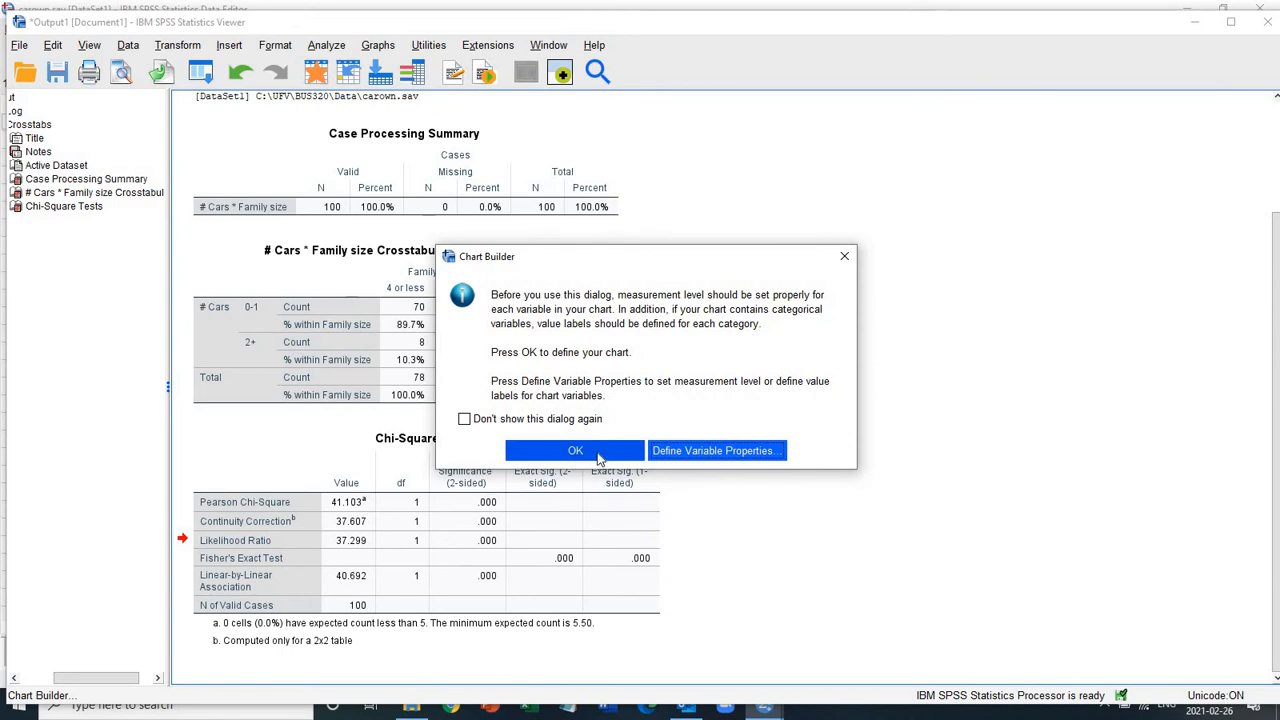
Dismiss the measurement-level reminder to reach the Chart Builder gallery.
{"action": "left_click", "coordinate": [574, 450]}
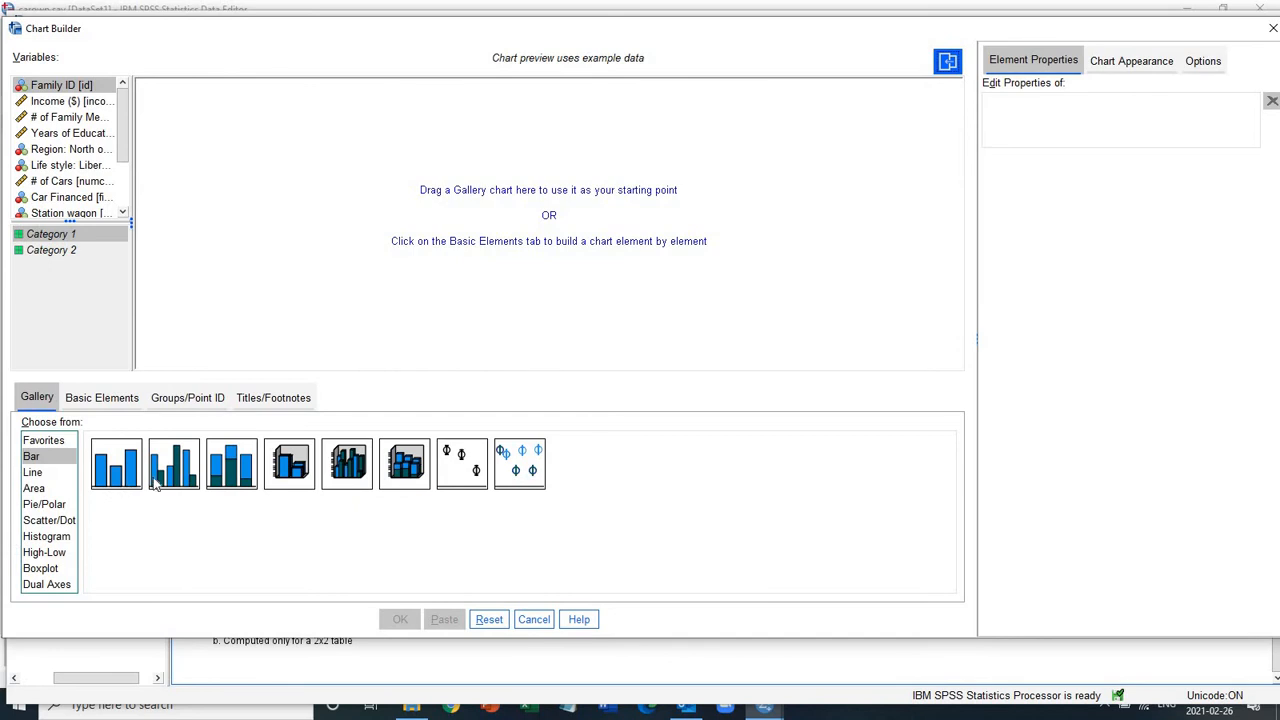
{"action": "mouse_move", "coordinate": [172, 464]}
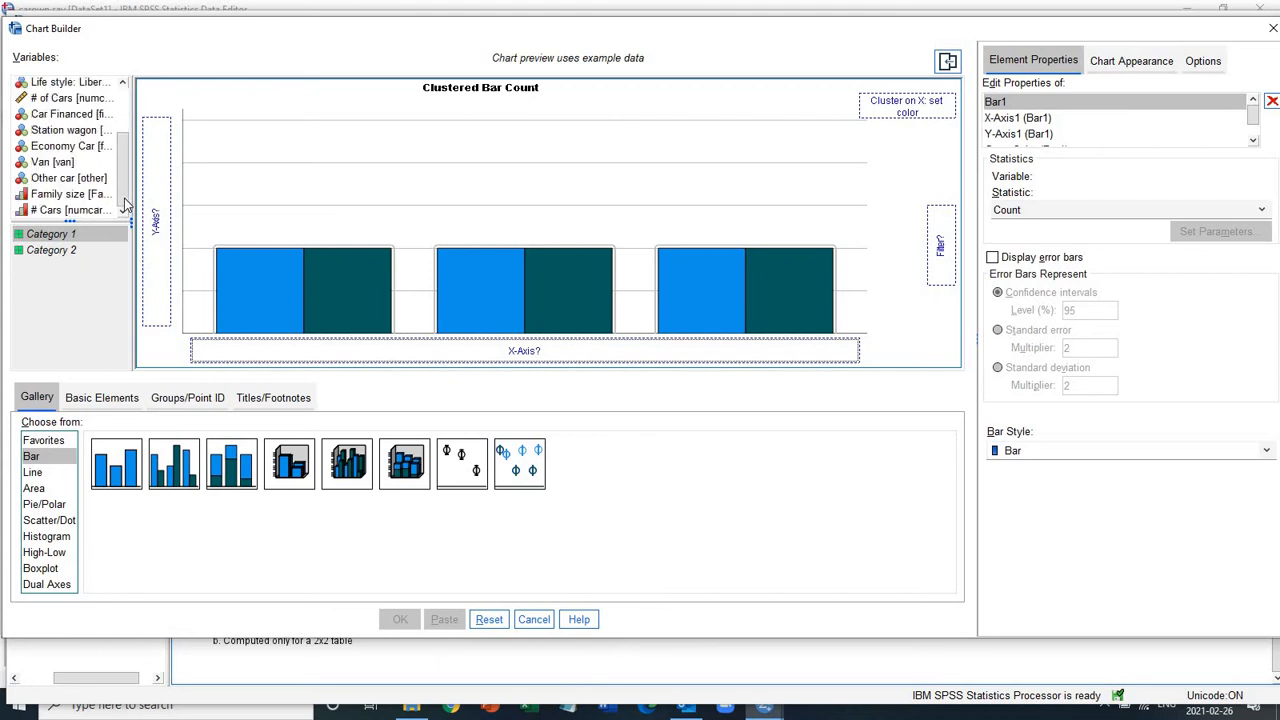
{"action": "mouse_move", "coordinate": [70, 208]}
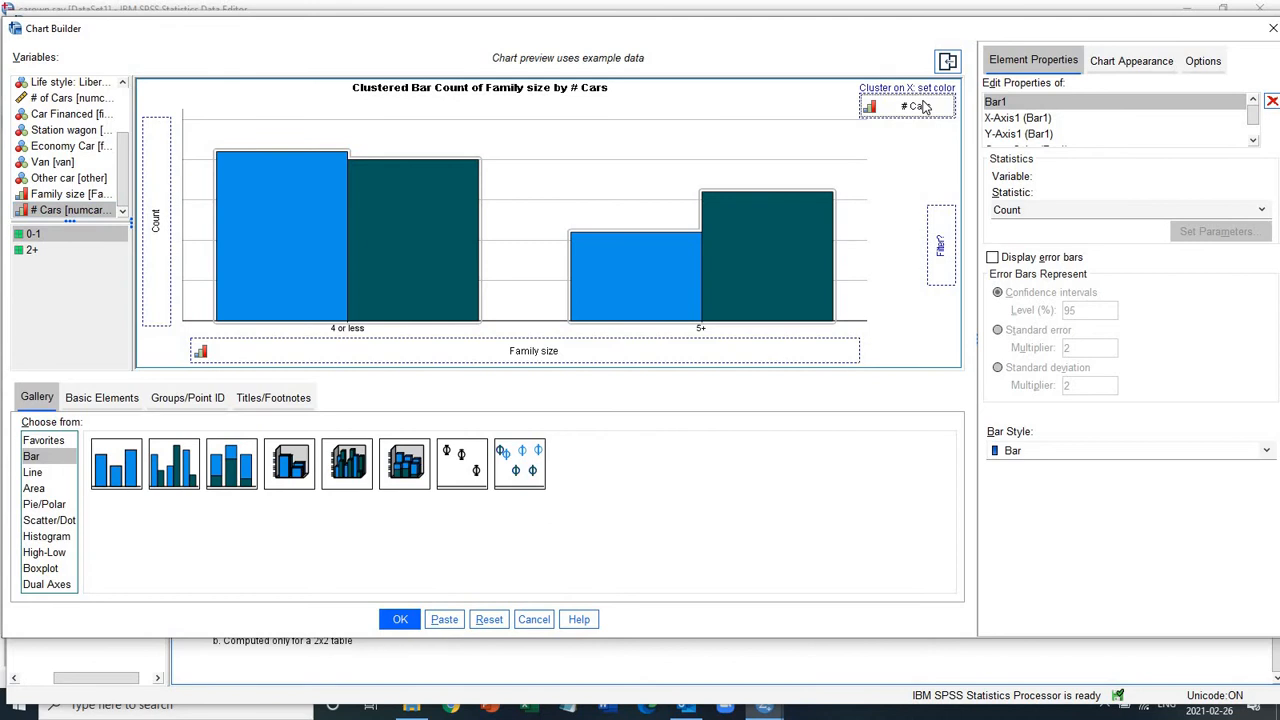
{"action": "mouse_move", "coordinate": [124, 264]}
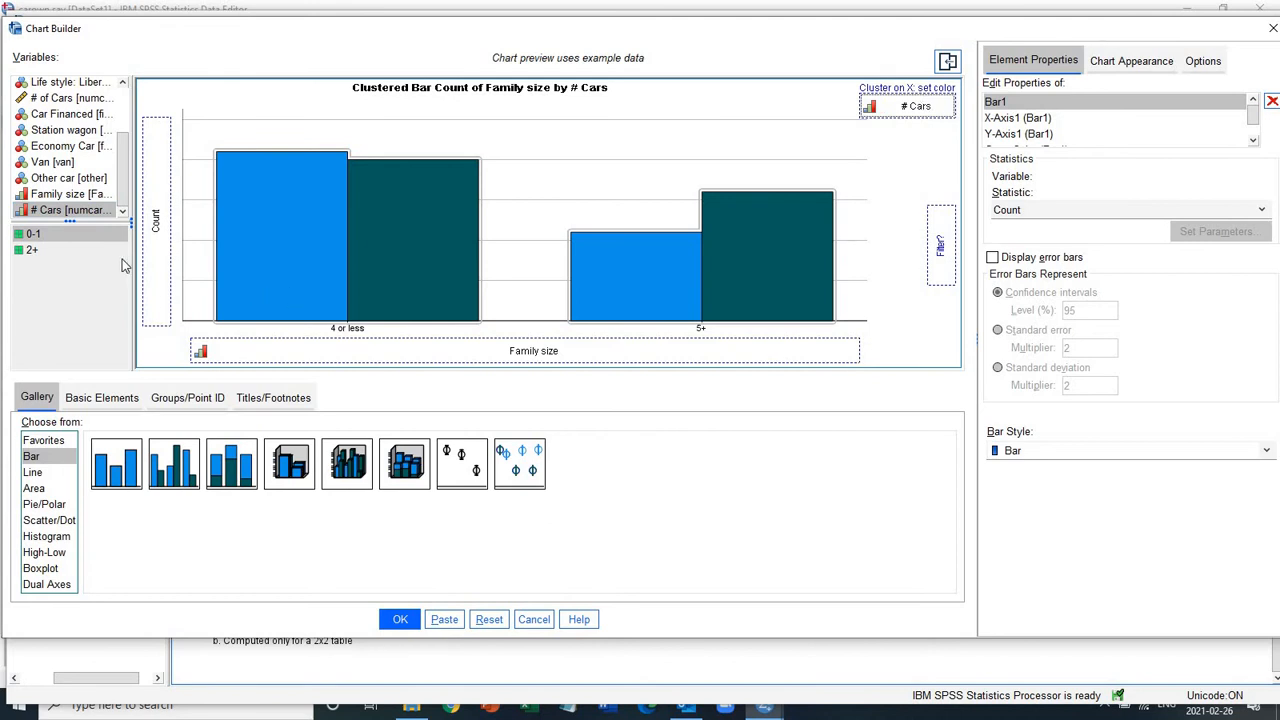
{"action": "mouse_move", "coordinate": [164, 256]}
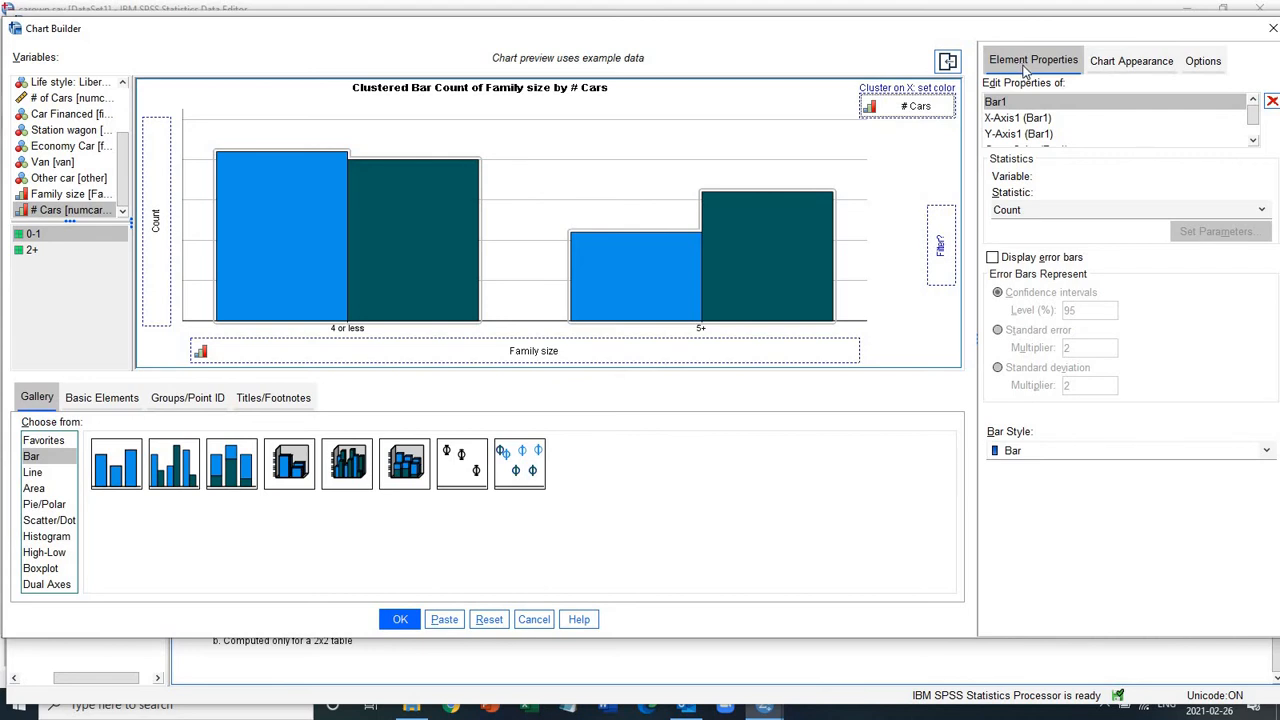
{"action": "mouse_move", "coordinate": [1264, 216]}
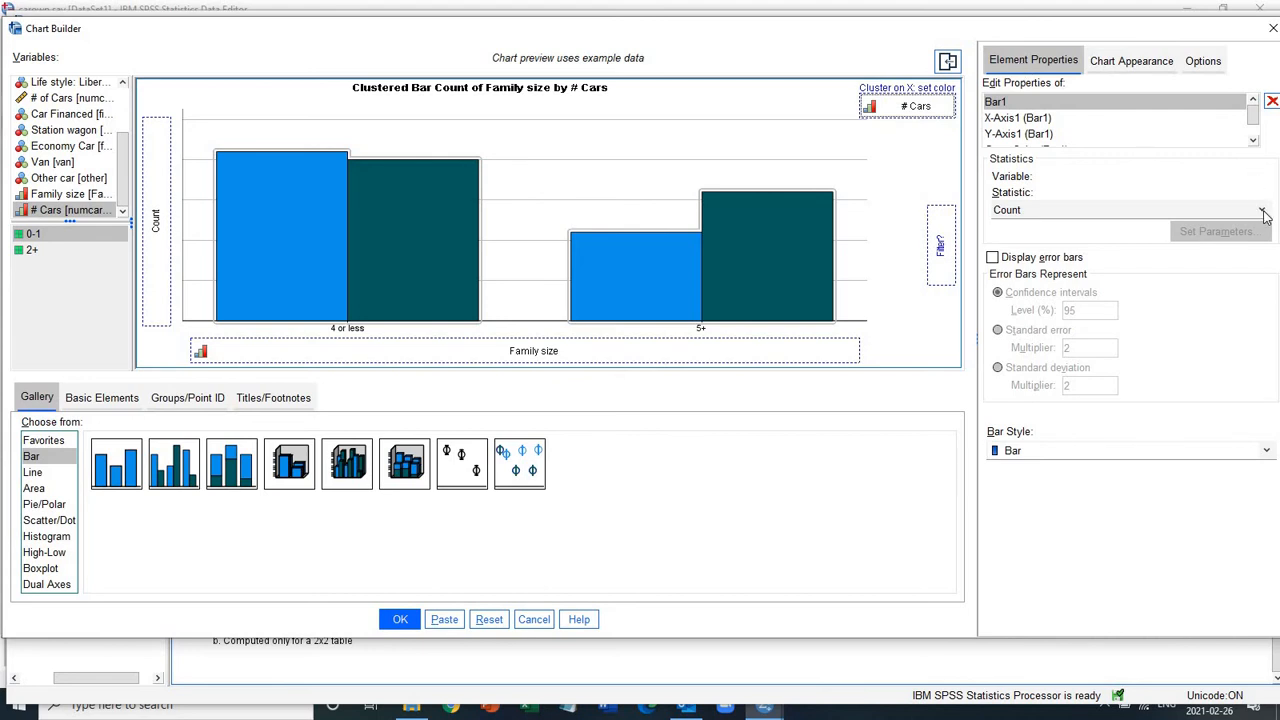
Show bar percentages with Total for Each X-Axis Category as the denominator.
{"action": "left_click", "coordinate": [1264, 210]}
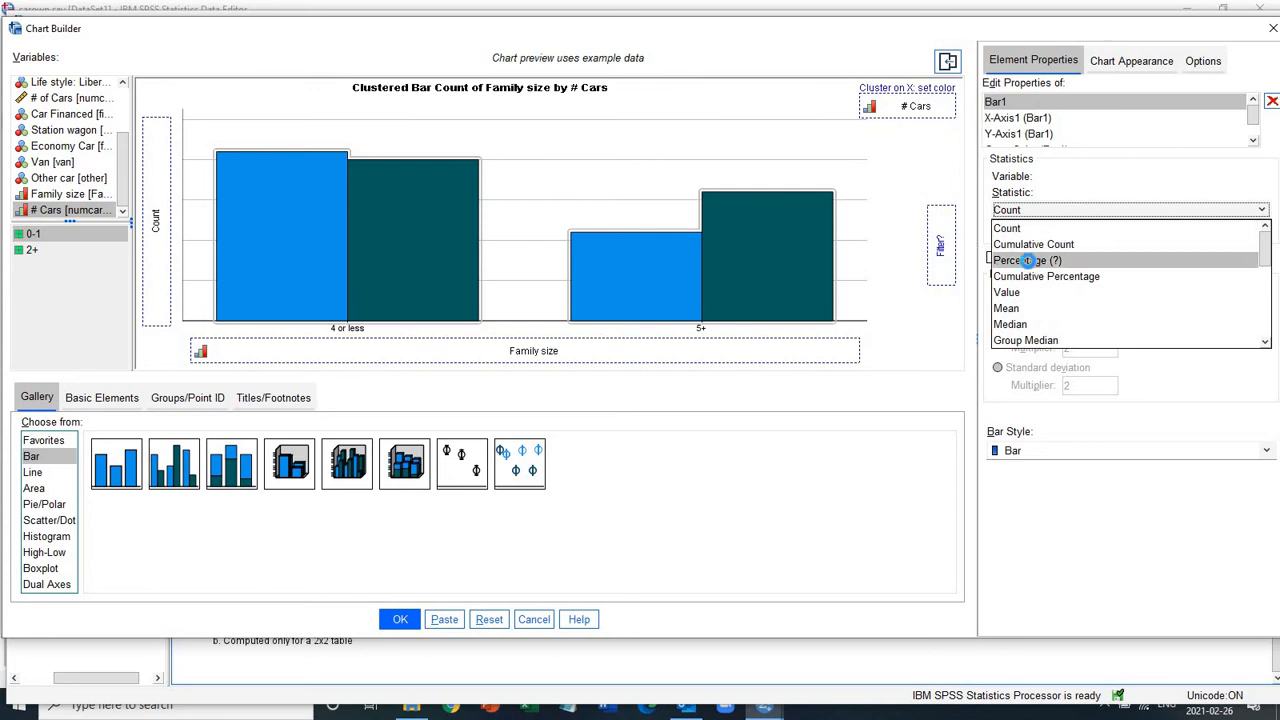
{"action": "left_click", "coordinate": [1028, 260]}
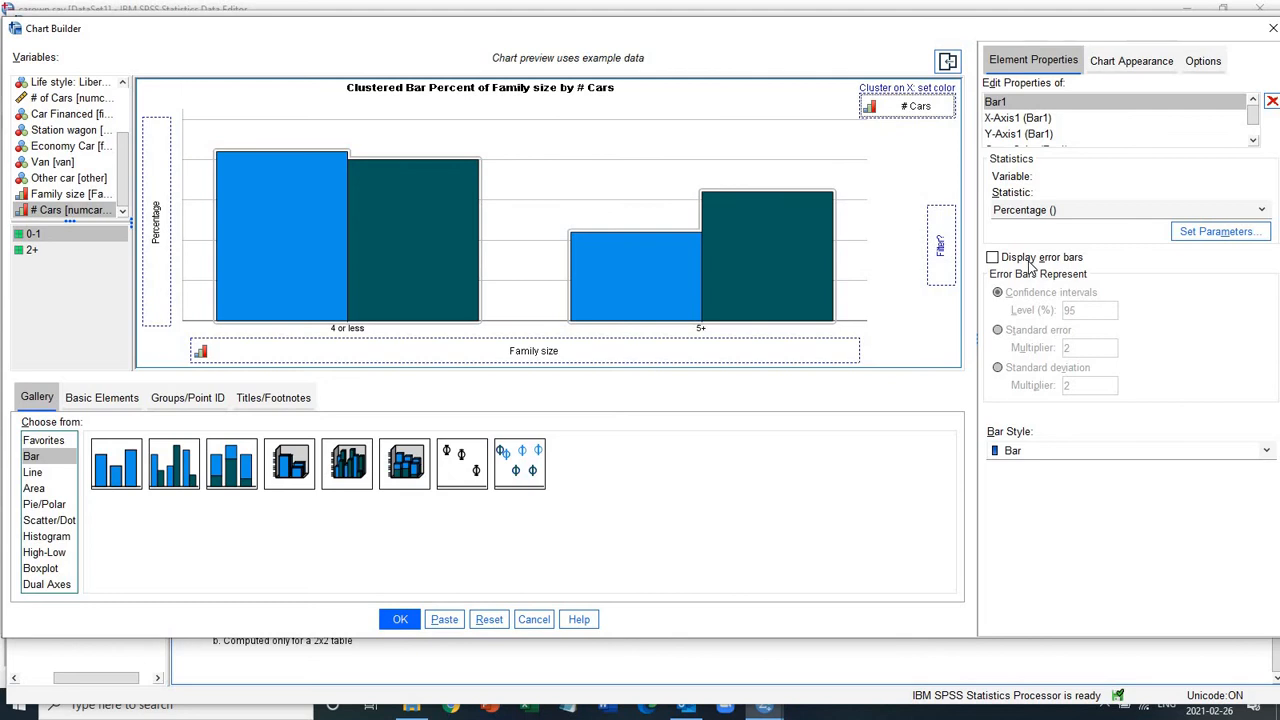
{"action": "mouse_move", "coordinate": [1270, 260]}
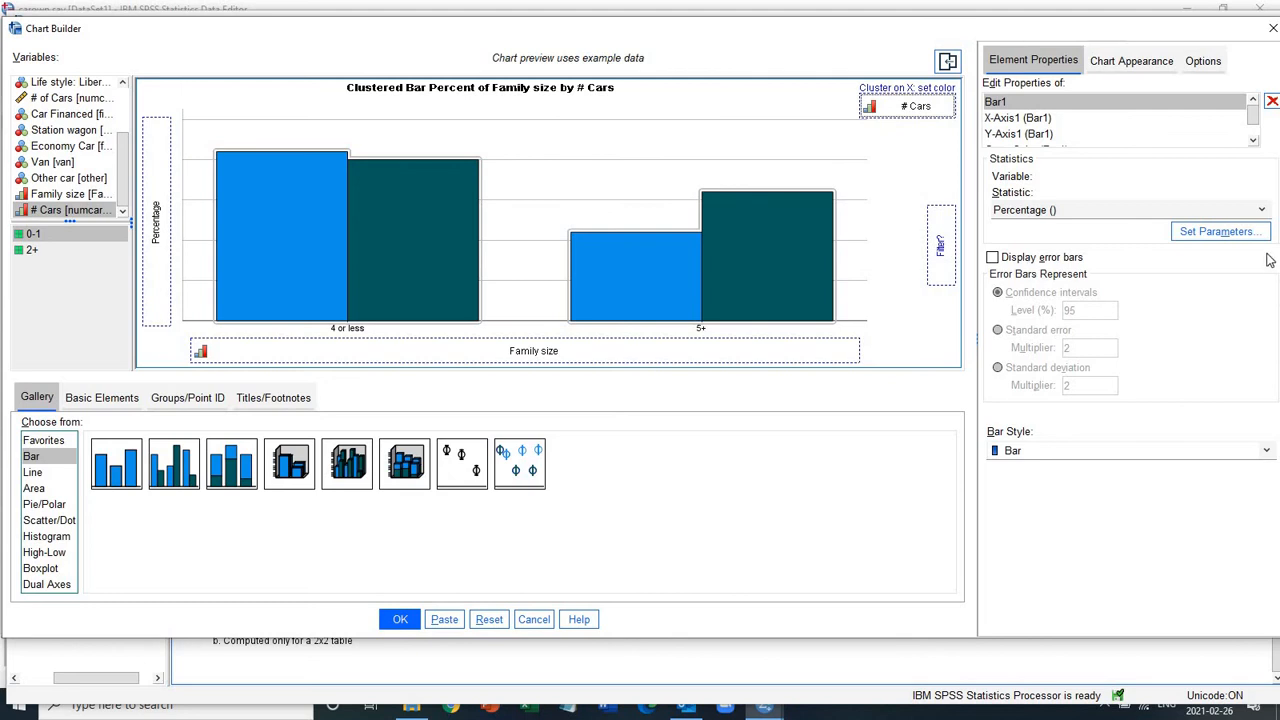
{"action": "left_click", "coordinate": [1220, 232]}
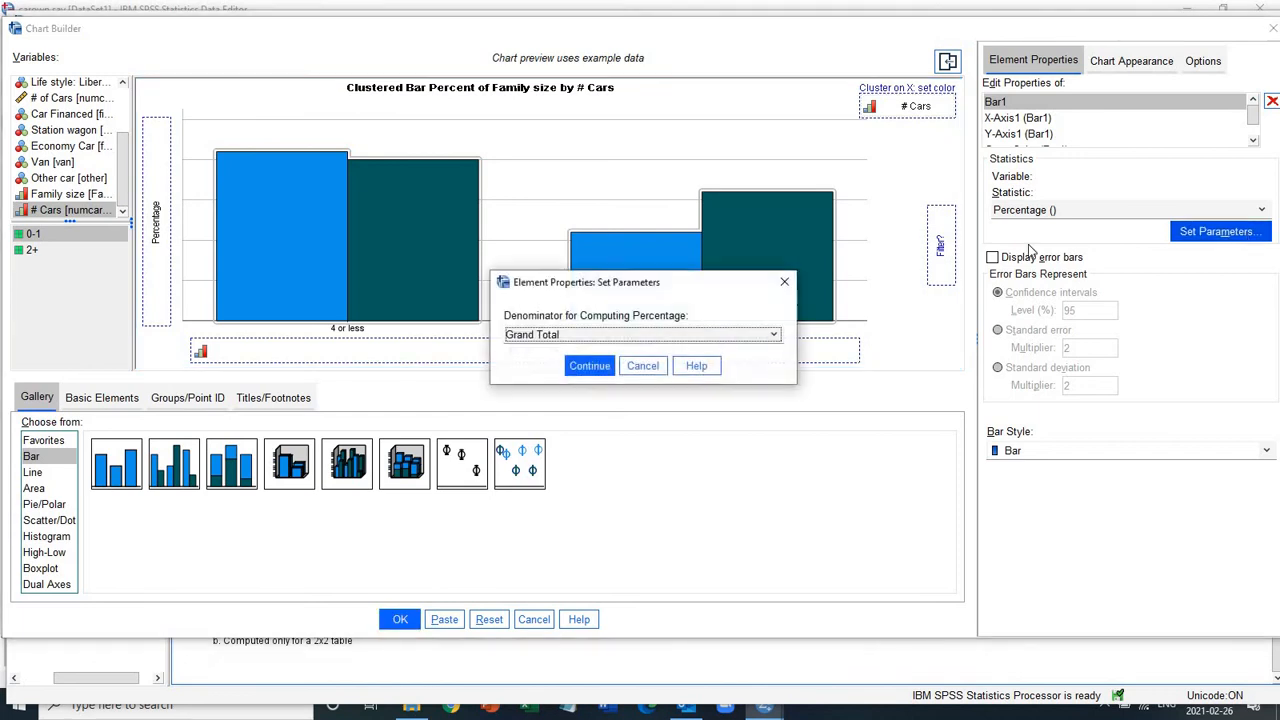
{"action": "mouse_move", "coordinate": [758, 356]}
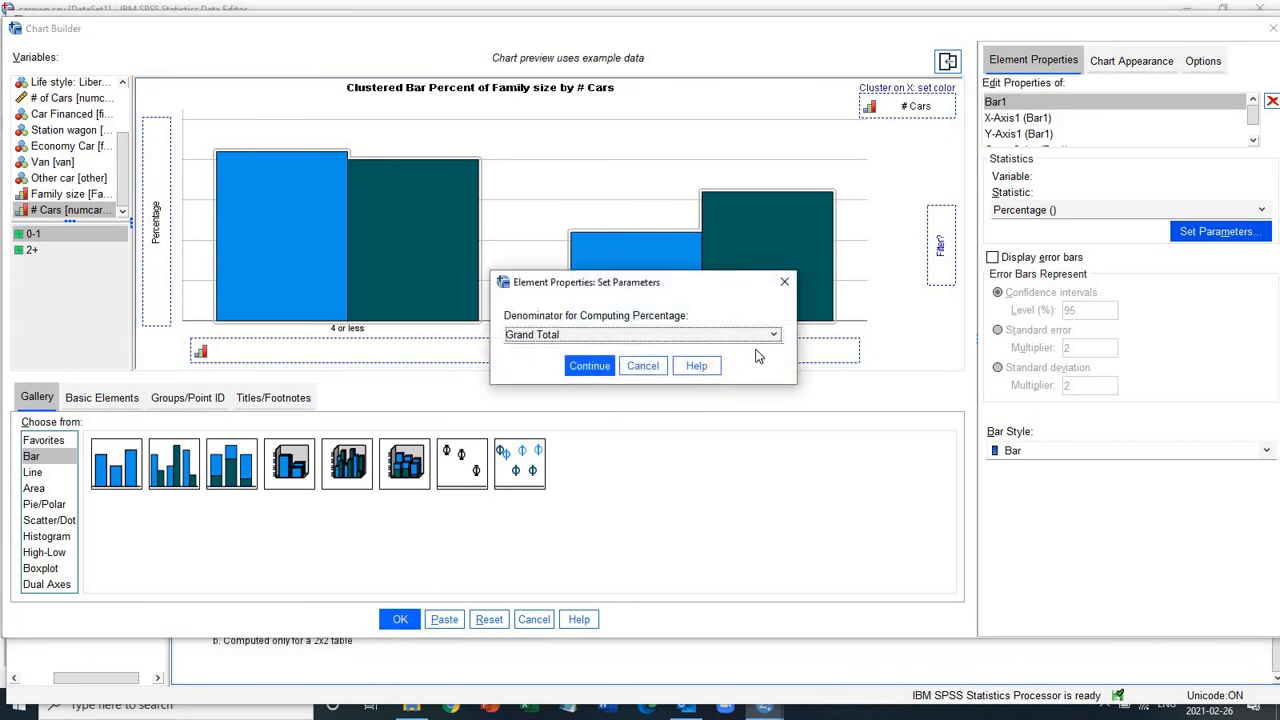
{"action": "left_click", "coordinate": [772, 334]}
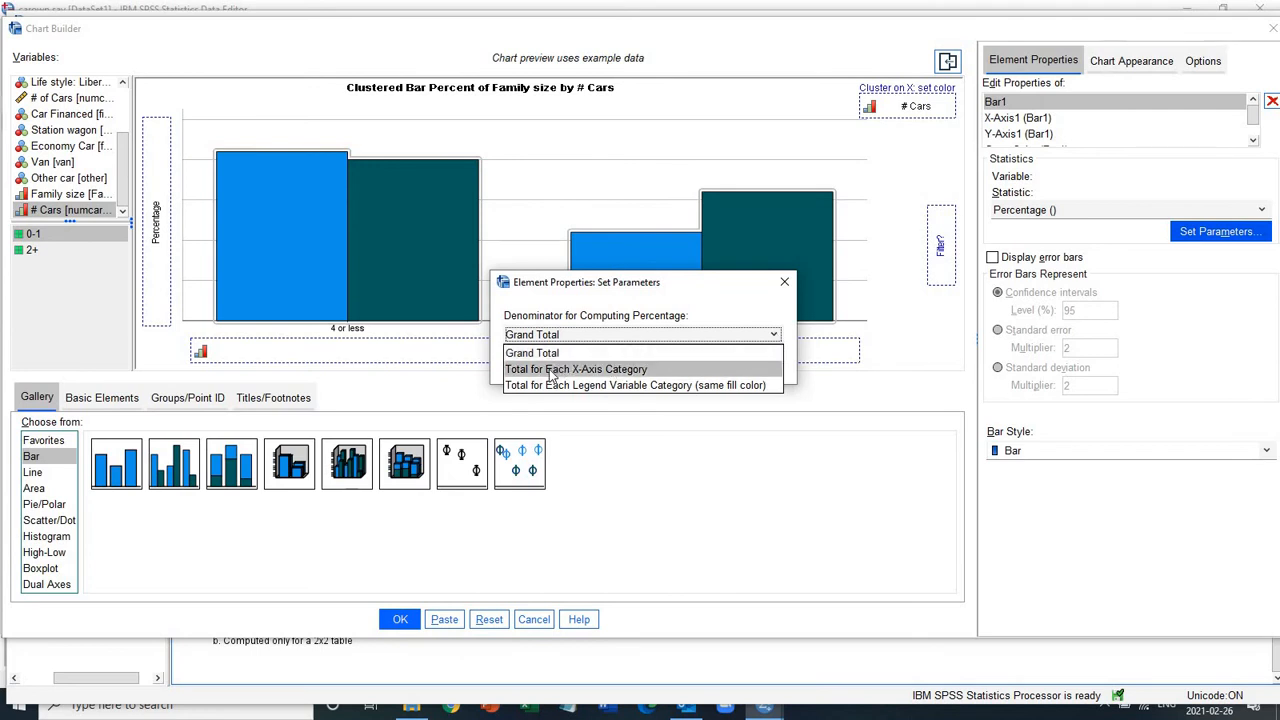
{"action": "left_click", "coordinate": [576, 368]}
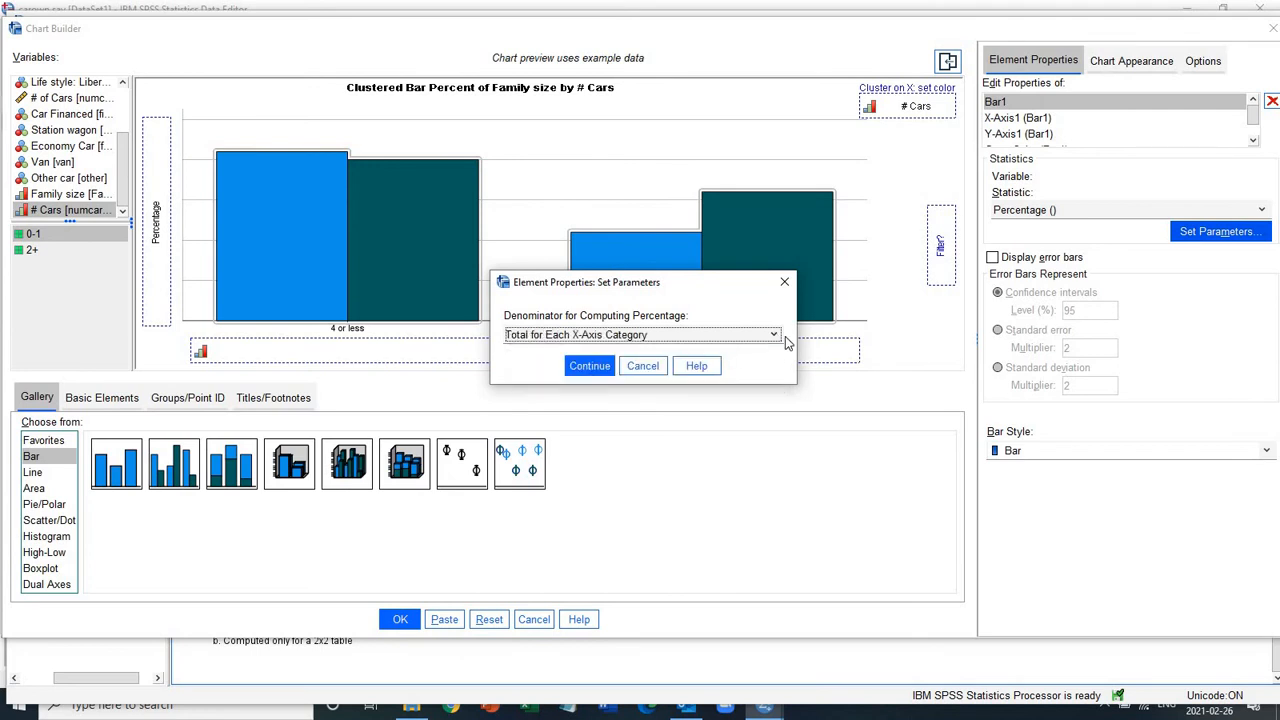
{"action": "left_click", "coordinate": [772, 334]}
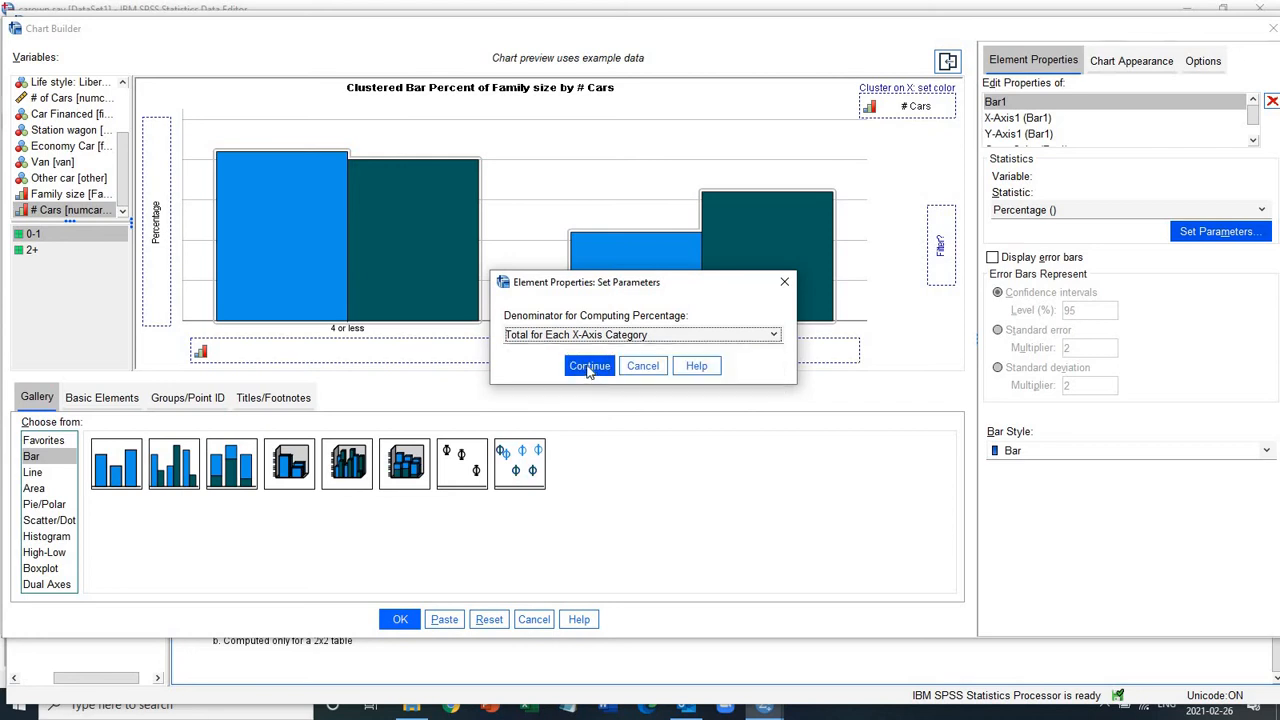
{"action": "left_click", "coordinate": [588, 364]}
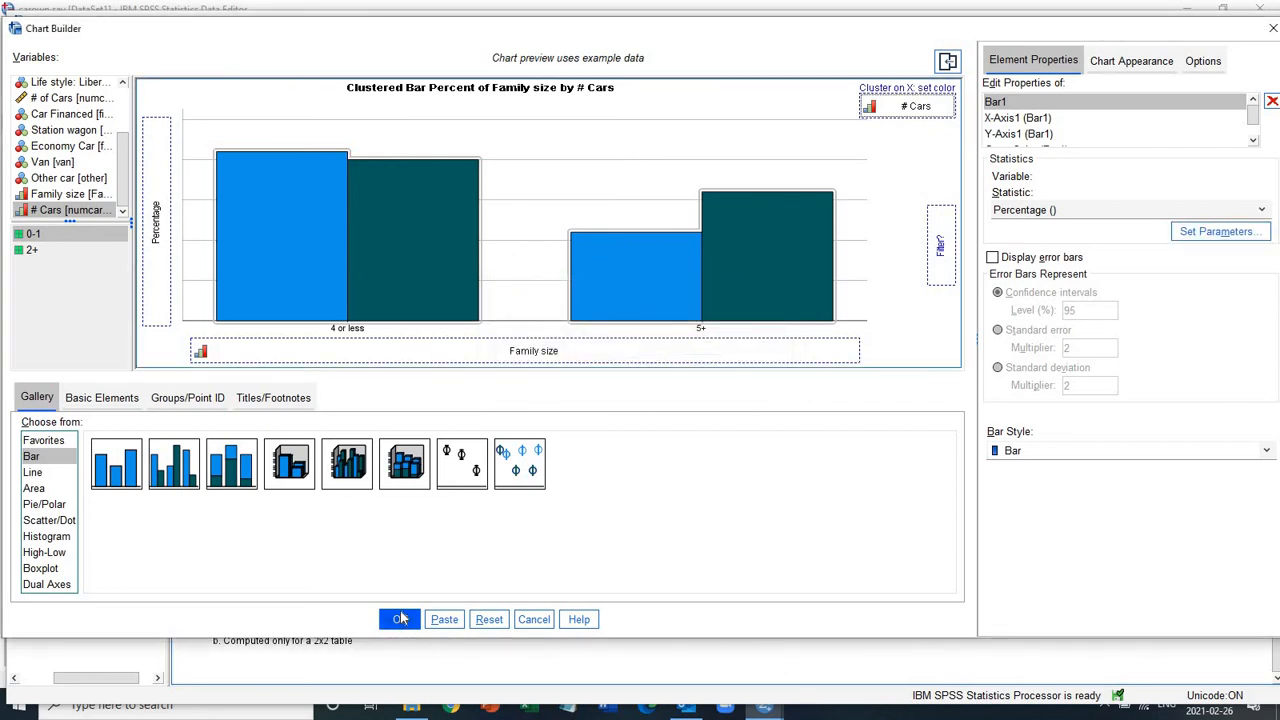
Build the clustered bar chart into the output and open it in the Chart Editor.
{"action": "left_click", "coordinate": [400, 620]}
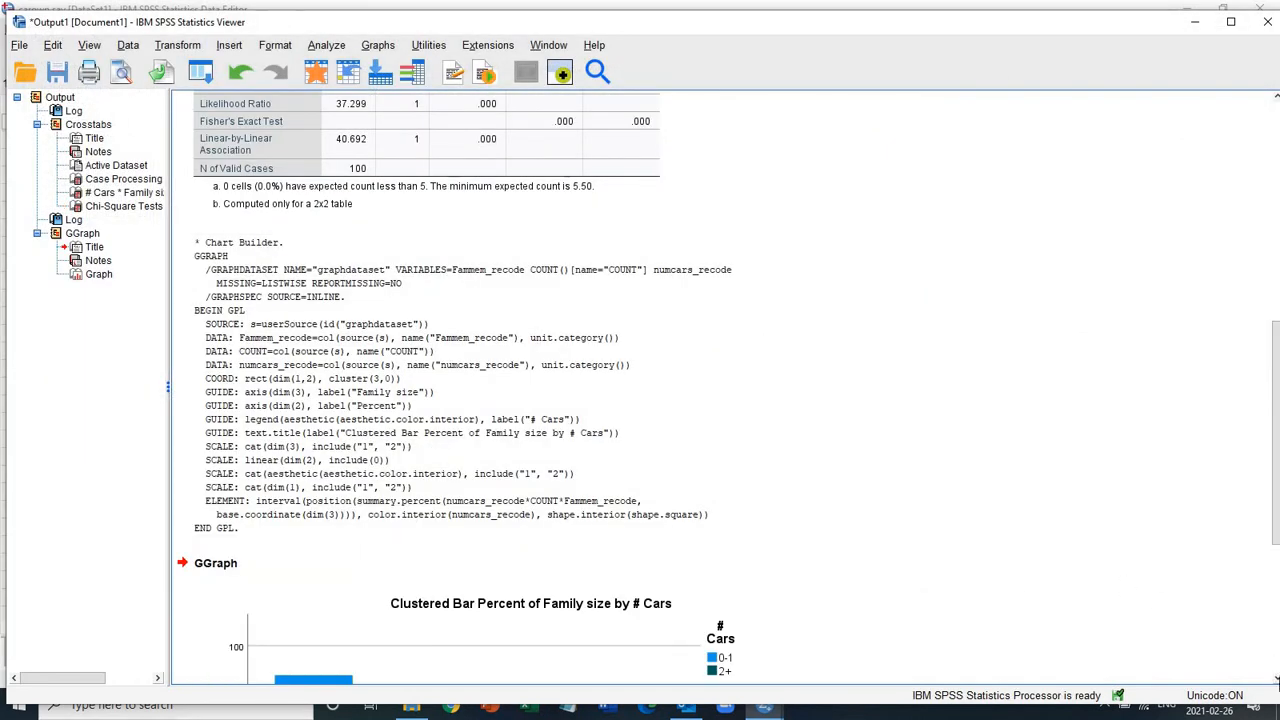
{"action": "scroll", "scroll_direction": "down", "scroll_amount": 3}
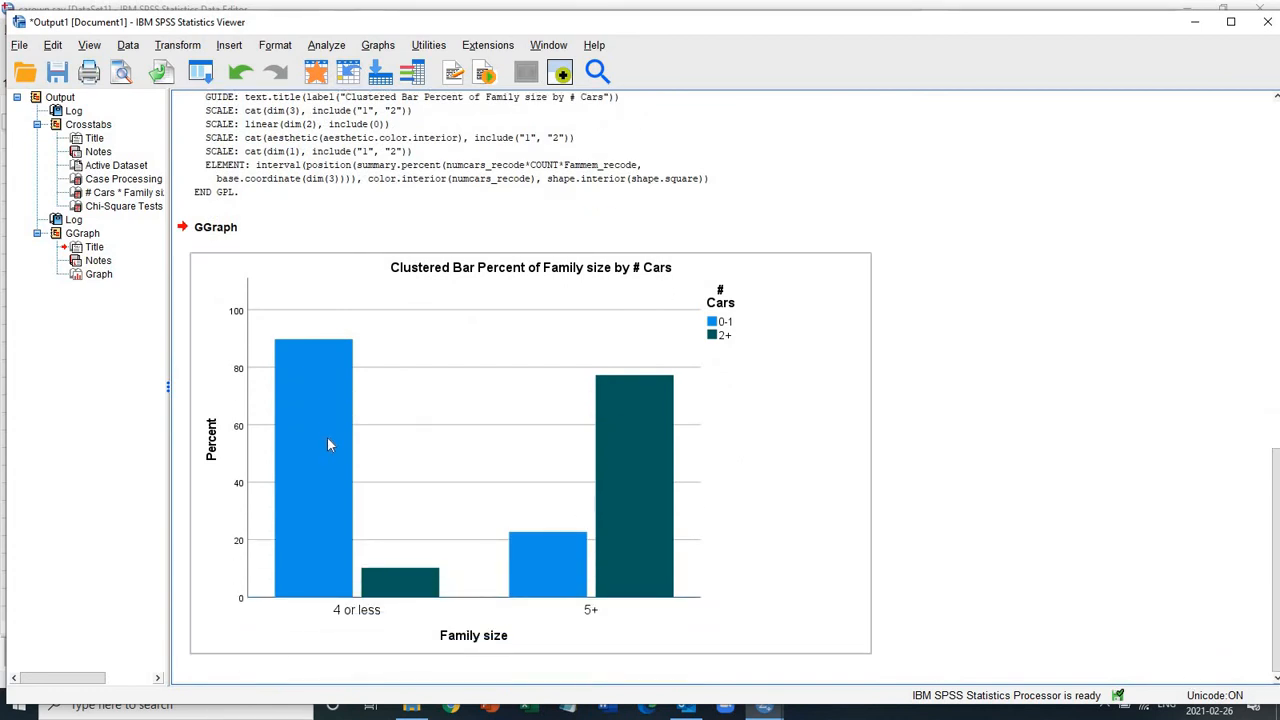
{"action": "left_click", "coordinate": [324, 436]}
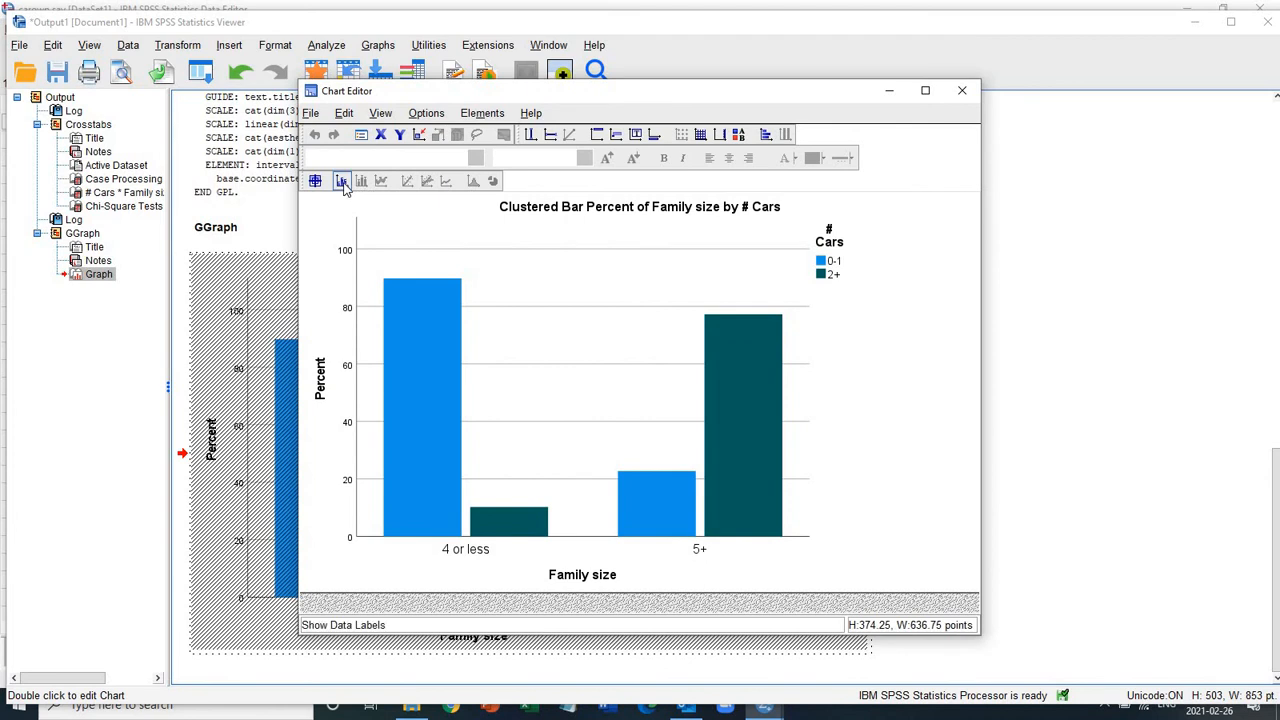
Show data labels on the bars with a Custom top label position.
{"action": "left_click", "coordinate": [342, 180]}
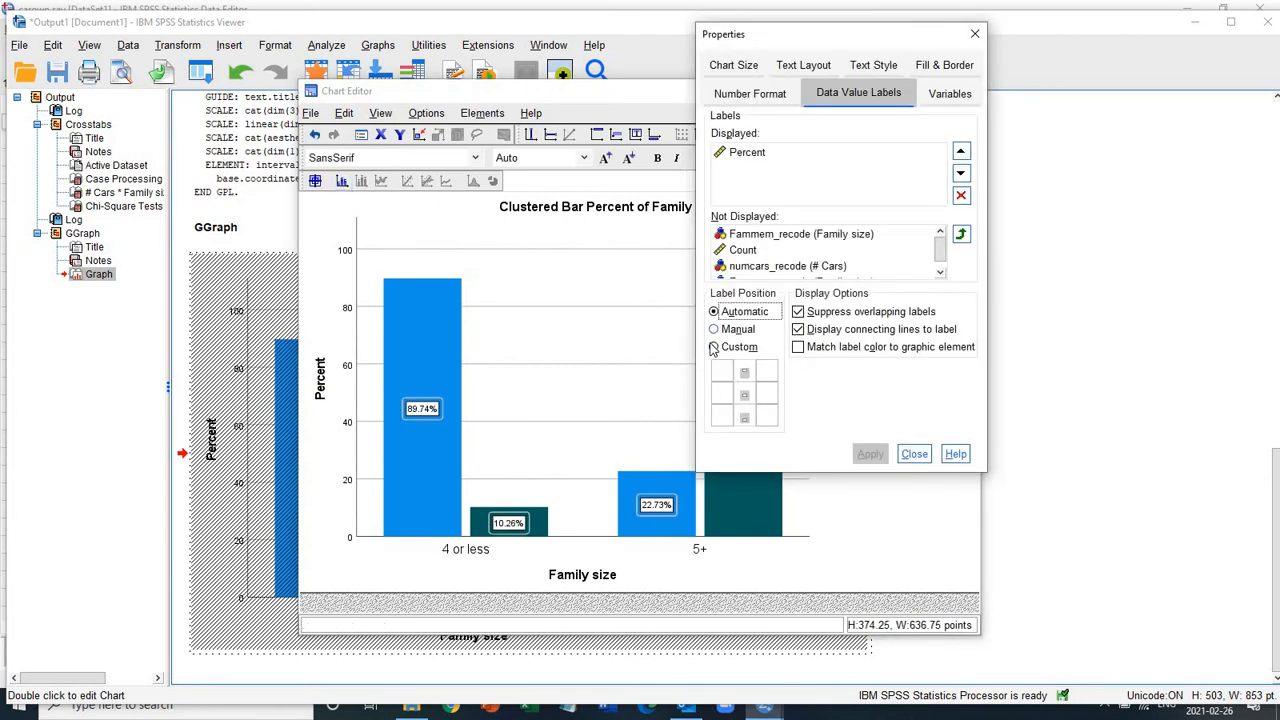
{"action": "left_click", "coordinate": [714, 328]}
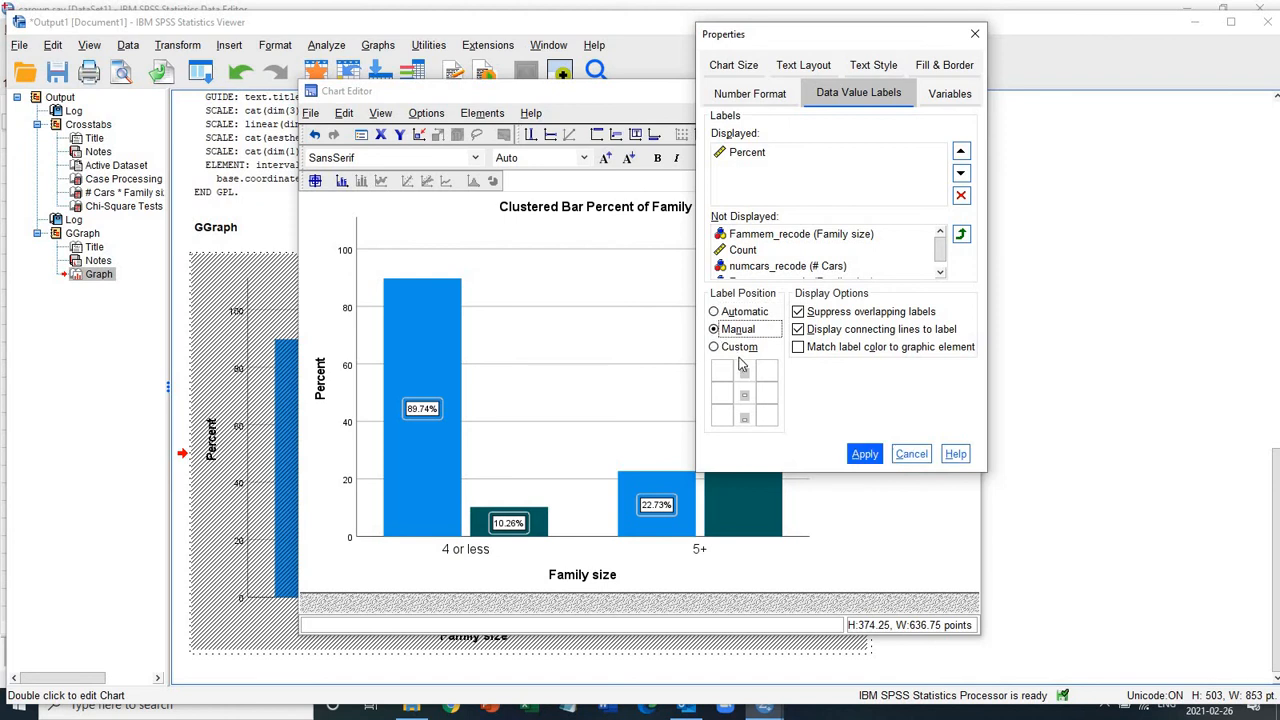
{"action": "left_click", "coordinate": [714, 346]}
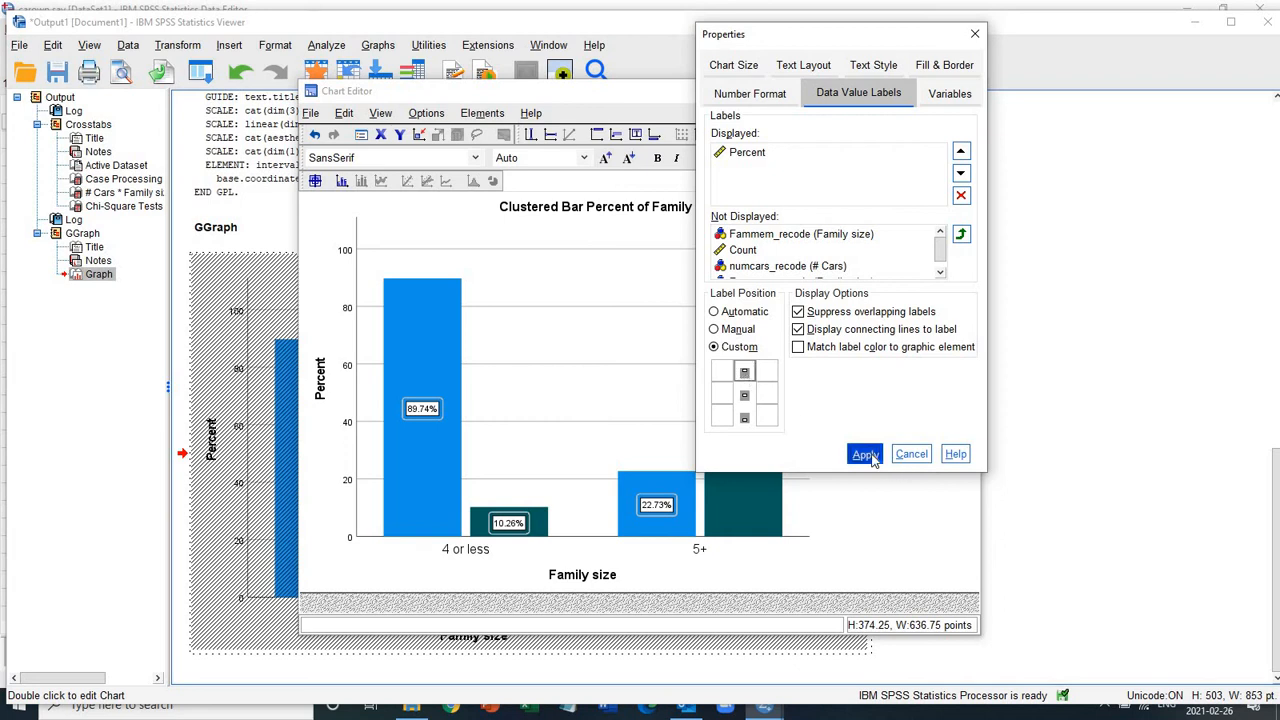
{"action": "left_click", "coordinate": [864, 452]}
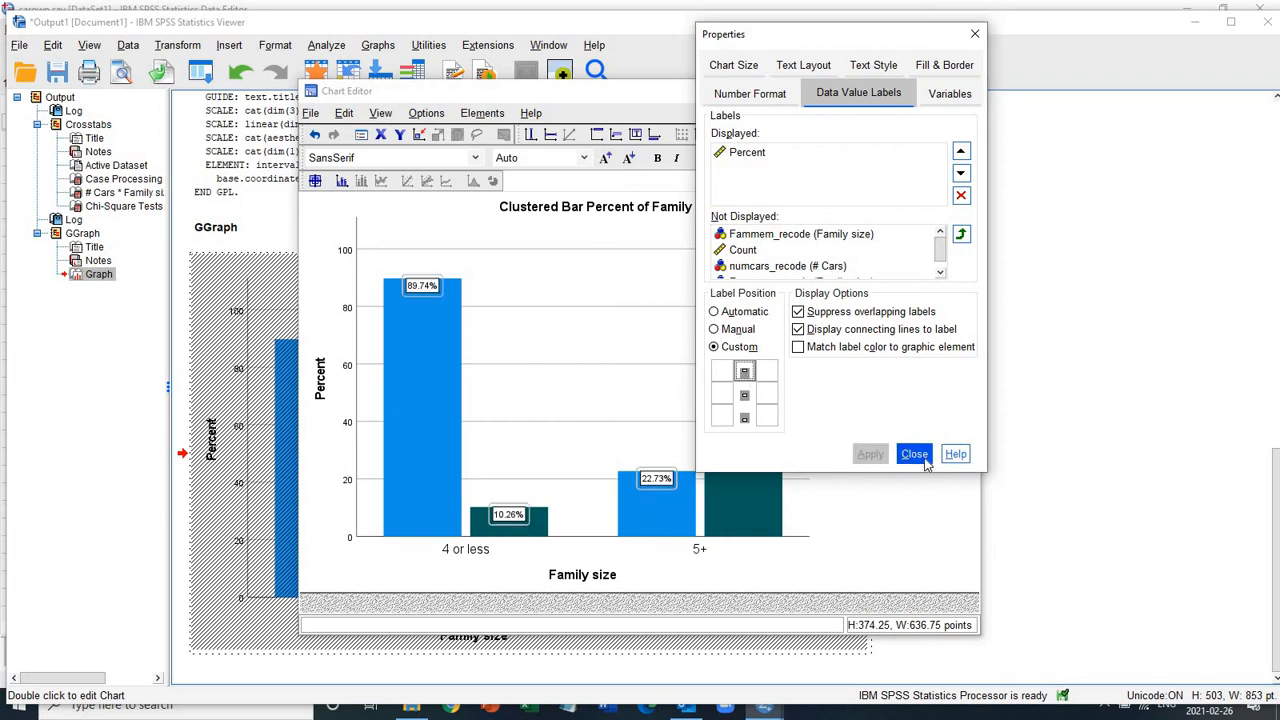
{"action": "left_click", "coordinate": [912, 452]}
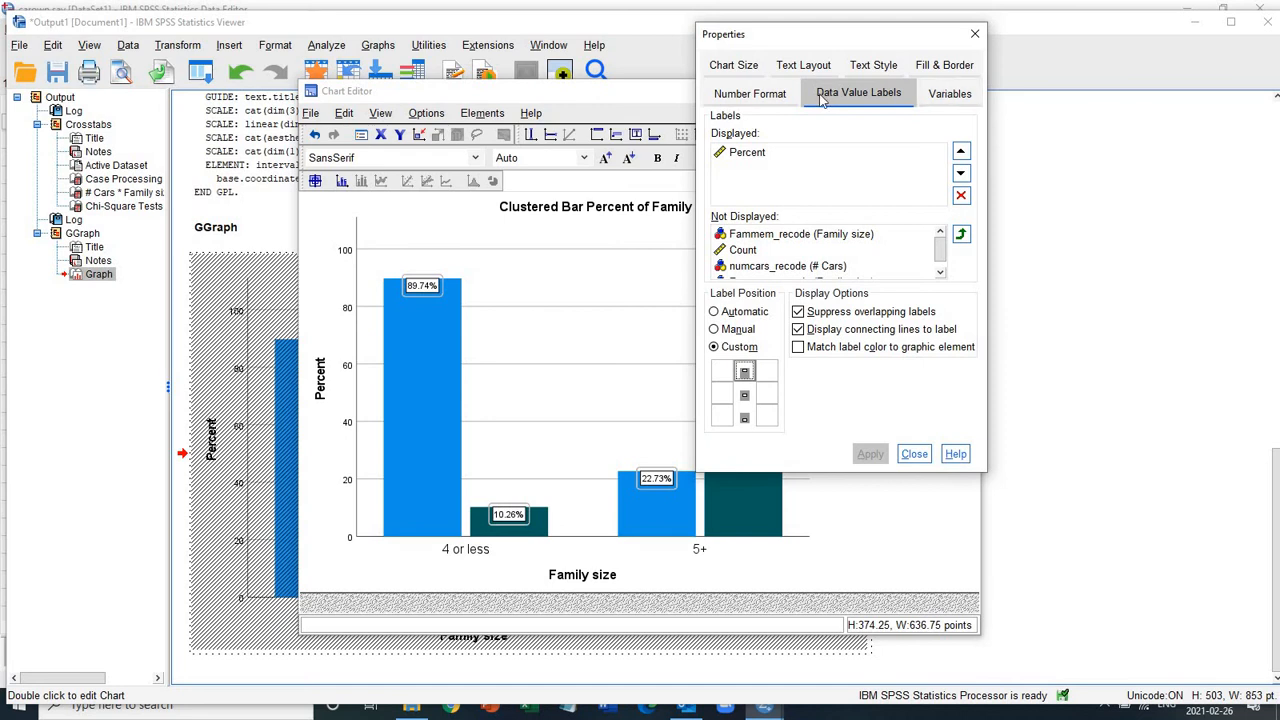
Set the label number format to 0 decimal places and close the properties.
{"action": "left_click", "coordinate": [750, 94]}
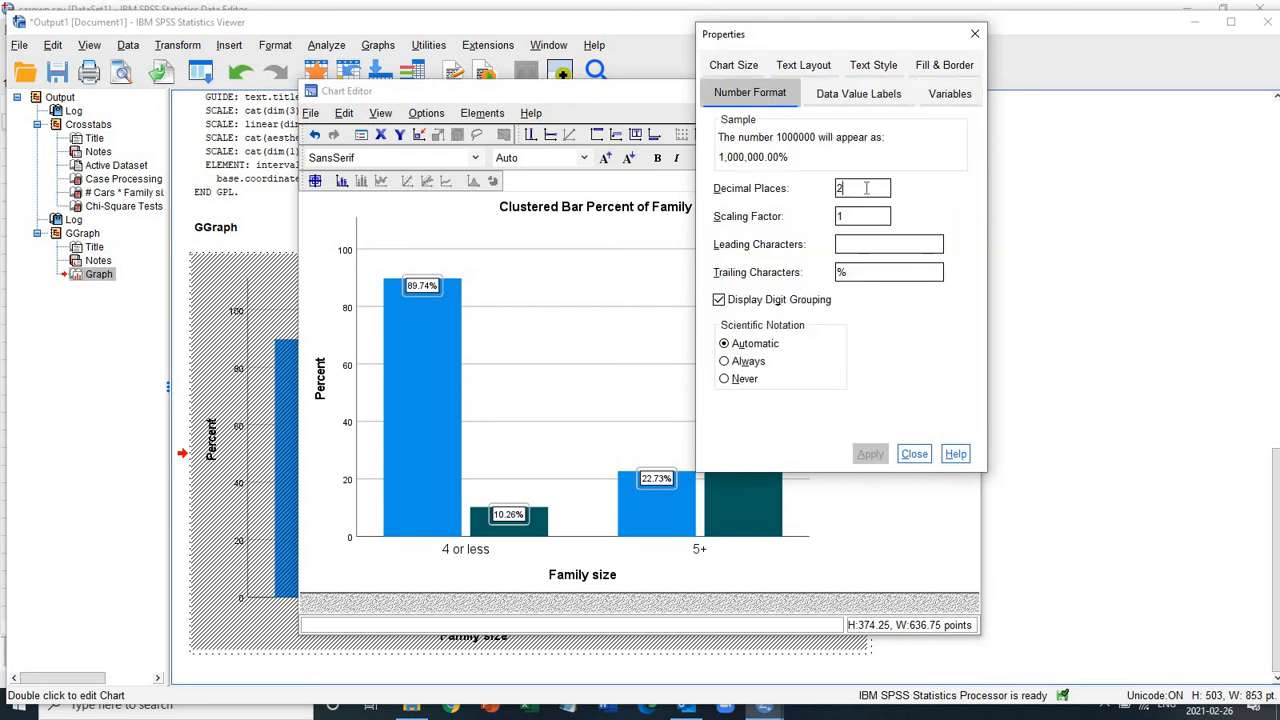
{"action": "type", "text": "0"}
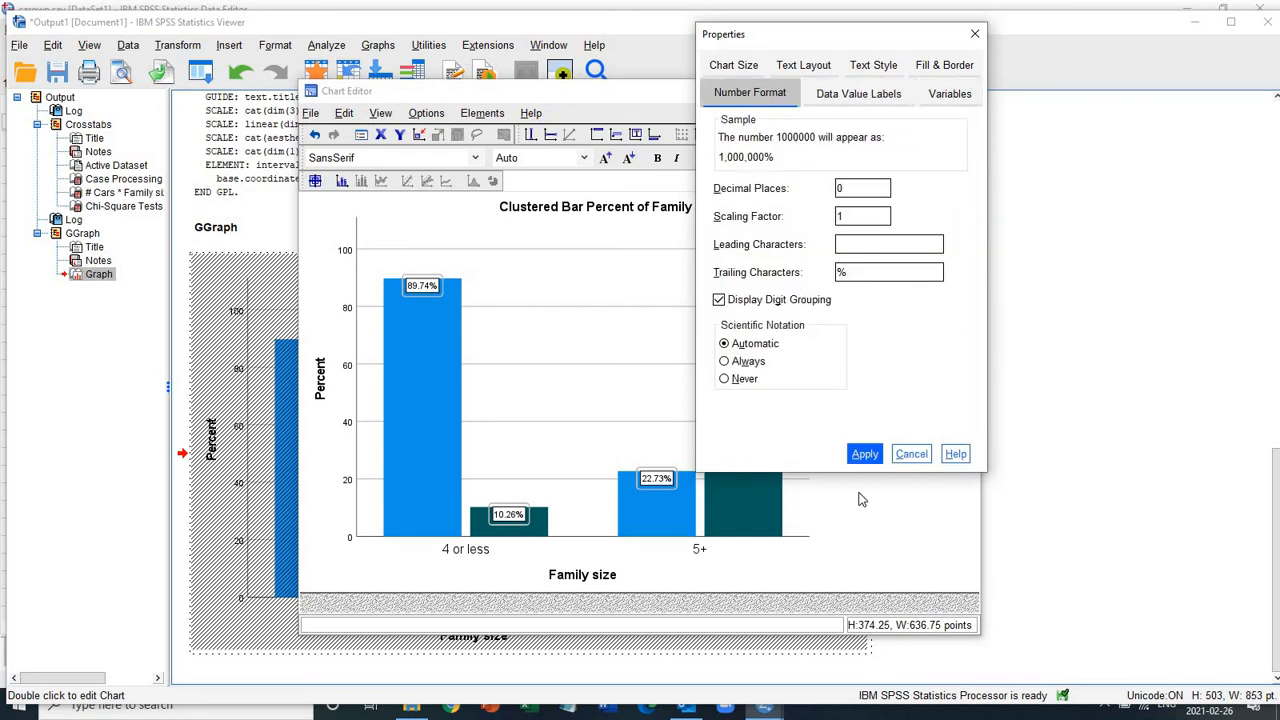
{"action": "left_click", "coordinate": [864, 452]}
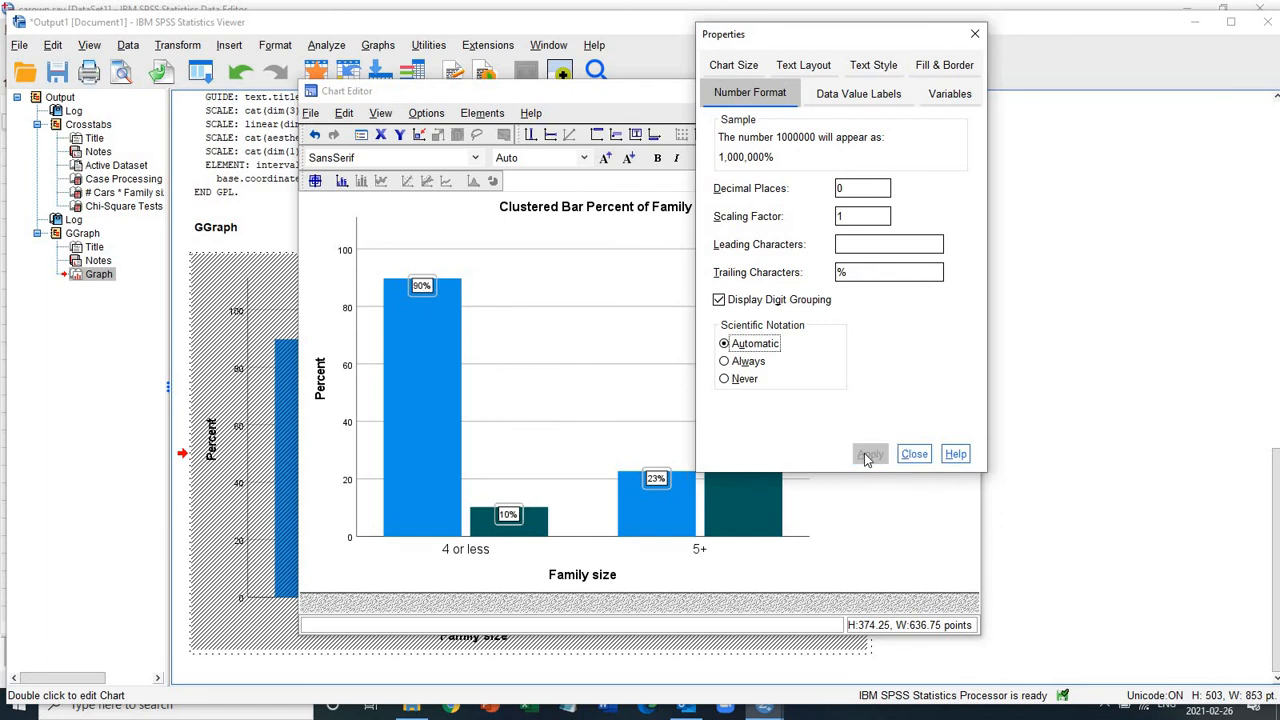
{"action": "left_click", "coordinate": [912, 452]}
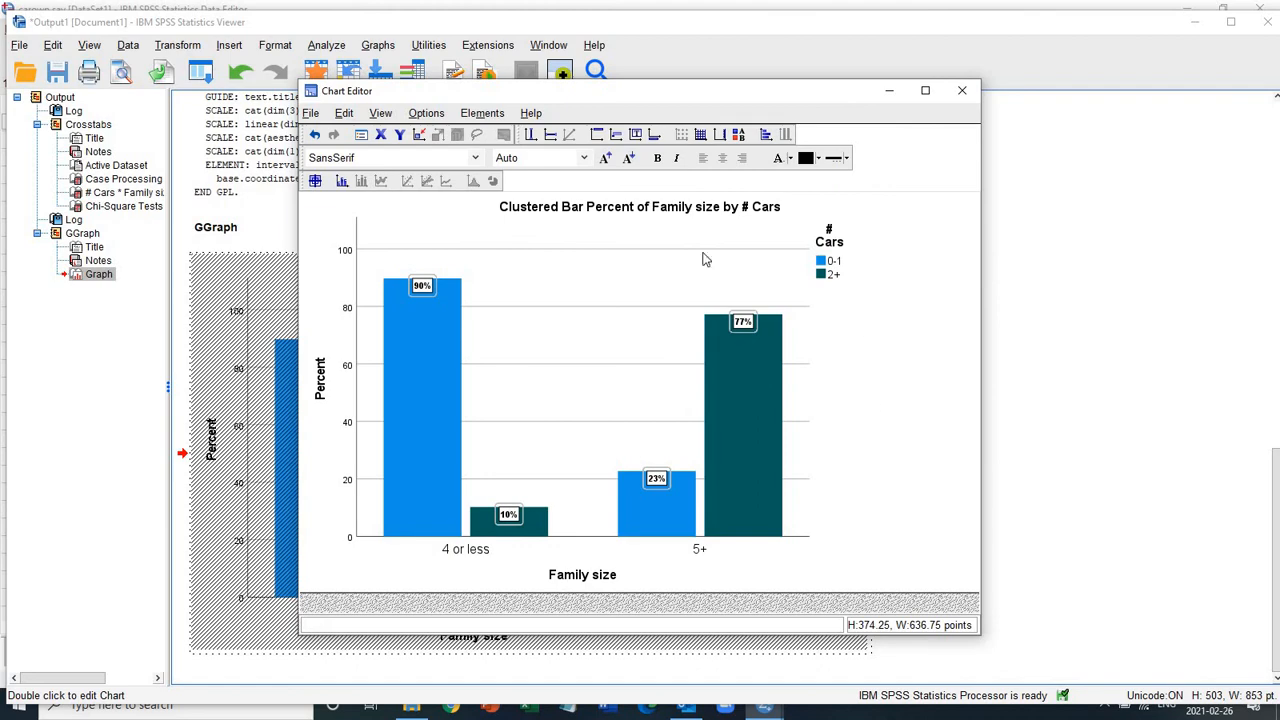
{"action": "mouse_move", "coordinate": [936, 106]}
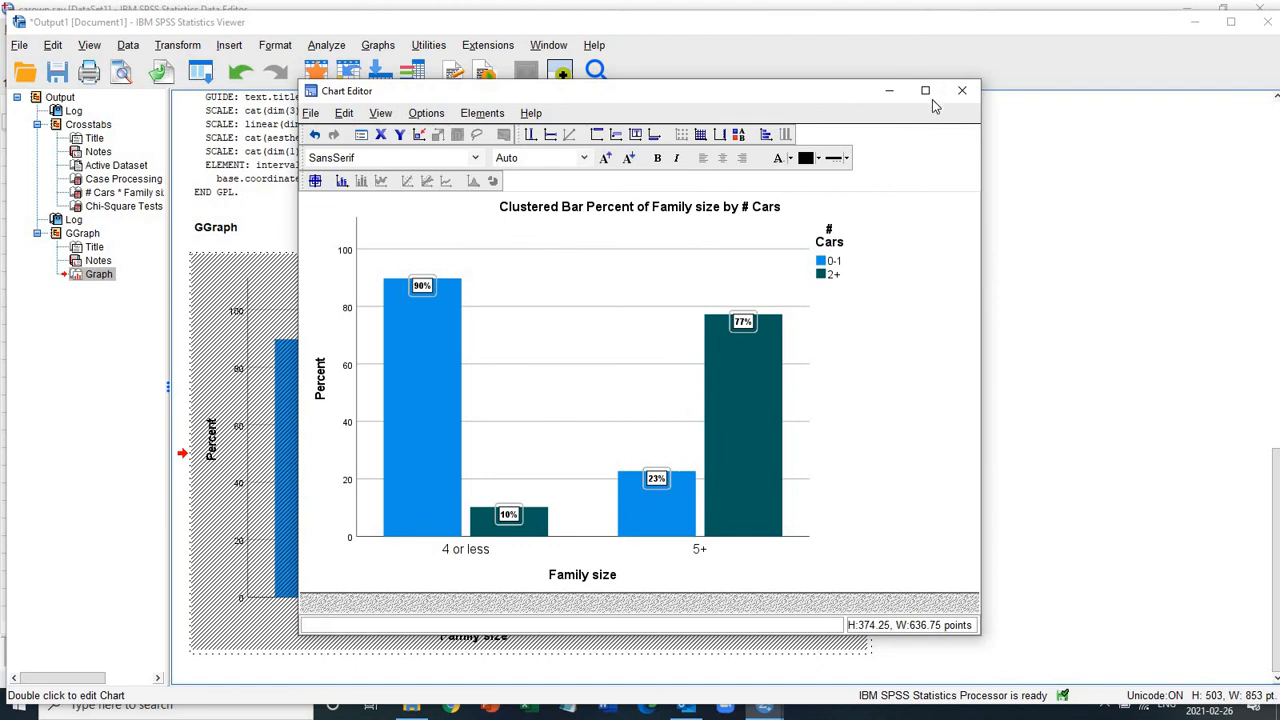
Maximize then close the Chart Editor to return the labelled chart to the output.
{"action": "left_click", "coordinate": [924, 92]}
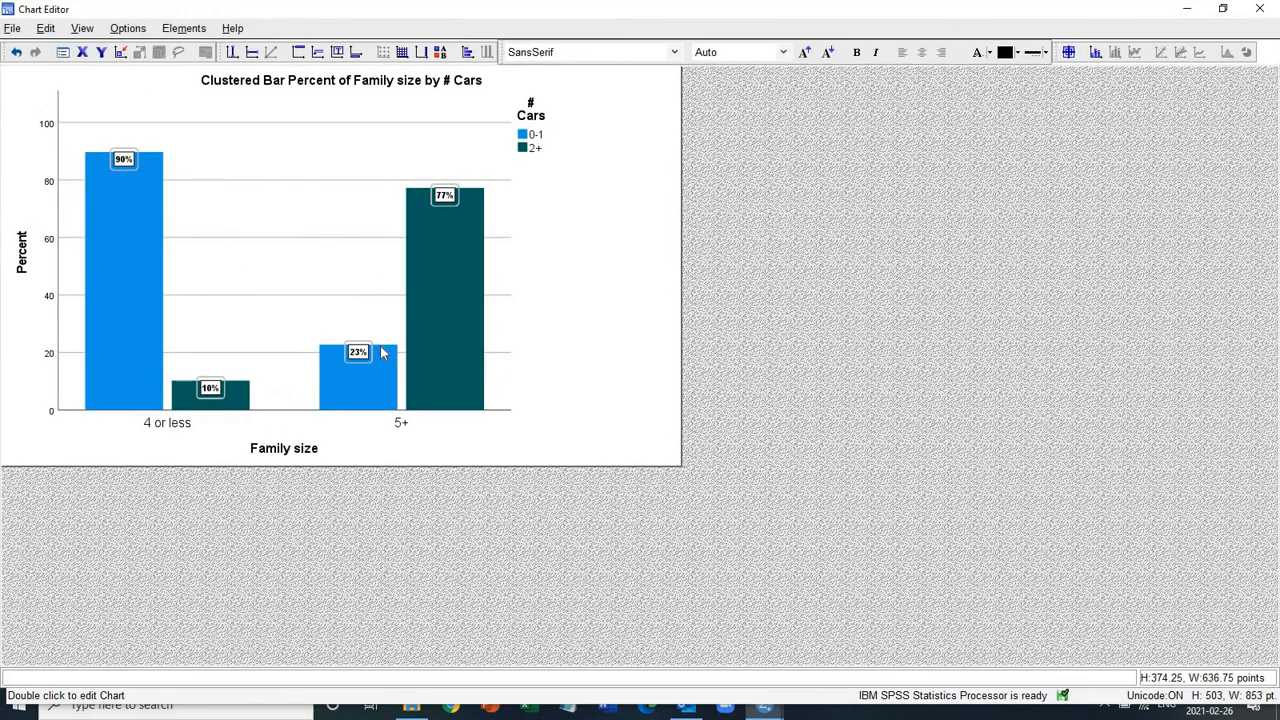
{"action": "mouse_move", "coordinate": [388, 104]}
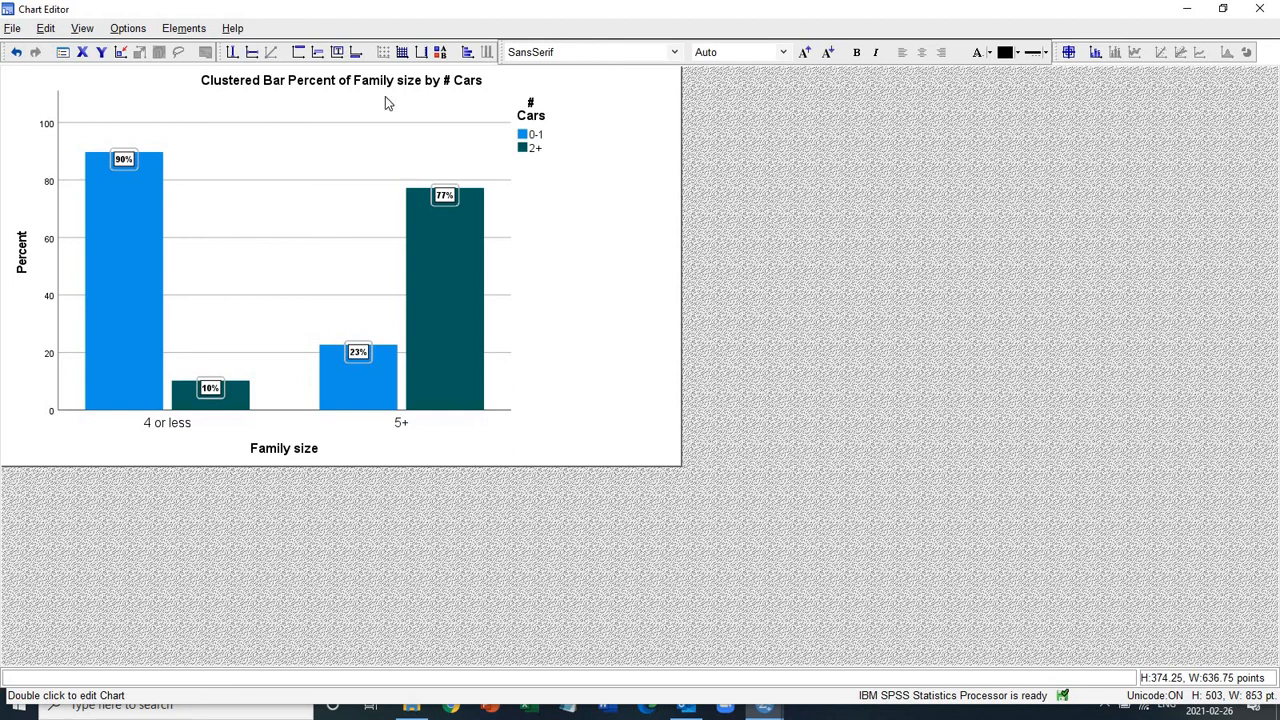
{"action": "left_click", "coordinate": [1260, 8]}
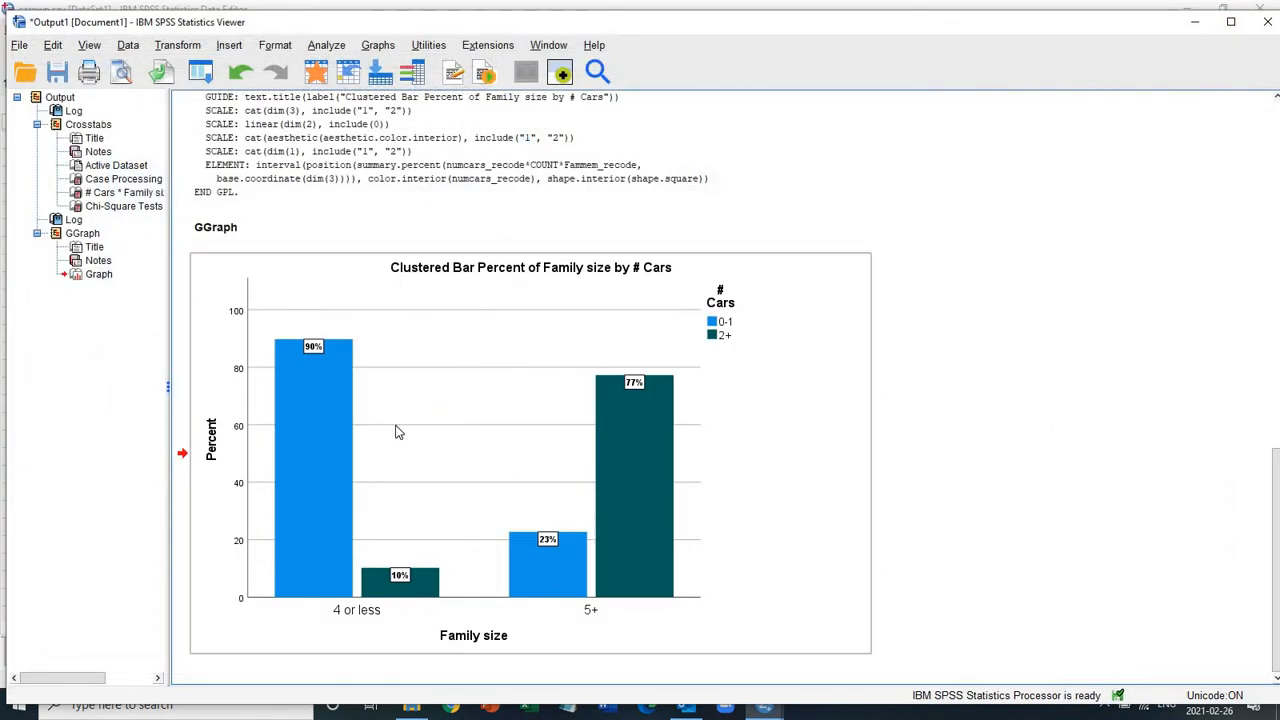
{"action": "mouse_move", "coordinate": [336, 448]}
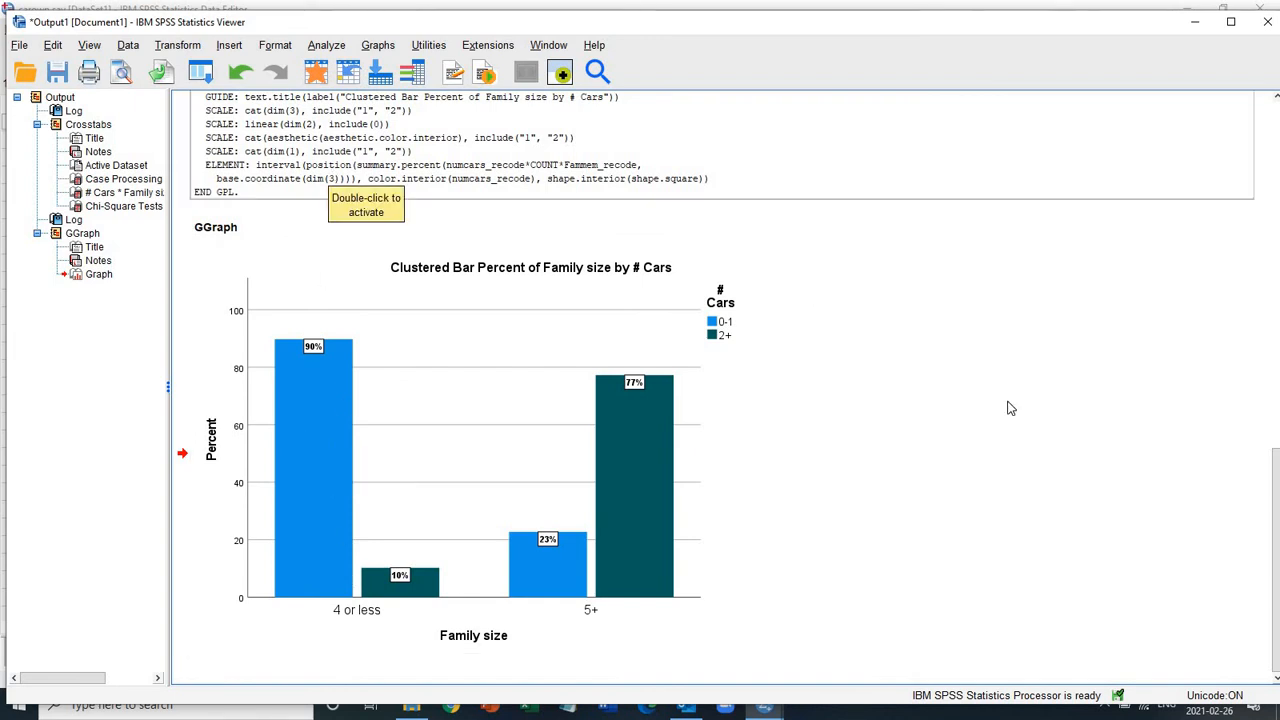
{"action": "mouse_move", "coordinate": [1010, 408]}
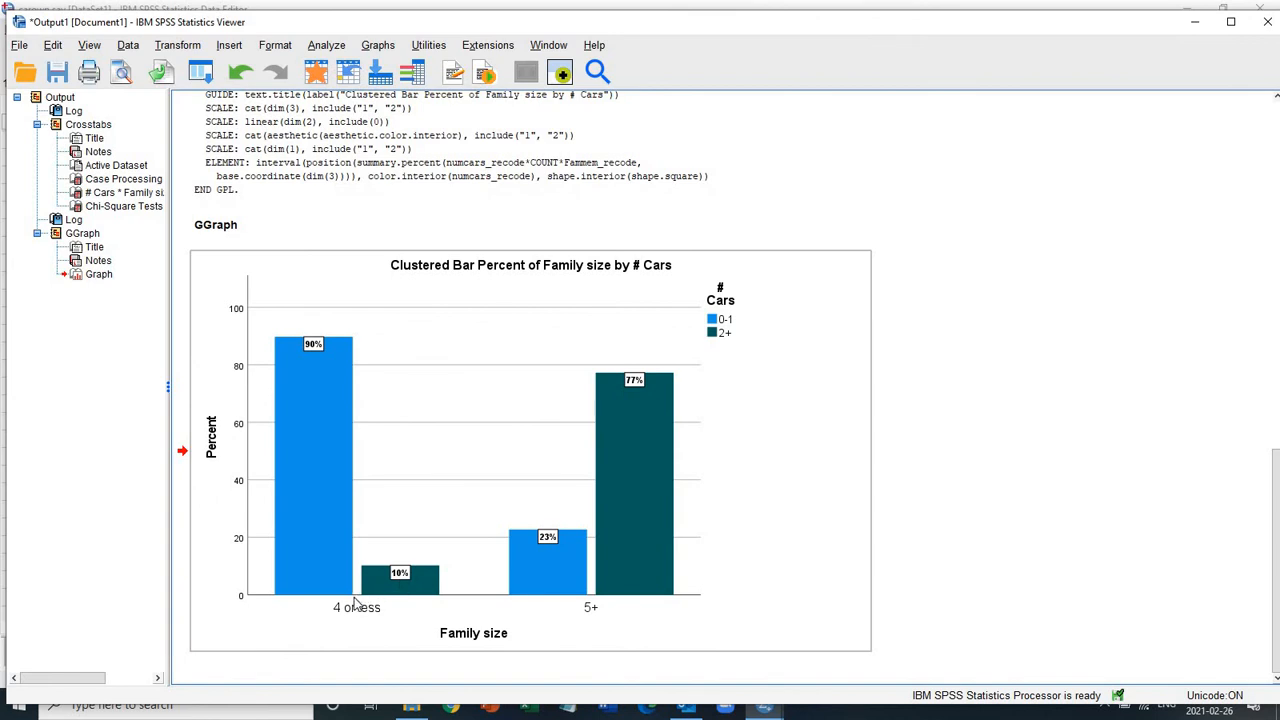
{"action": "mouse_move", "coordinate": [310, 346]}
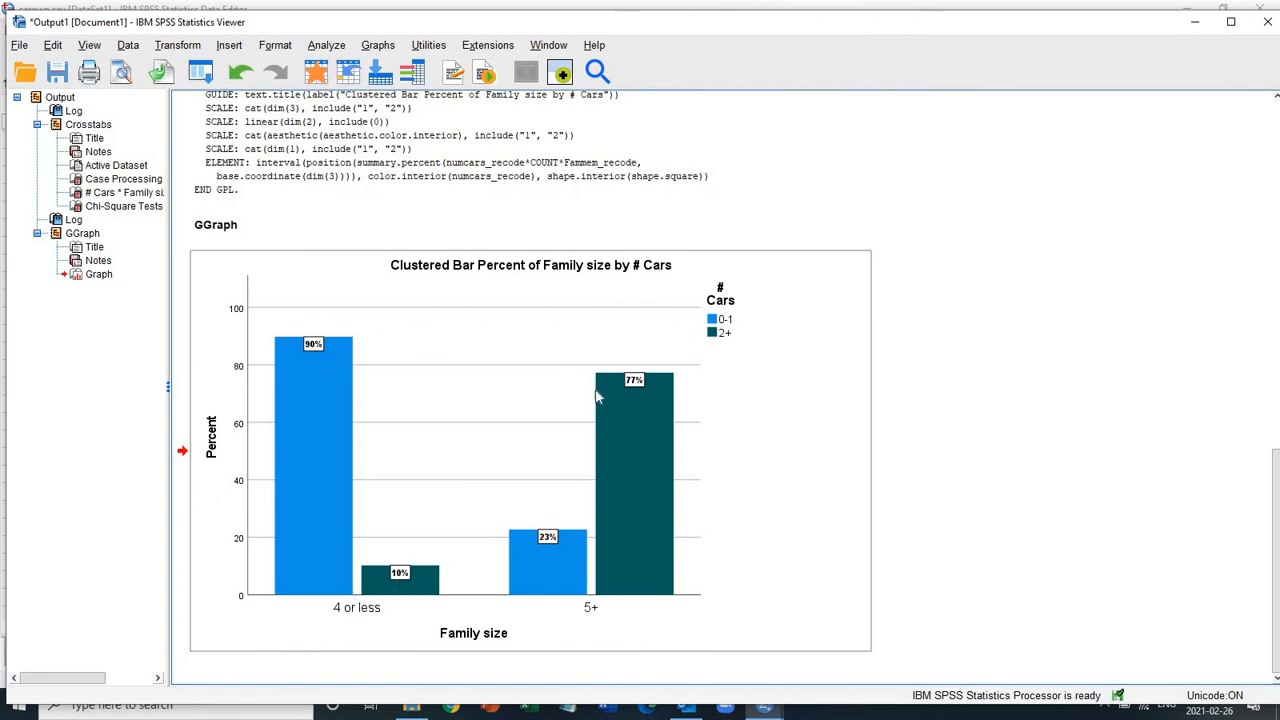
{"action": "mouse_move", "coordinate": [316, 350]}
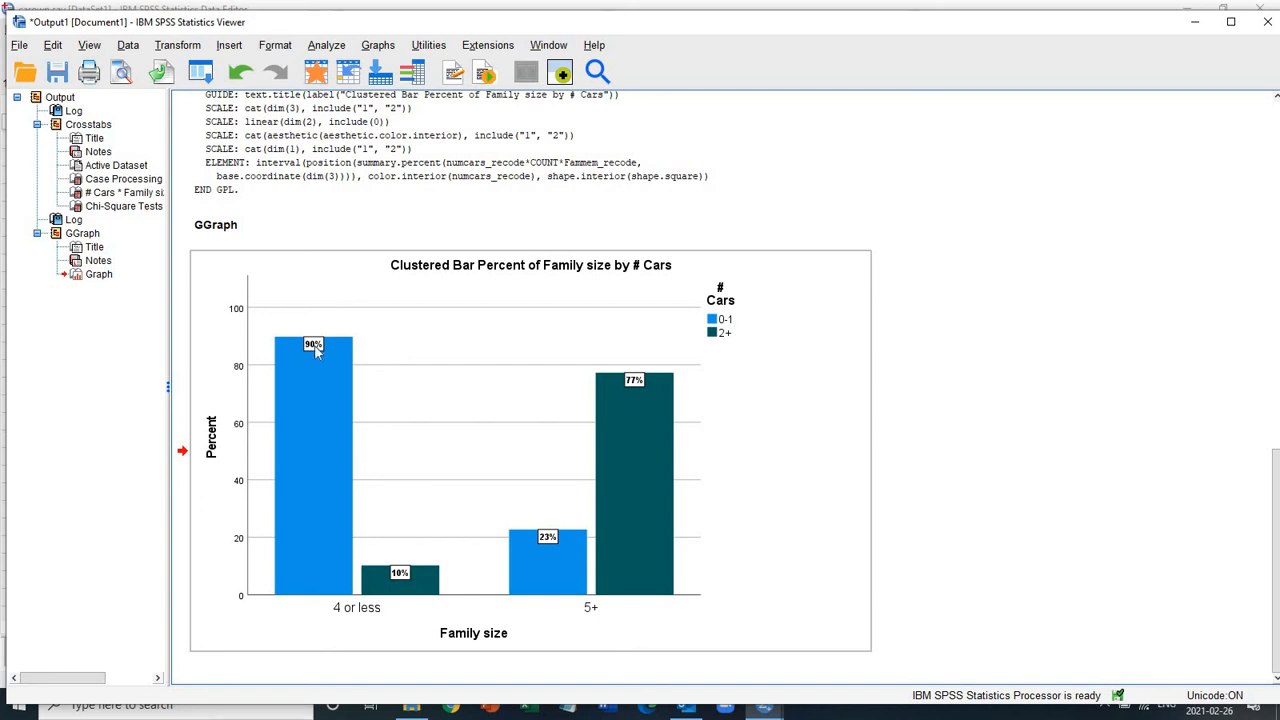
{"action": "mouse_move", "coordinate": [604, 644]}
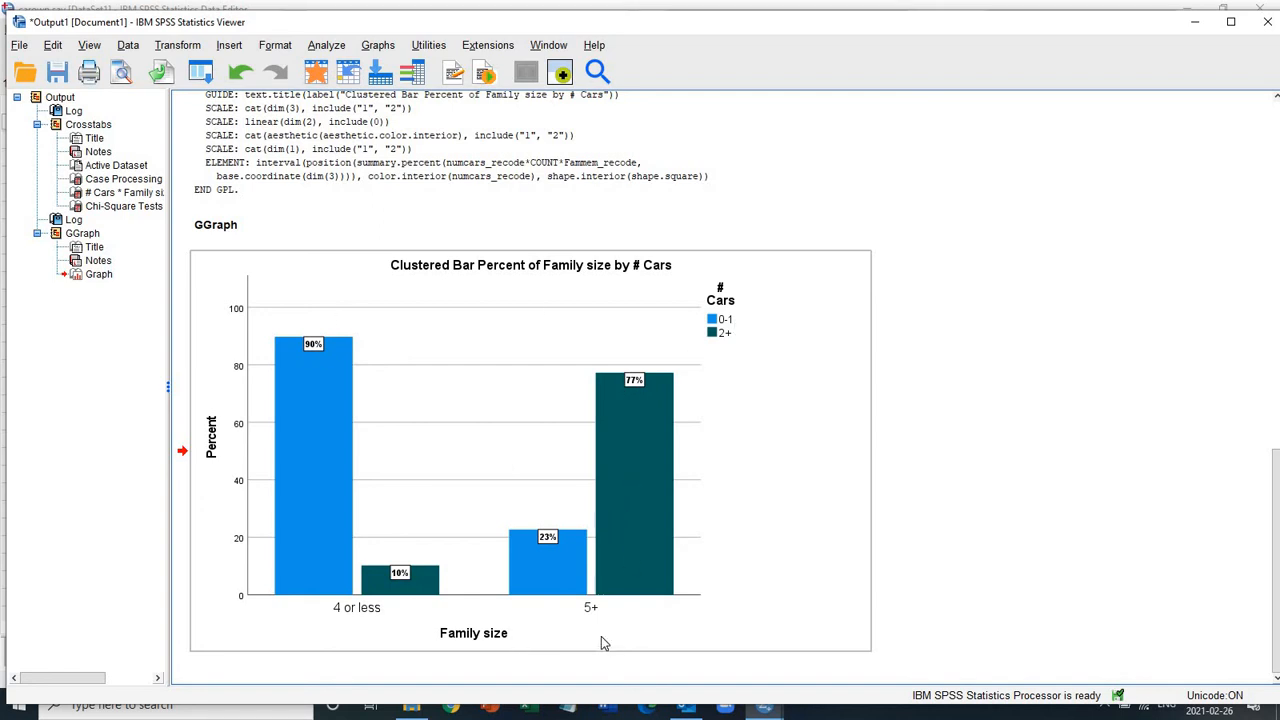
{"action": "mouse_move", "coordinate": [656, 374]}
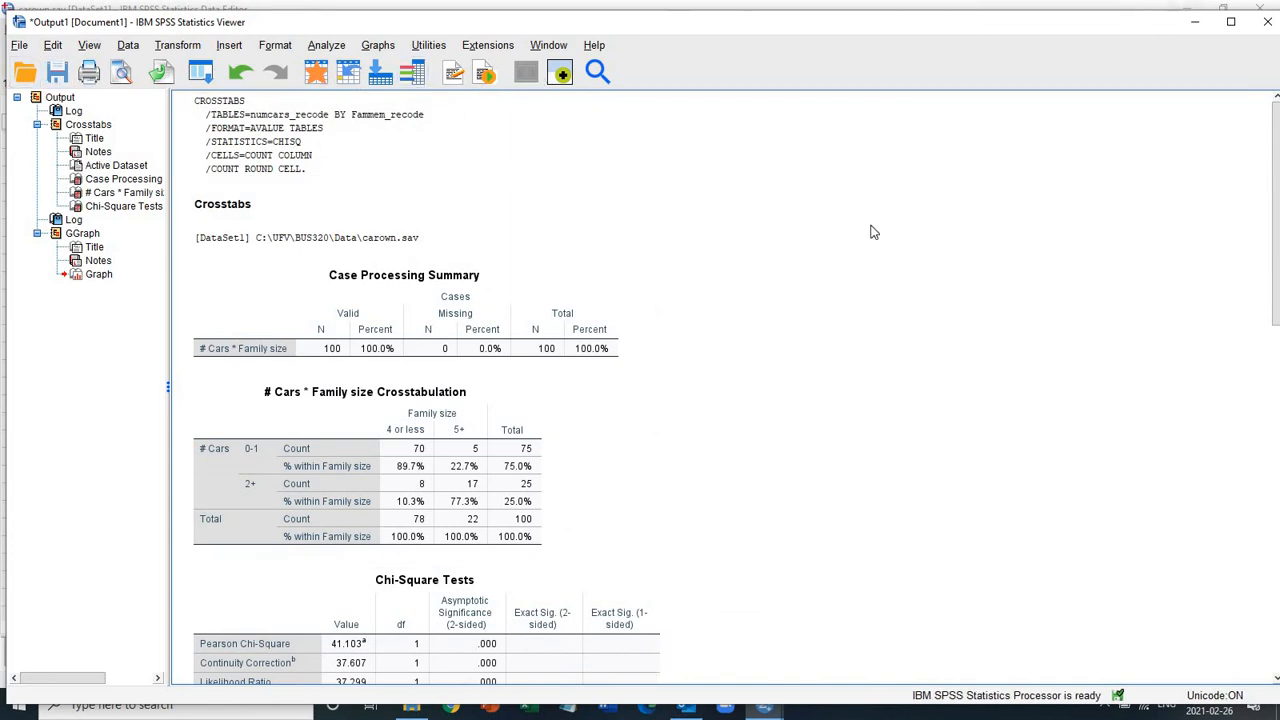
{"action": "mouse_move", "coordinate": [702, 276]}
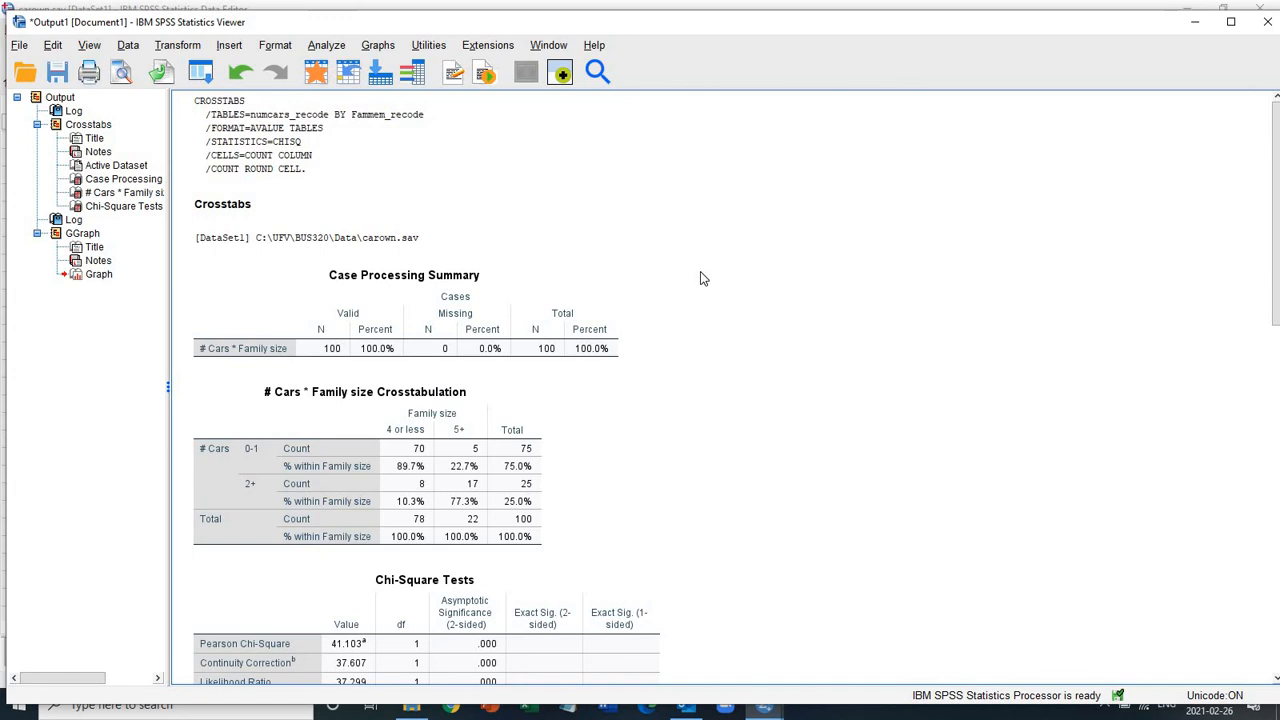